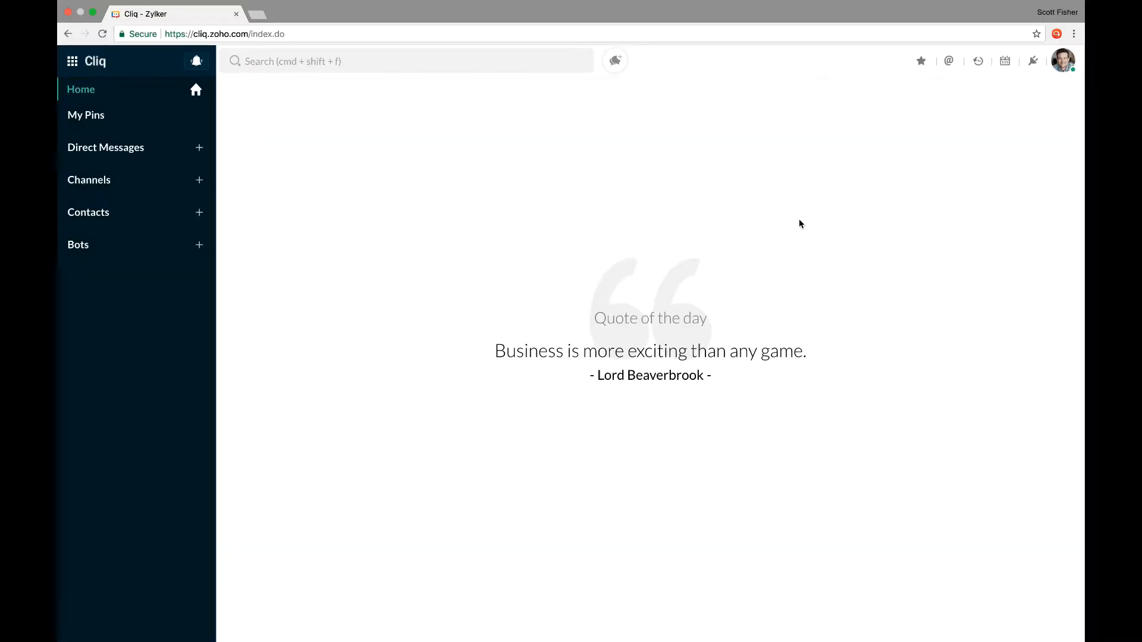
{"action": "mouse_move", "coordinate": [933, 146]}
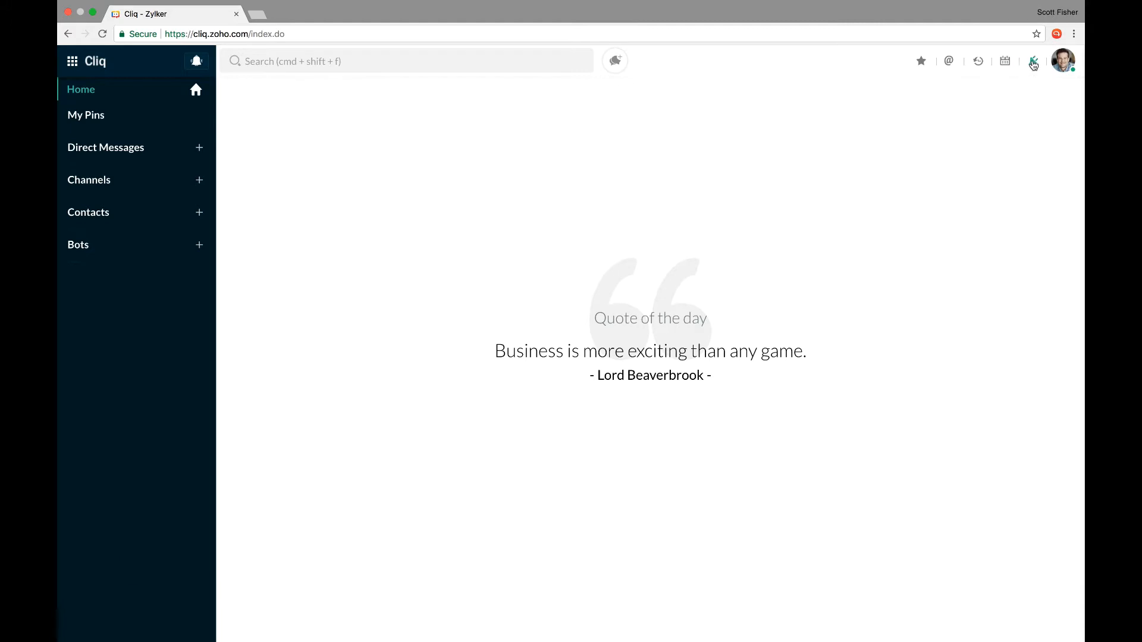
- Open the Integrations area with the top-right toolbar icon to reach the slash commands list
{"action": "left_click", "coordinate": [1032, 61]}
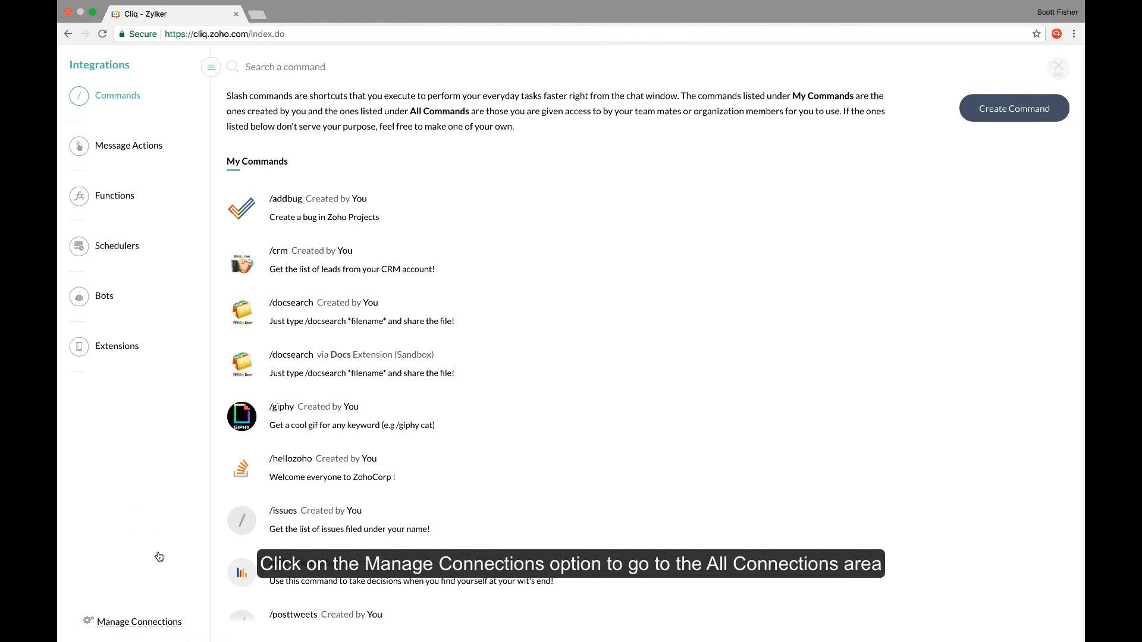
{"action": "mouse_move", "coordinate": [138, 621]}
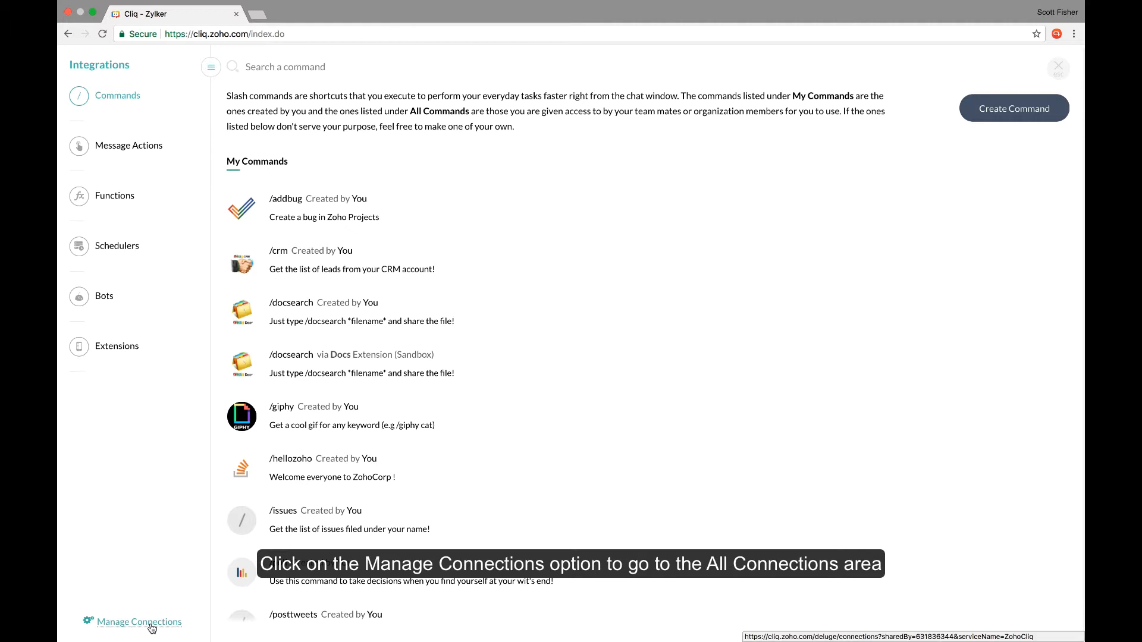
- Open All Connections through Manage Connections at the bottom of the Integrations sidebar
{"action": "left_click", "coordinate": [138, 621]}
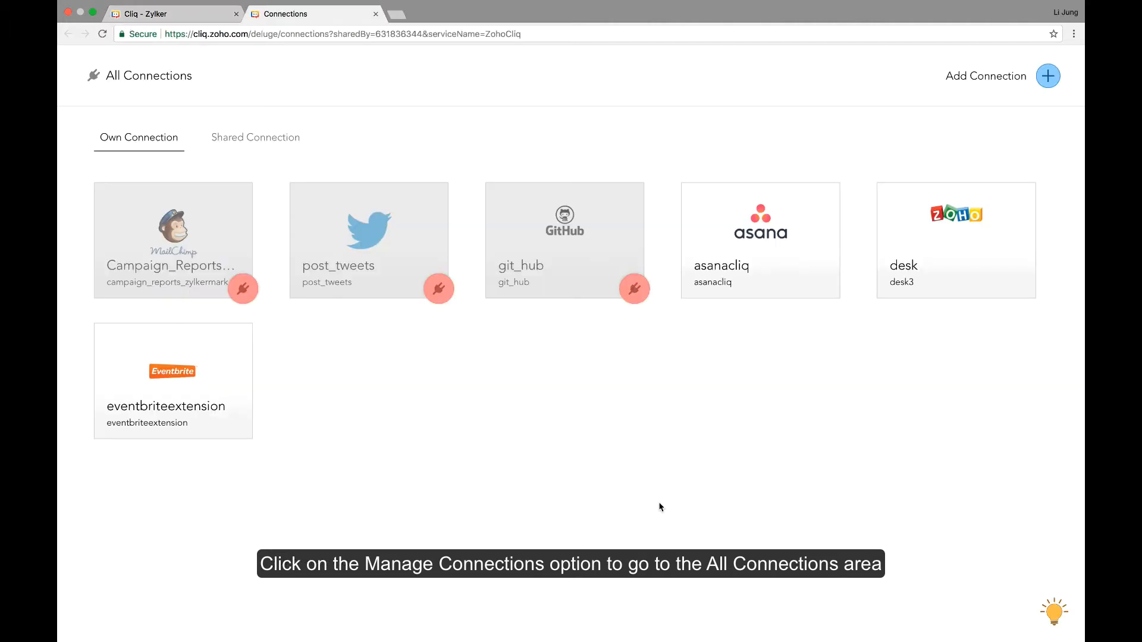
{"action": "mouse_move", "coordinate": [917, 143]}
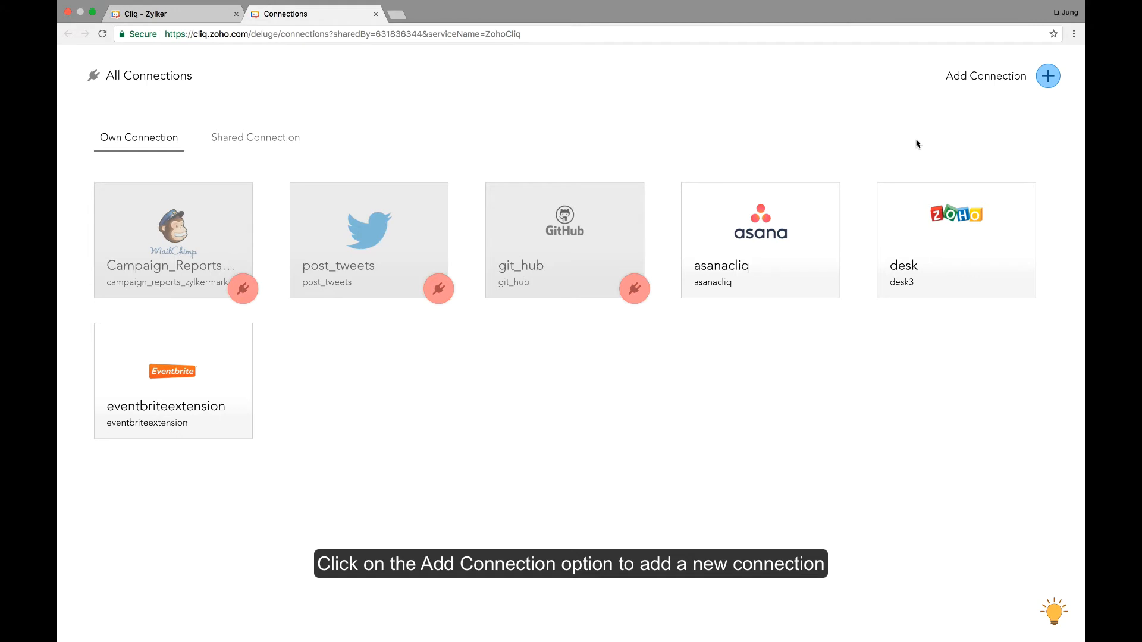
{"action": "mouse_move", "coordinate": [1010, 97]}
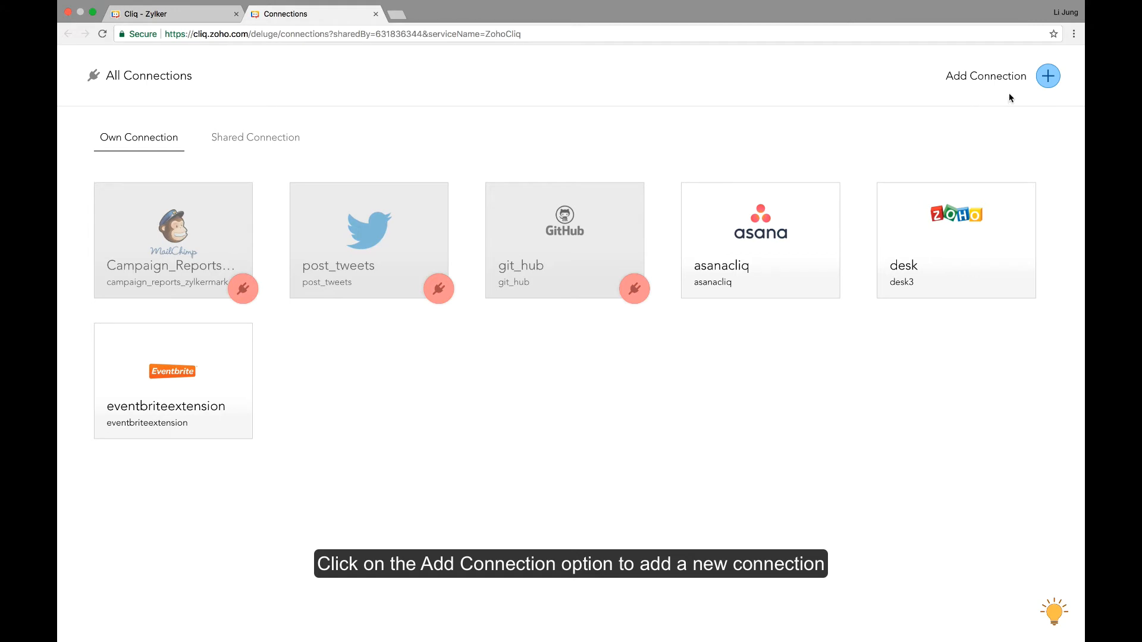
{"action": "mouse_move", "coordinate": [1048, 76]}
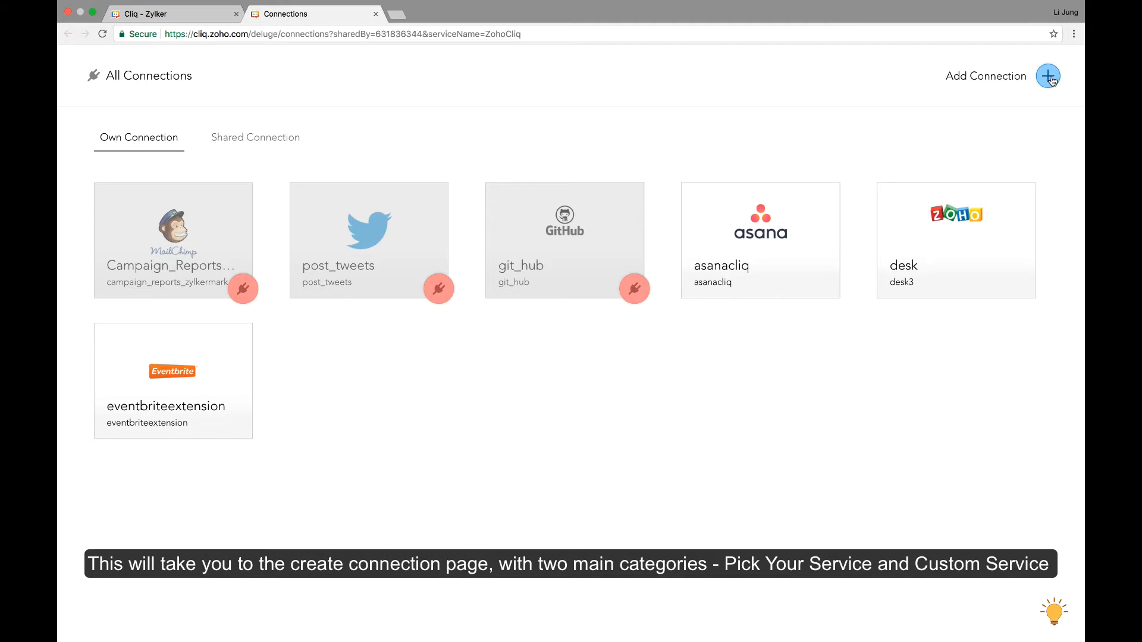
- Start a new connection and browse the Pick Your Service list of ready-made services
{"action": "left_click", "coordinate": [1047, 75]}
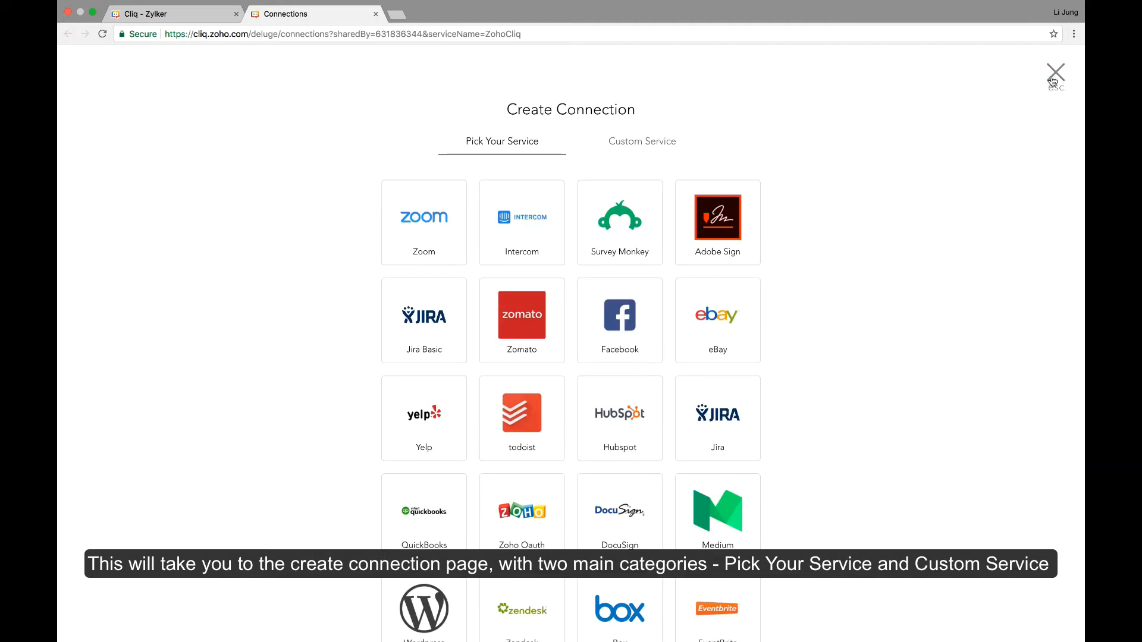
{"action": "mouse_move", "coordinate": [1041, 95]}
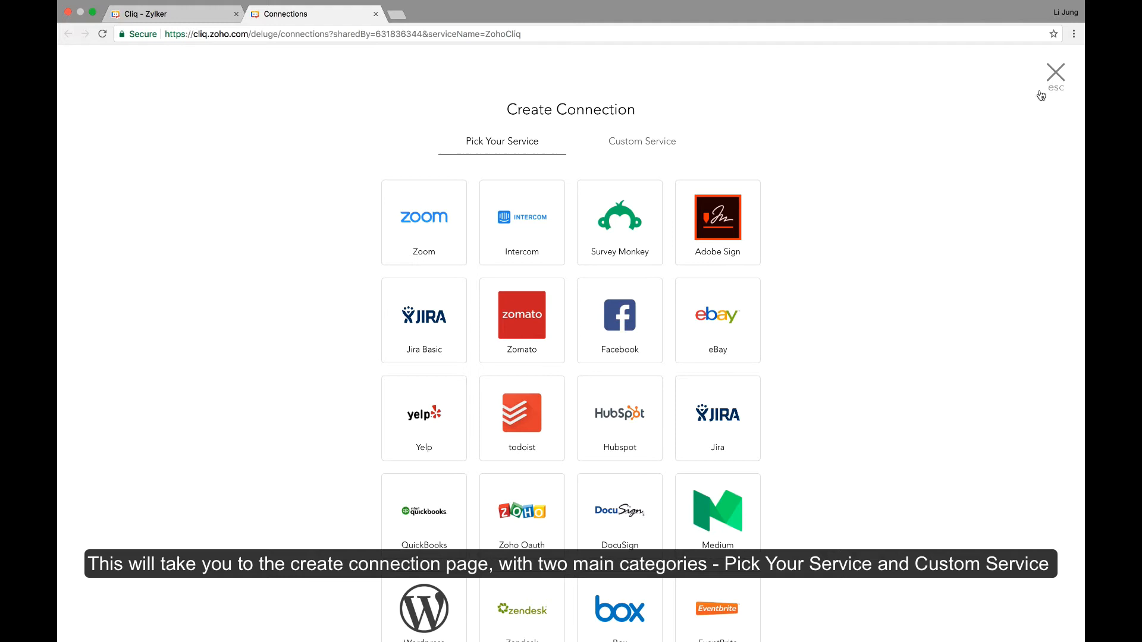
{"action": "mouse_move", "coordinate": [937, 256]}
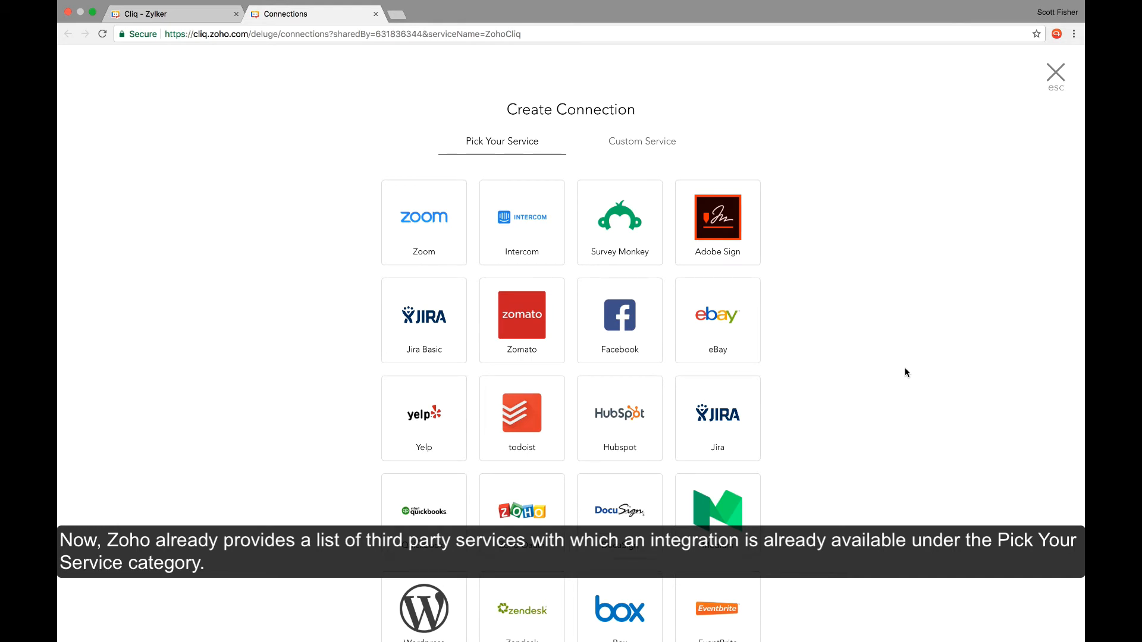
{"action": "scroll", "scroll_direction": "down", "scroll_amount": 3}
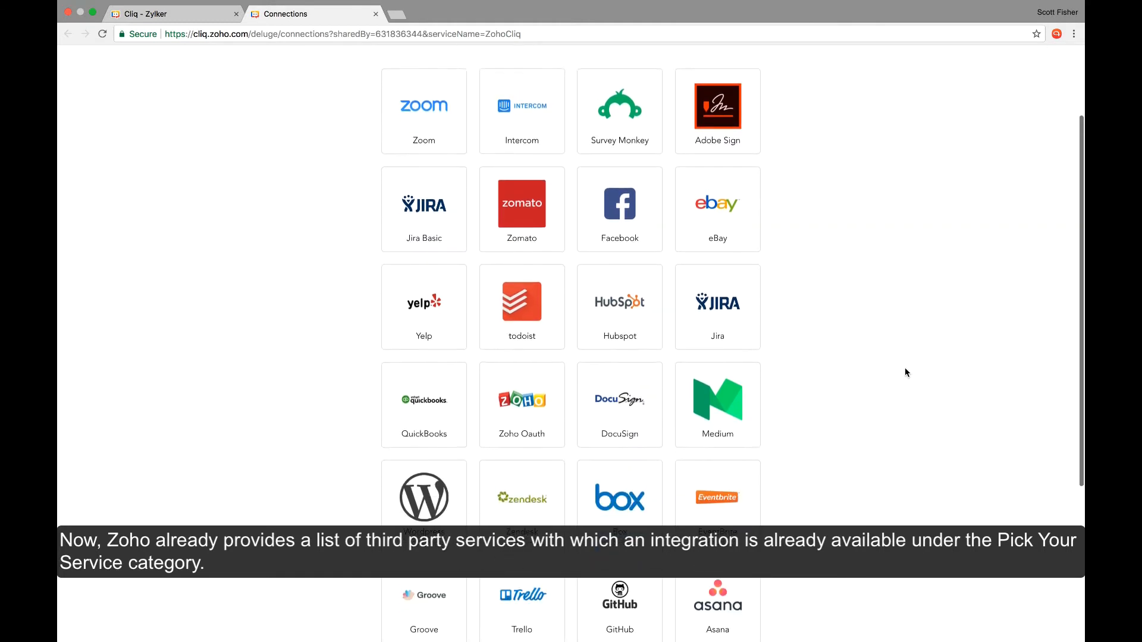
{"action": "scroll", "scroll_direction": "down", "scroll_amount": 3}
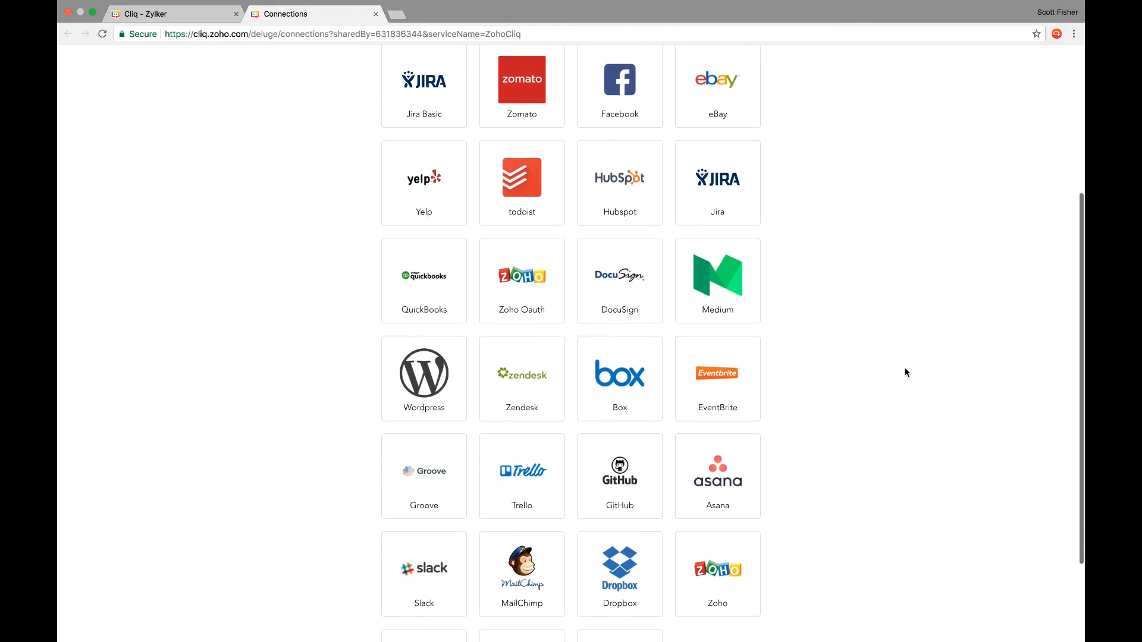
{"action": "scroll", "scroll_direction": "down", "scroll_amount": 3}
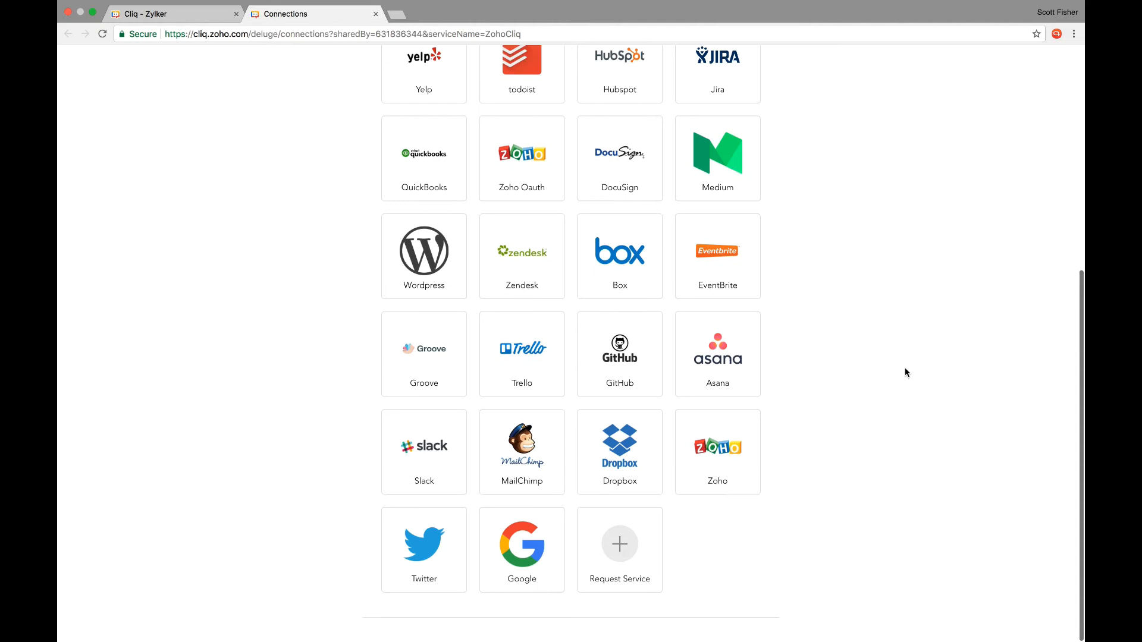
{"action": "mouse_move", "coordinate": [435, 568]}
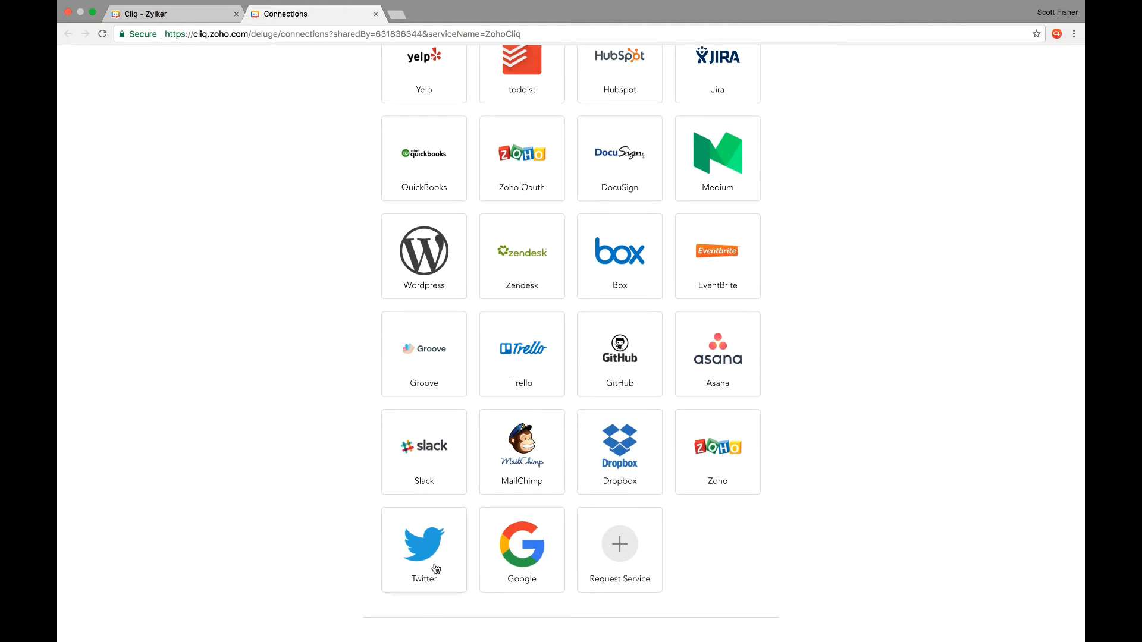
- Pick Twitter and name the connection twitterconnectionforcliq, keeping login-user credentials checked
{"action": "left_click", "coordinate": [423, 546]}
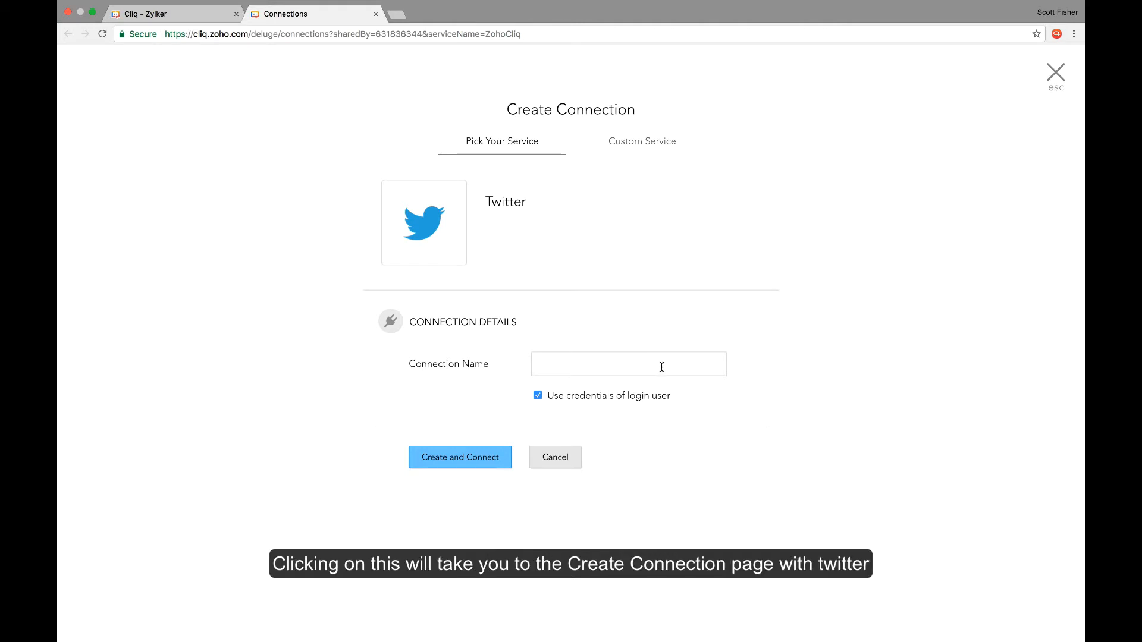
{"action": "left_click", "coordinate": [628, 364]}
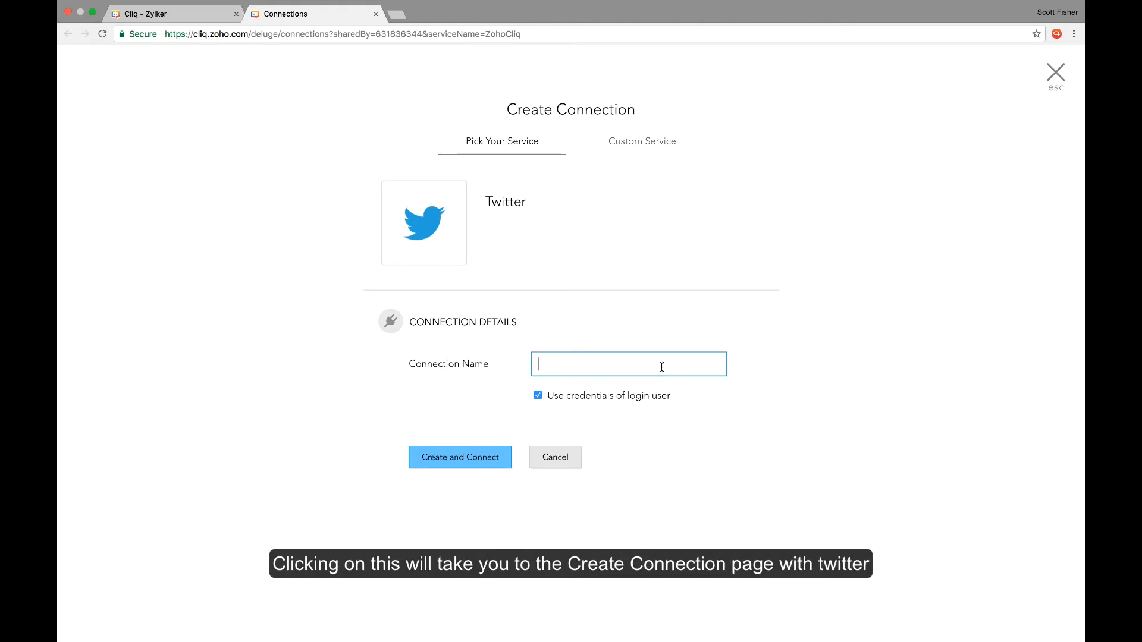
{"action": "type", "text": "t"}
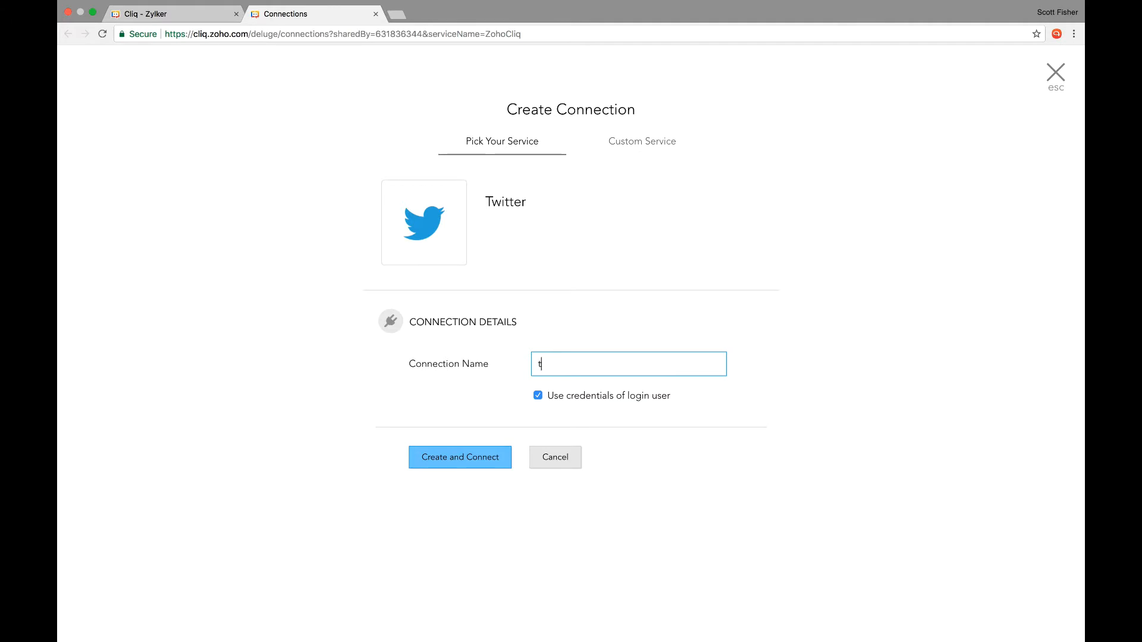
{"action": "type", "text": "witterco"}
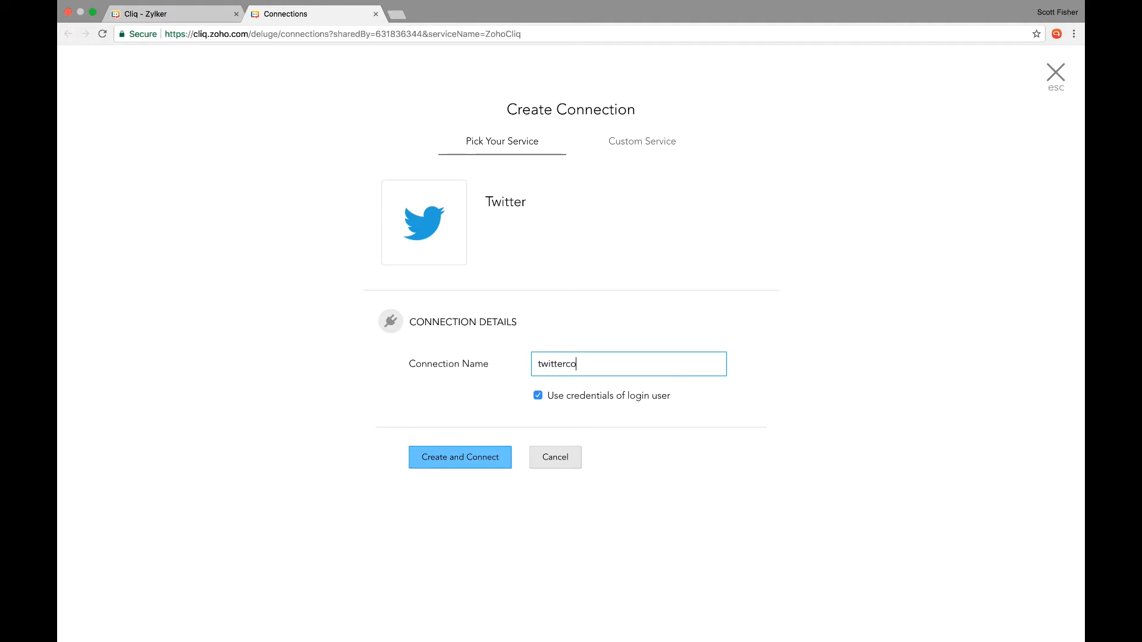
{"action": "type", "text": "nnection"}
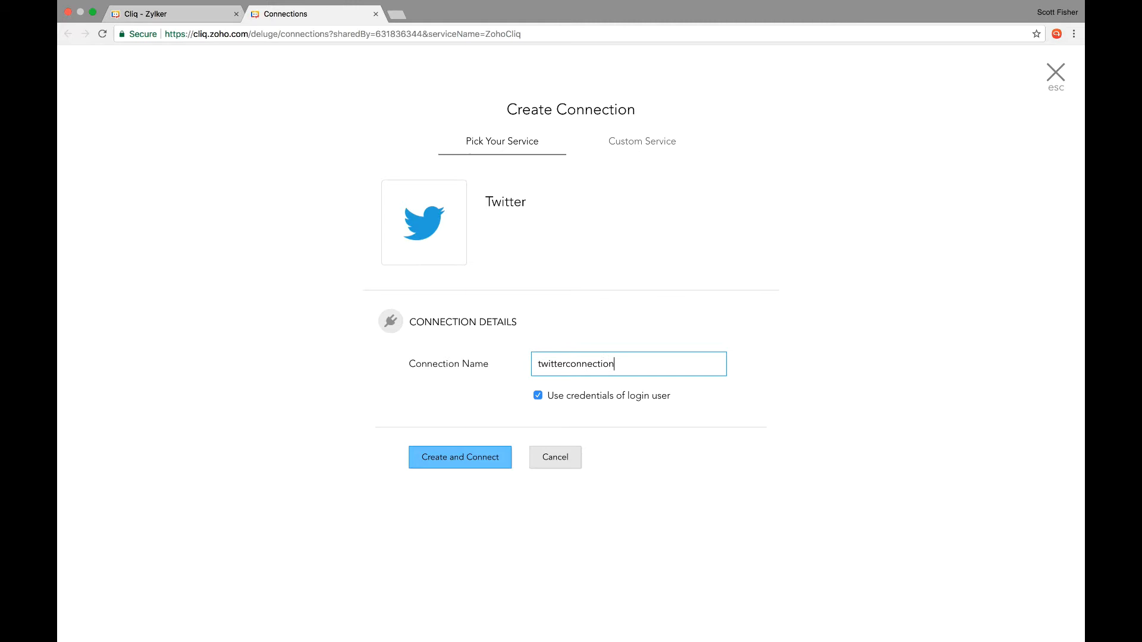
{"action": "type", "text": "forcliq"}
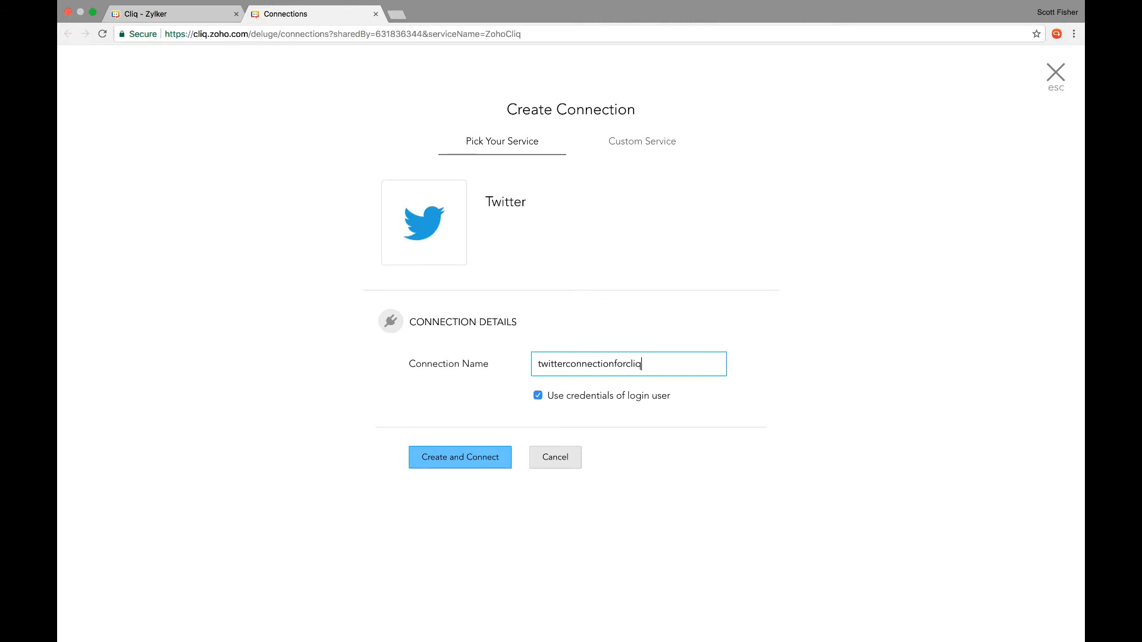
{"action": "mouse_move", "coordinate": [643, 396]}
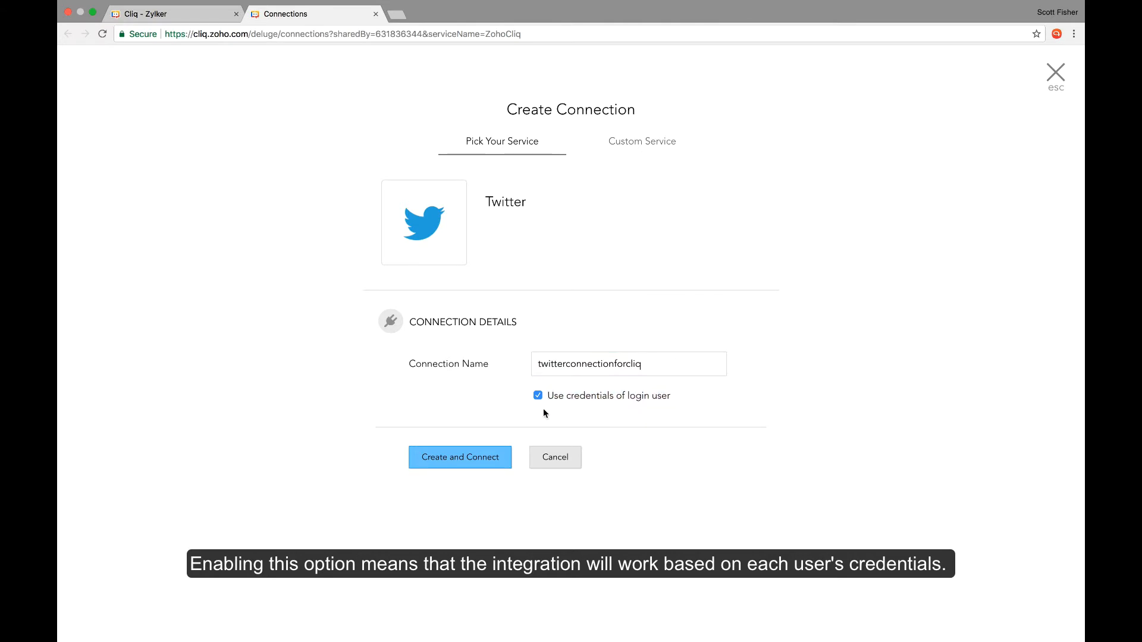
{"action": "mouse_move", "coordinate": [503, 425]}
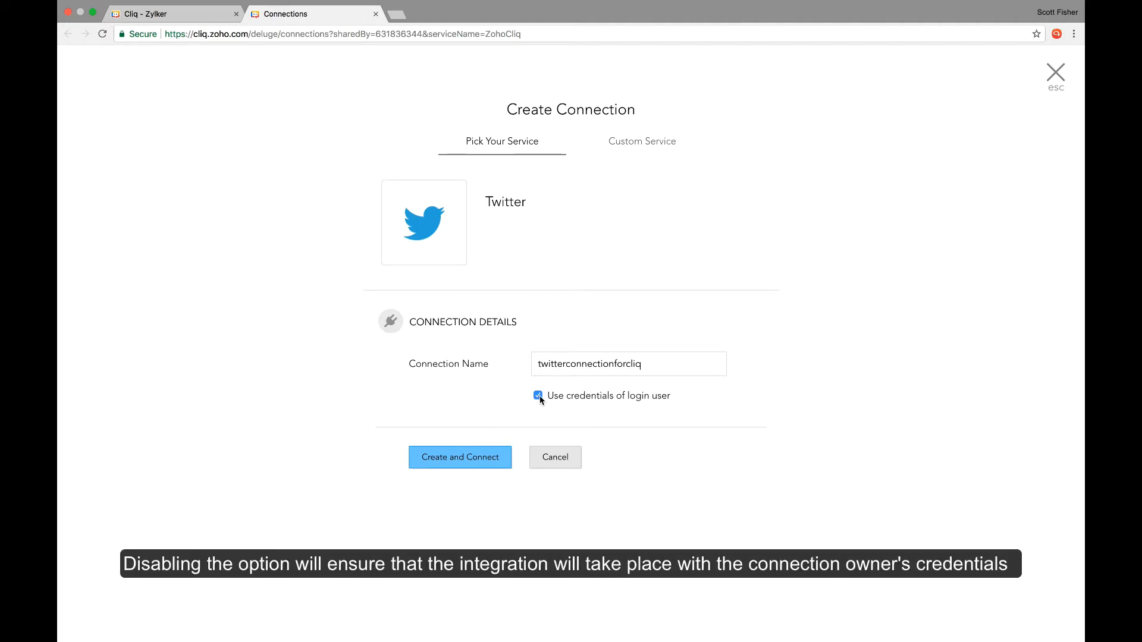
{"action": "mouse_move", "coordinate": [499, 467]}
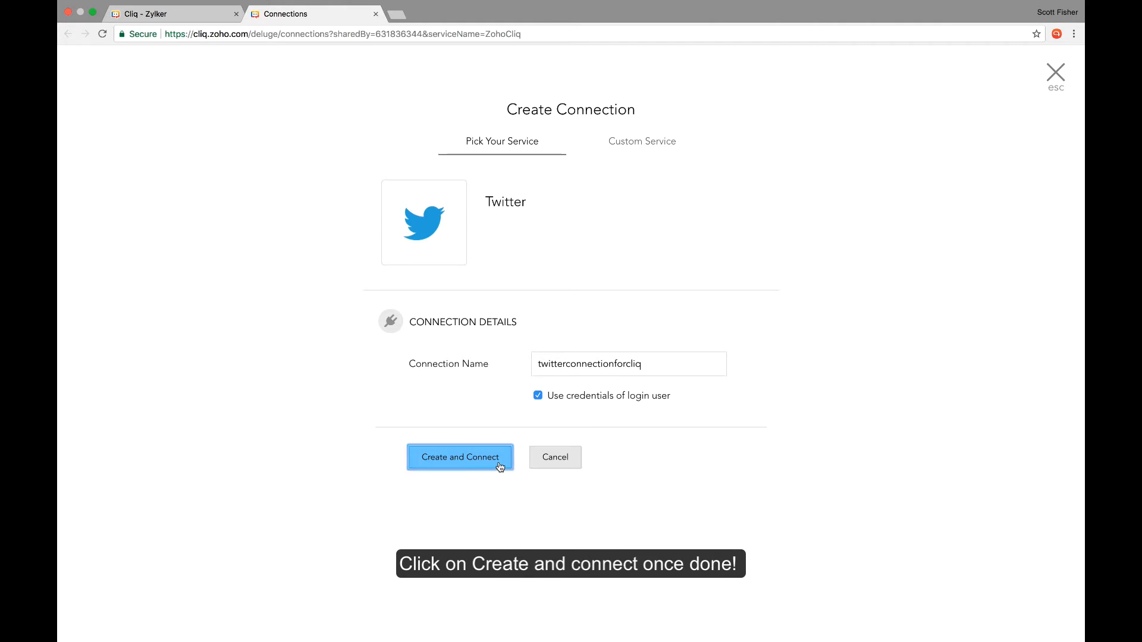
- Create the twitterconnectionforcliq connection, then return to the slash commands list
{"action": "left_click", "coordinate": [460, 457]}
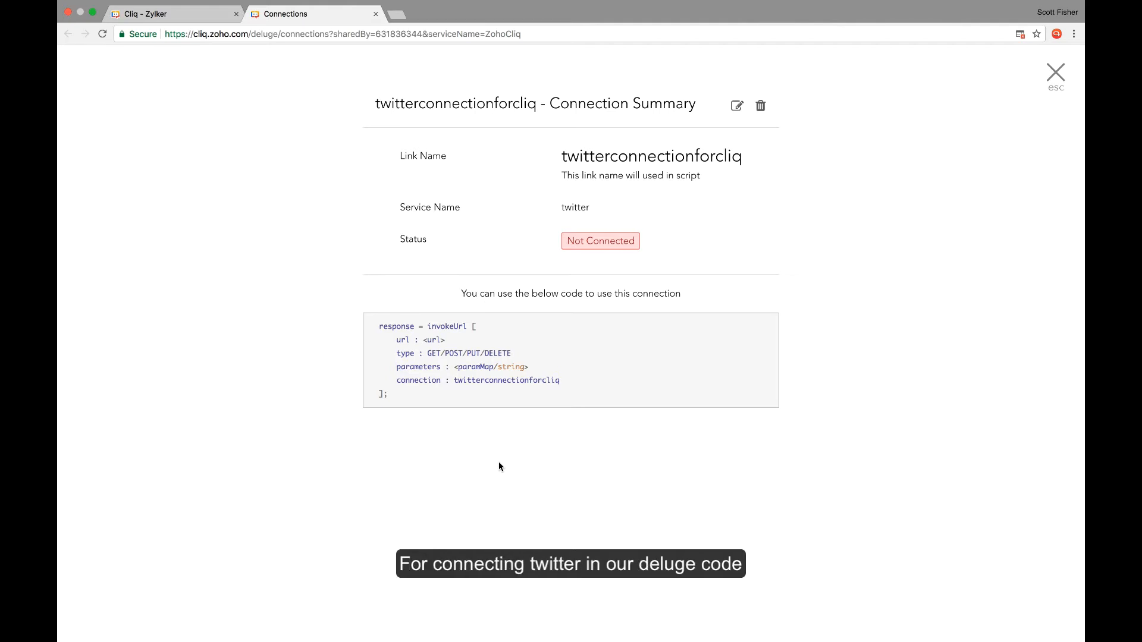
{"action": "left_click", "coordinate": [1054, 74]}
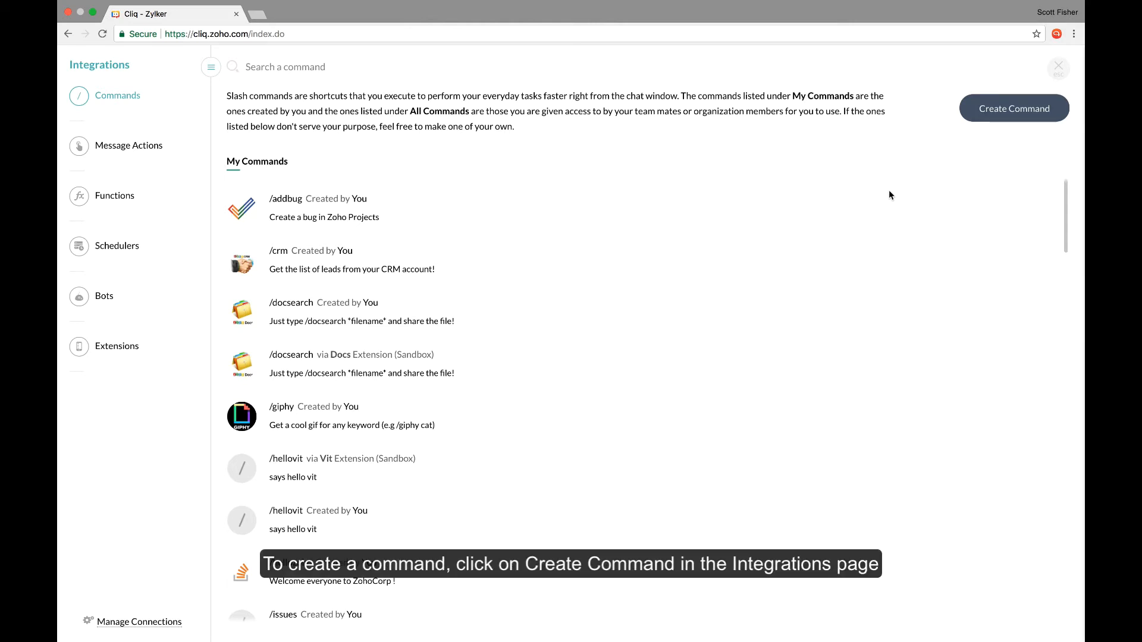
{"action": "mouse_move", "coordinate": [950, 152]}
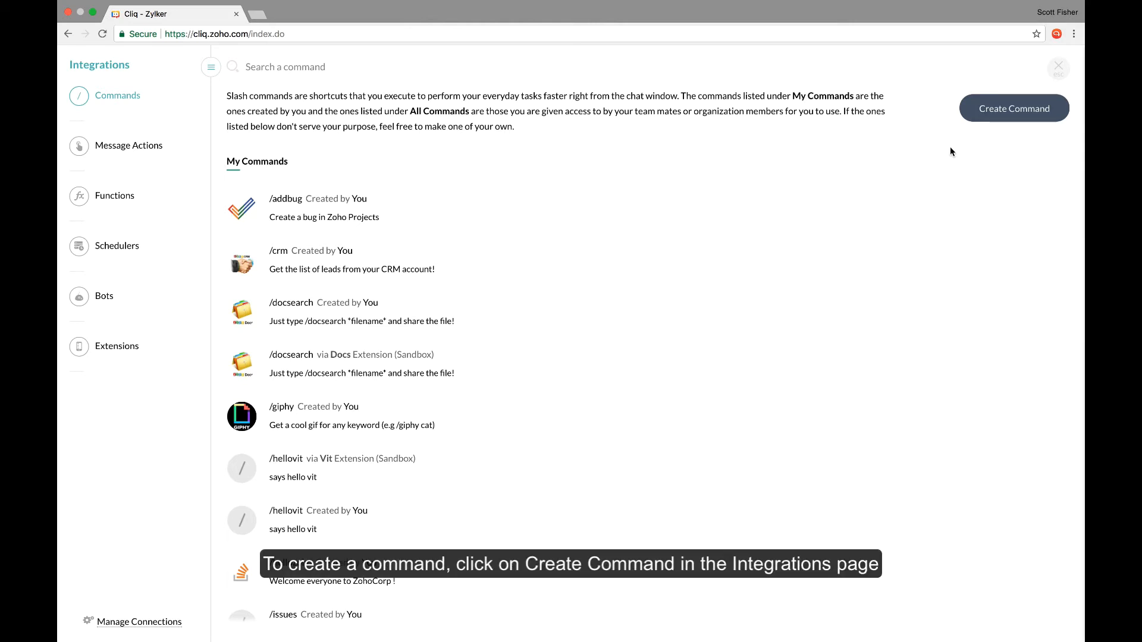
- Start a 'twitter' slash command and fill its hint, Twitter image and tweet-posting description
{"action": "left_click", "coordinate": [1012, 107]}
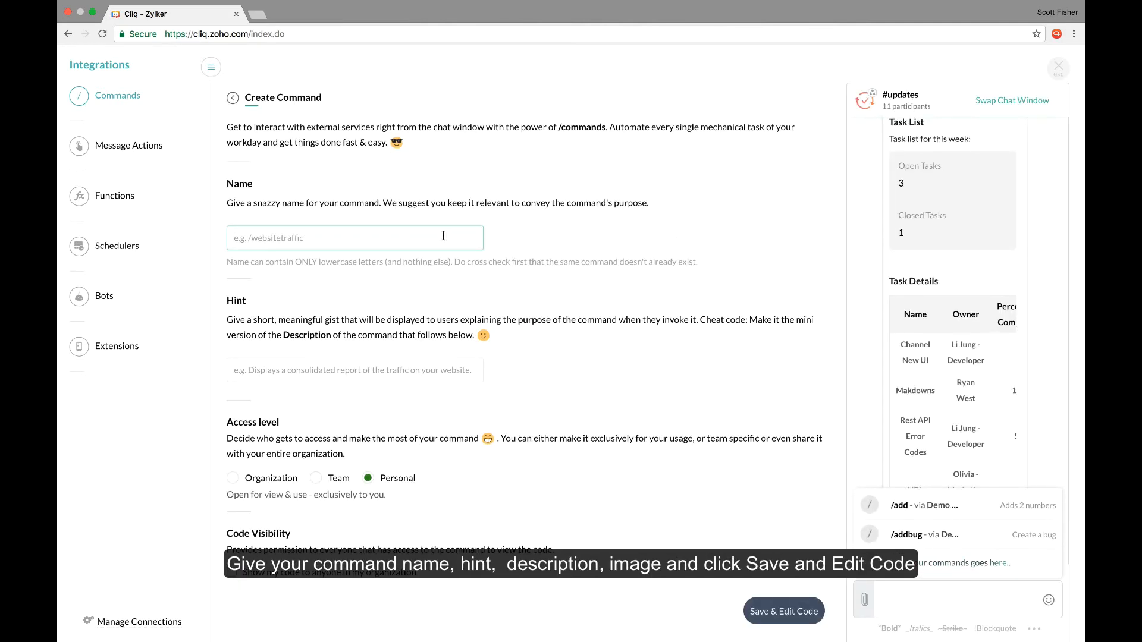
{"action": "type", "text": "twitter"}
{"action": "left_click", "coordinate": [355, 370]}
{"action": "type", "text": "Post tweets from your chat window"}
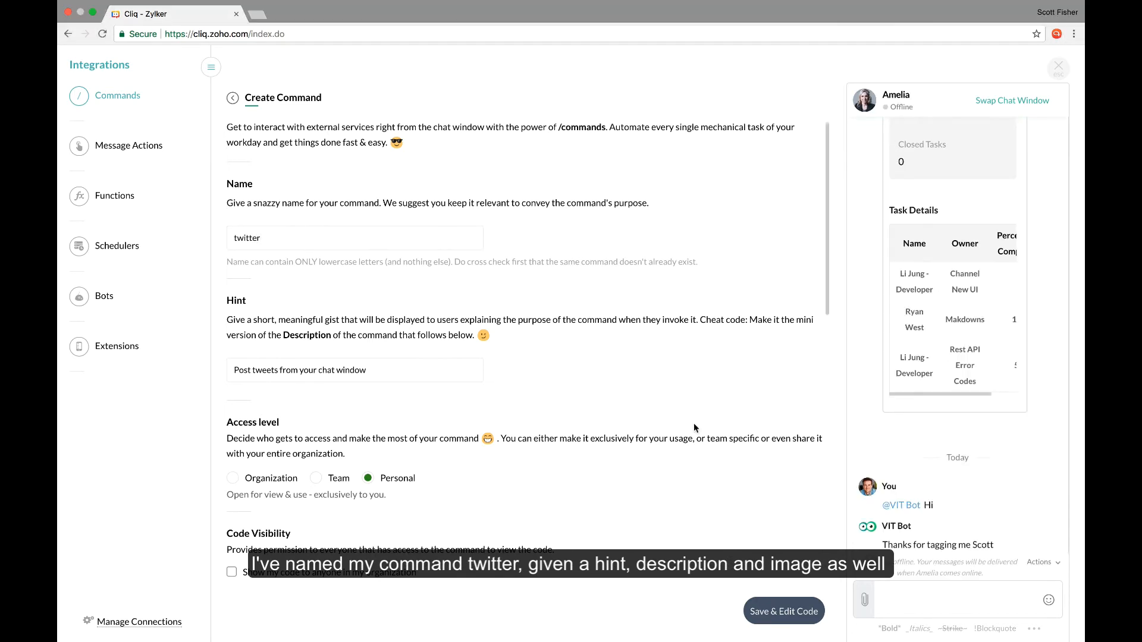
{"action": "scroll", "scroll_direction": "down", "scroll_amount": 3}
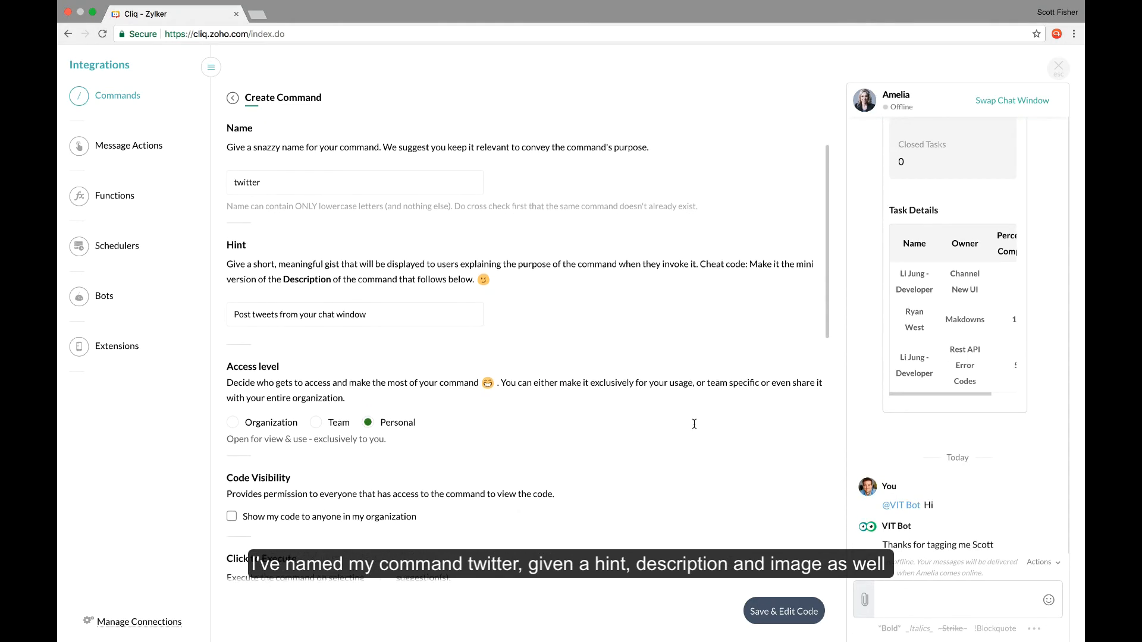
{"action": "scroll", "scroll_direction": "down", "scroll_amount": 3}
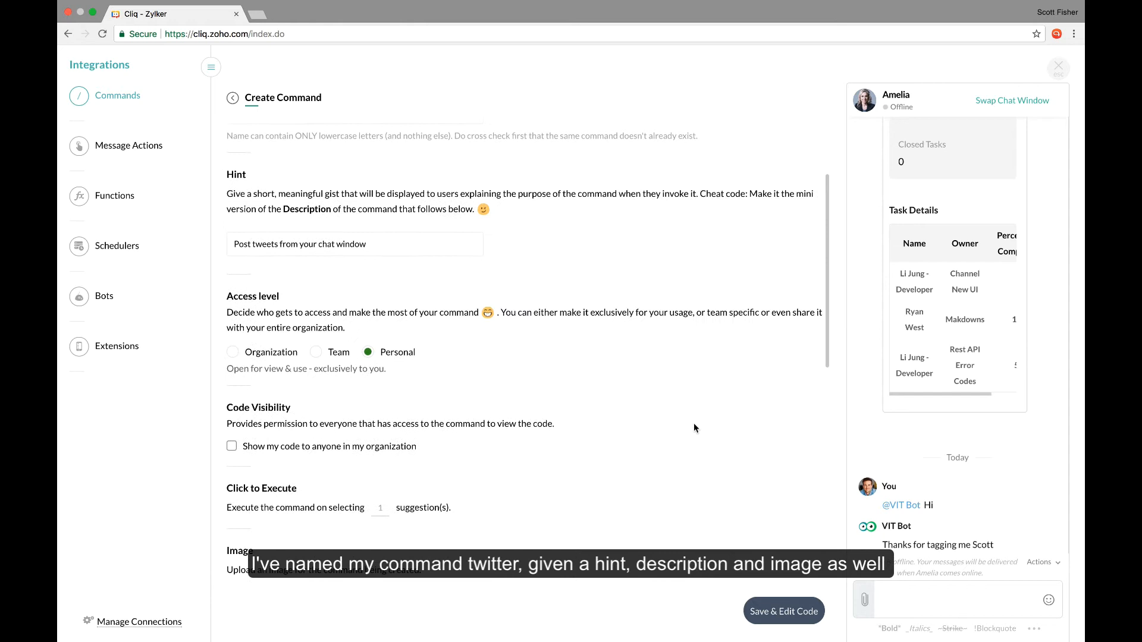
{"action": "scroll", "scroll_direction": "down", "scroll_amount": 3}
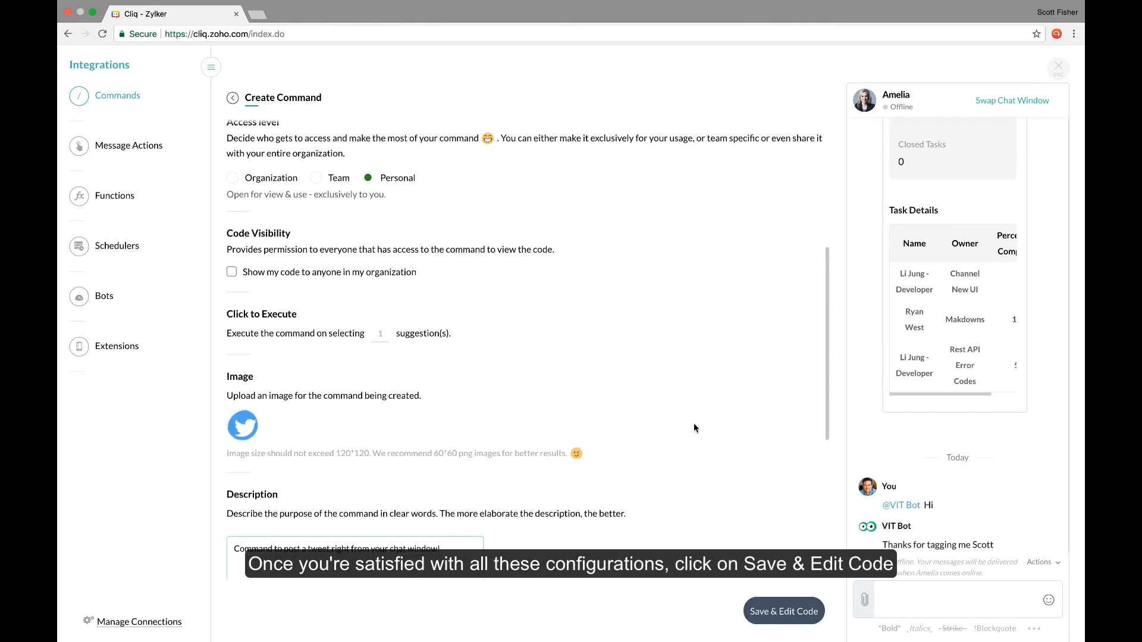
{"action": "scroll", "scroll_direction": "down", "scroll_amount": 3}
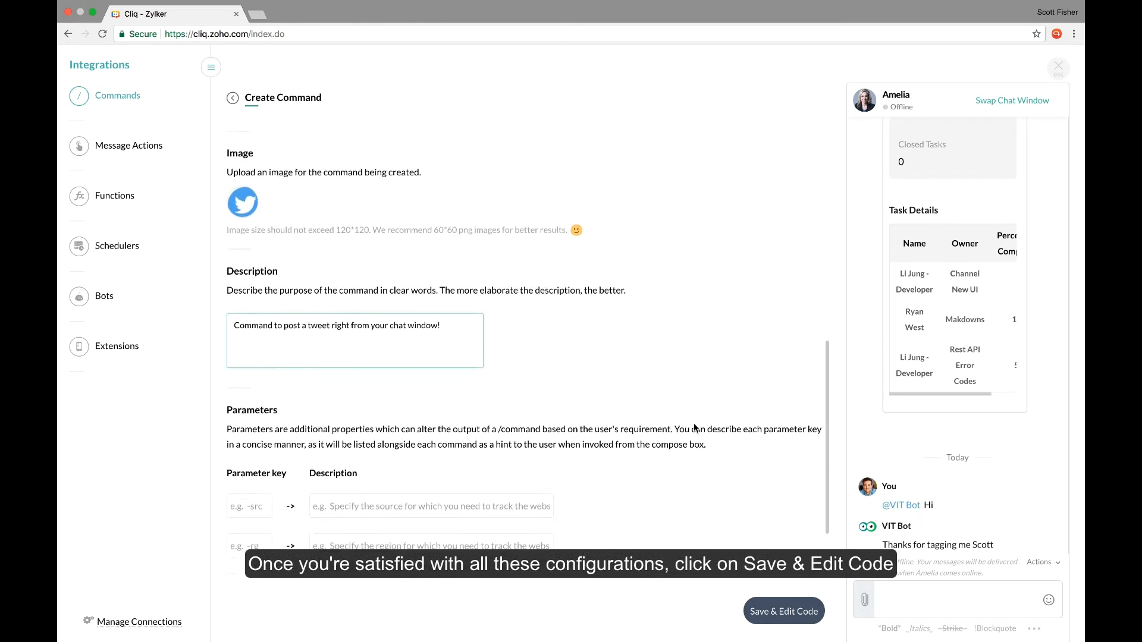
{"action": "scroll", "scroll_direction": "down", "scroll_amount": 3}
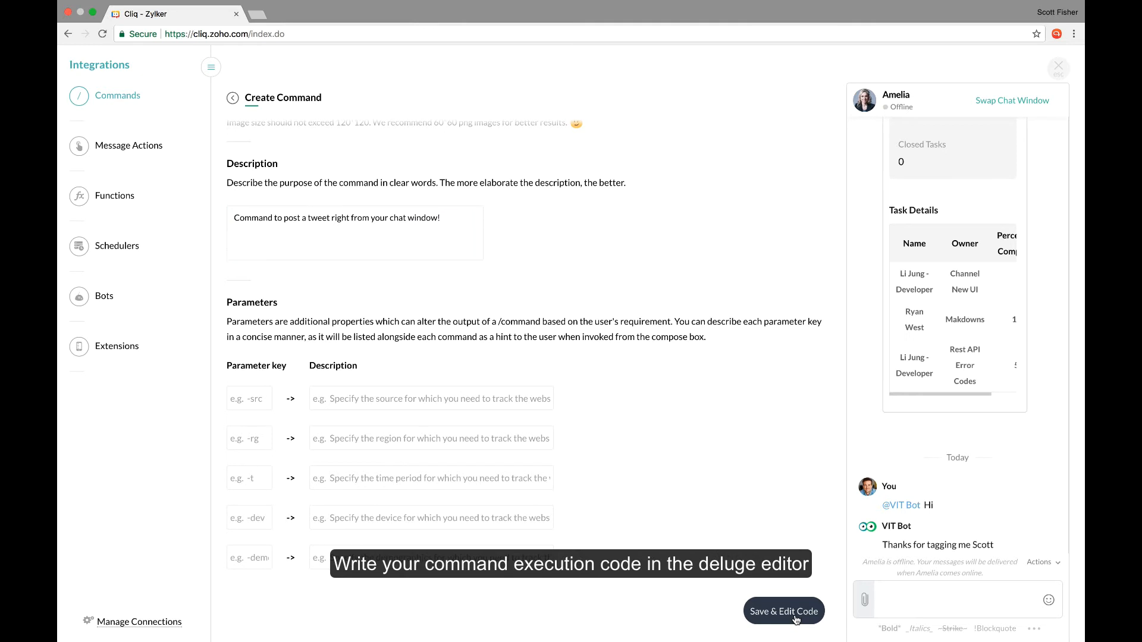
- Write and save Deluge code that tweets the chat input via twitterconnectionforcliq
{"action": "left_click", "coordinate": [784, 611]}
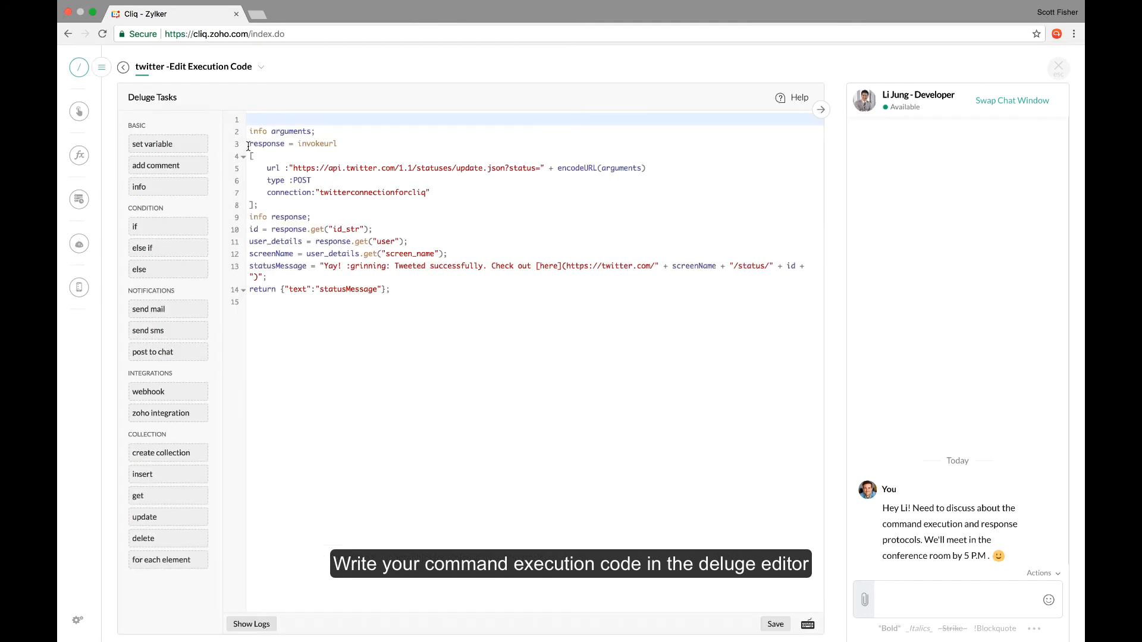
{"action": "left_click_drag", "start_coordinate": [248, 144], "coordinate": [259, 204]}
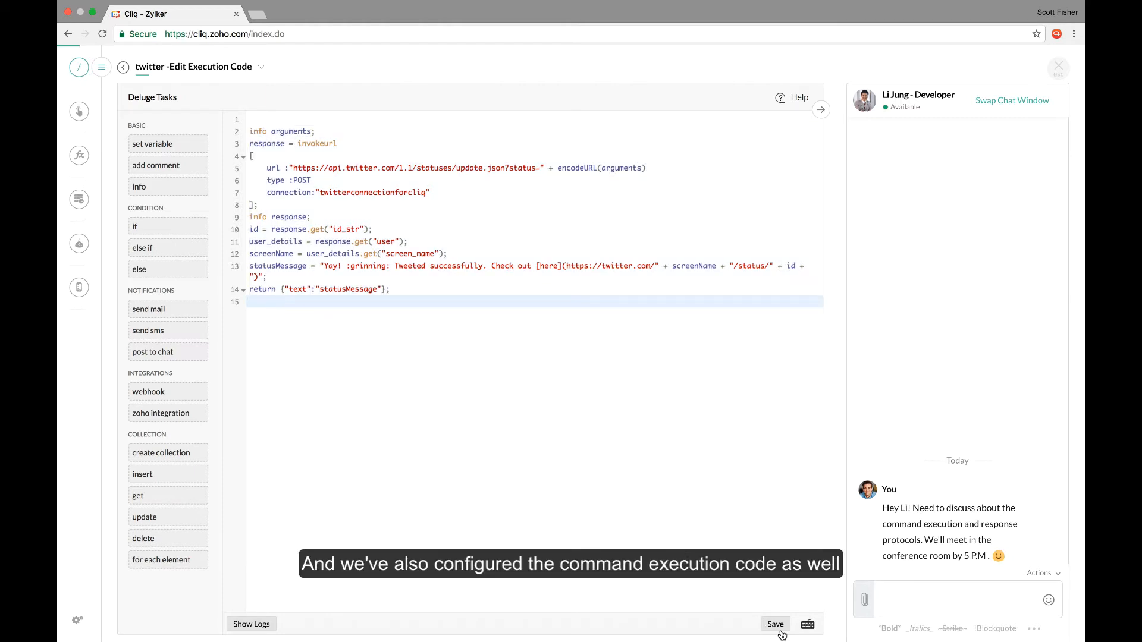
{"action": "left_click", "coordinate": [774, 624]}
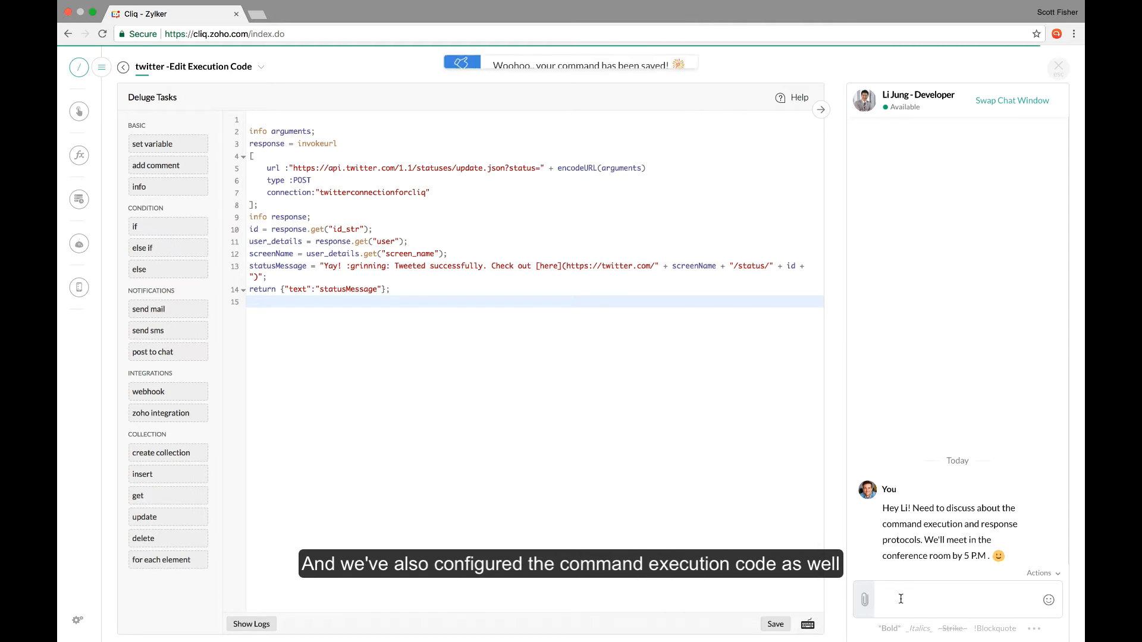
- Enter '/twitter Trying this command for the first time!' in the chat compose box
{"action": "type", "text": "/twitter"}
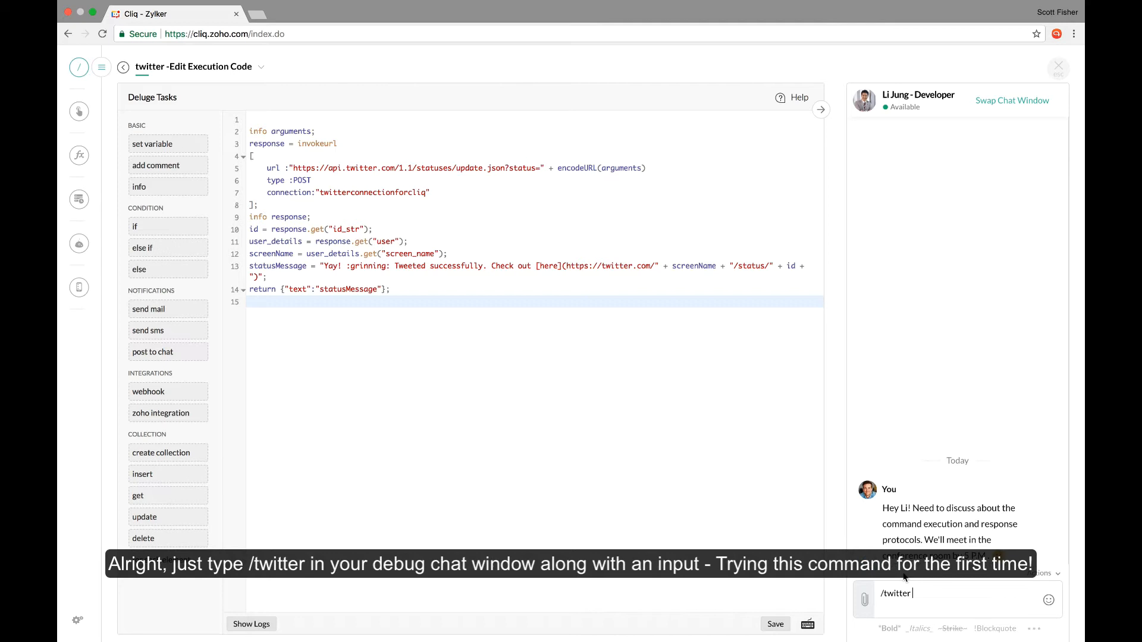
{"action": "type", "text": "Trying t"}
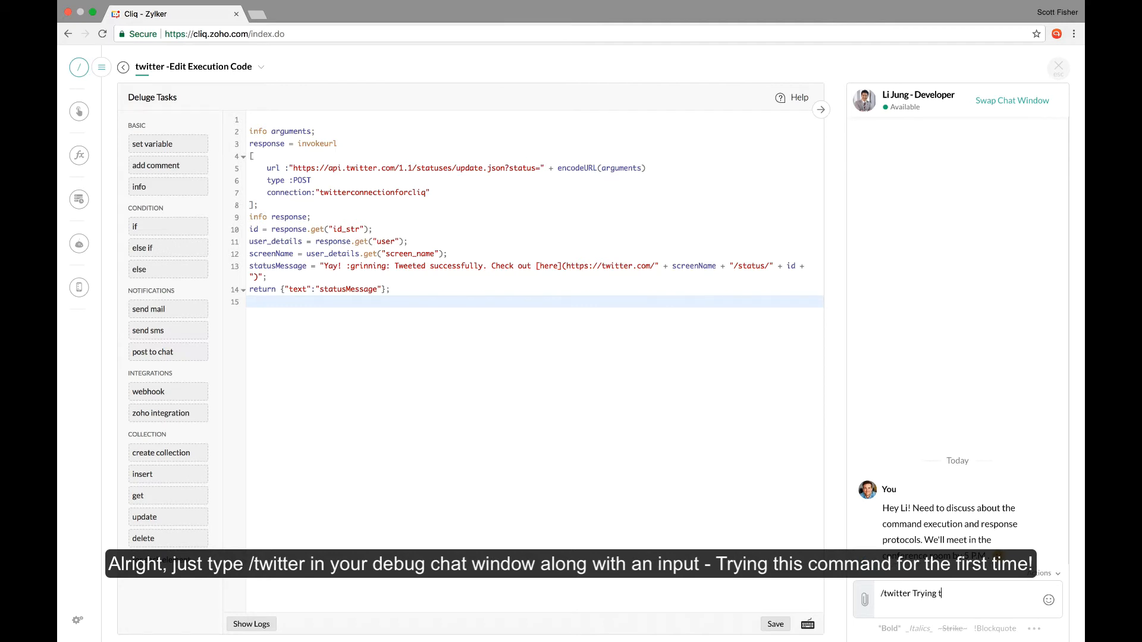
{"action": "type", "text": "his command for the fir"}
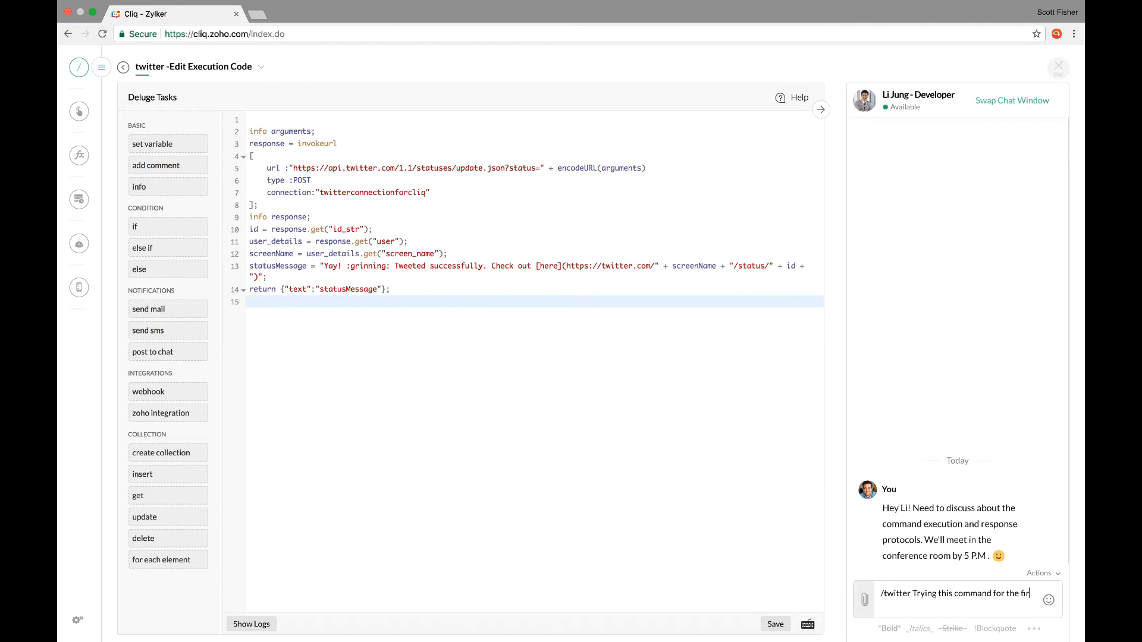
{"action": "type", "text": "st time!"}
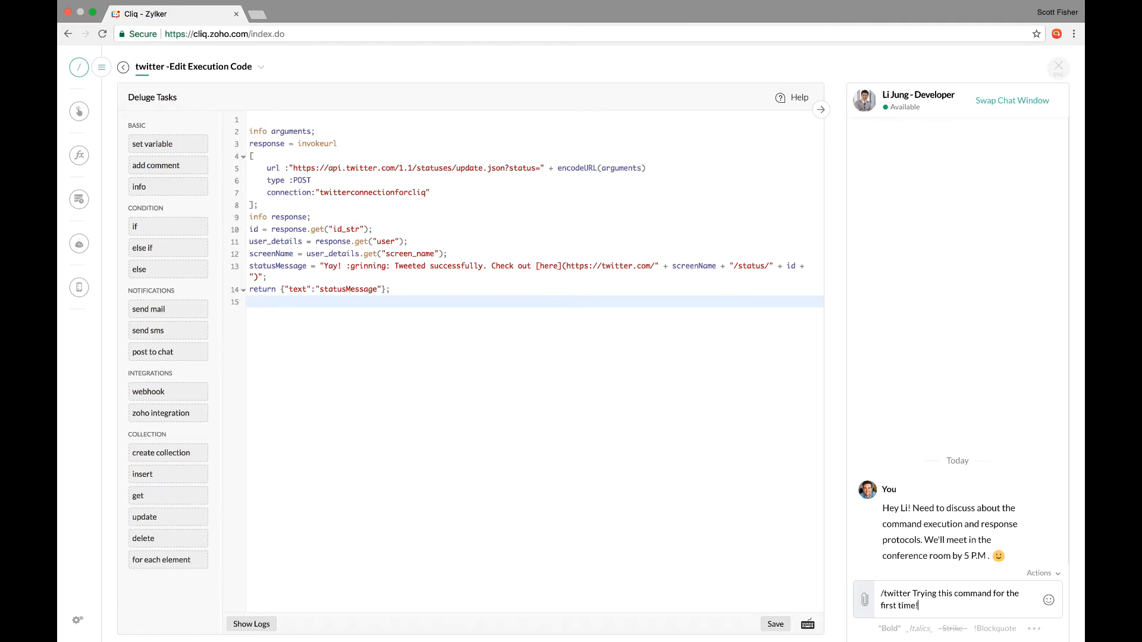
{"action": "mouse_move", "coordinate": [888, 503]}
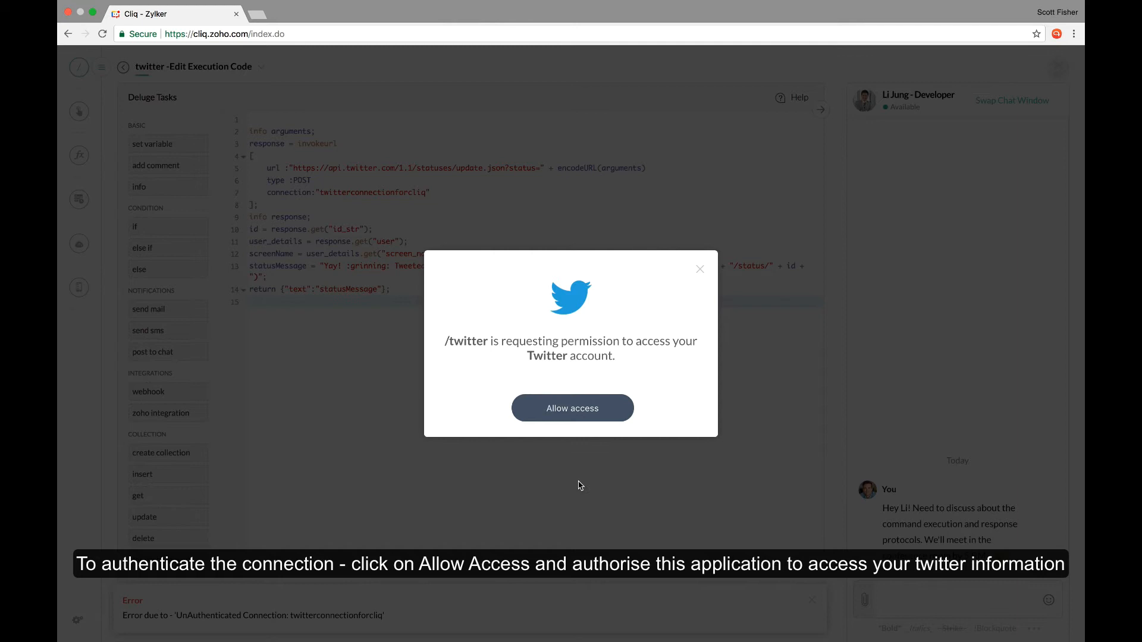
- Allow access, sign in with Twitter credentials, and authorise the Zoho DRE app
{"action": "left_click", "coordinate": [571, 407]}
{"action": "type", "text": "sc"}
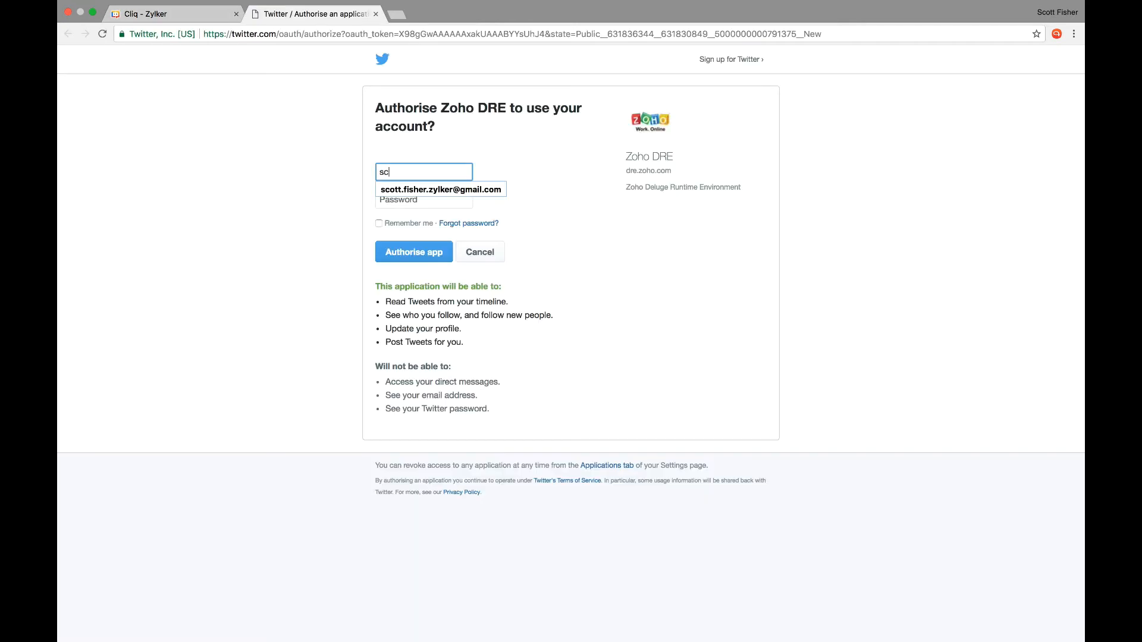
{"action": "left_click", "coordinate": [440, 189]}
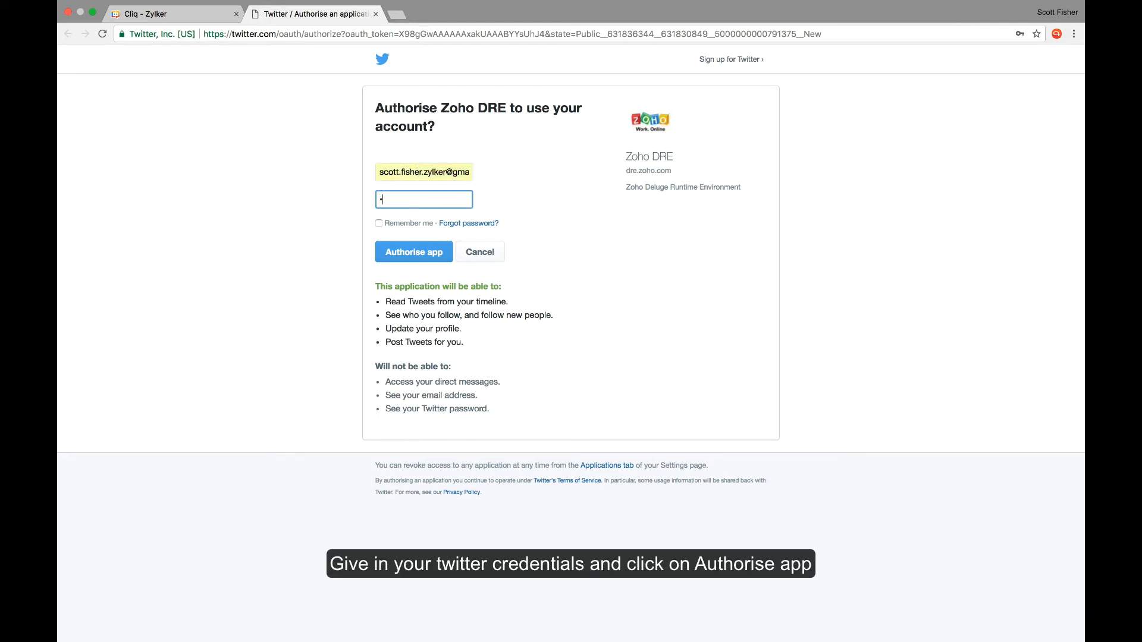
{"action": "type", "text": "password"}
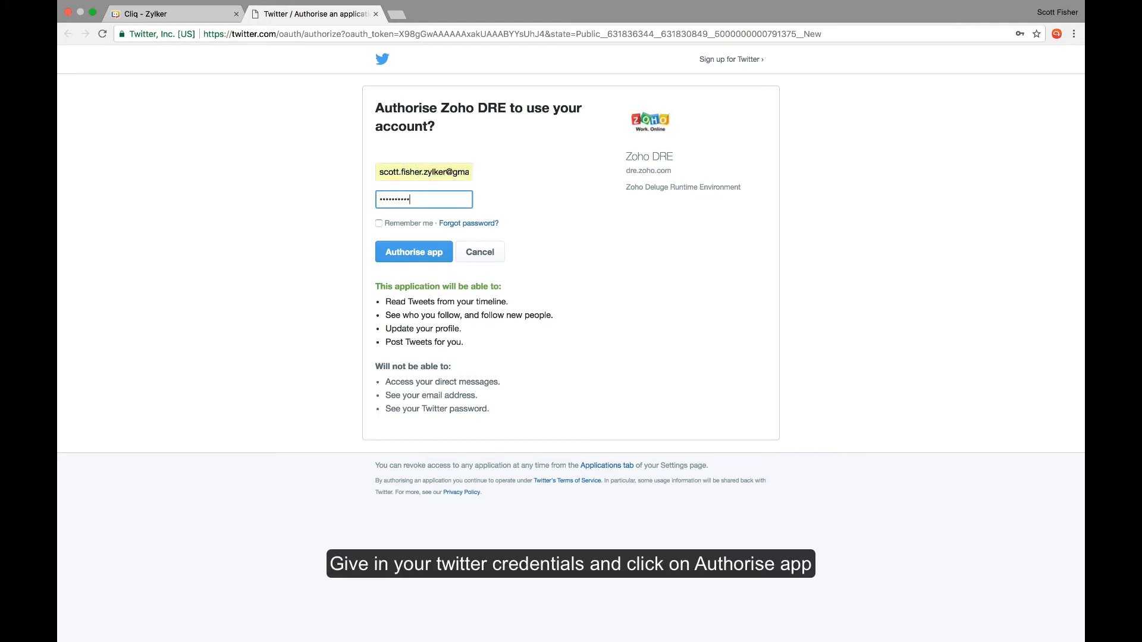
{"action": "mouse_move", "coordinate": [433, 257]}
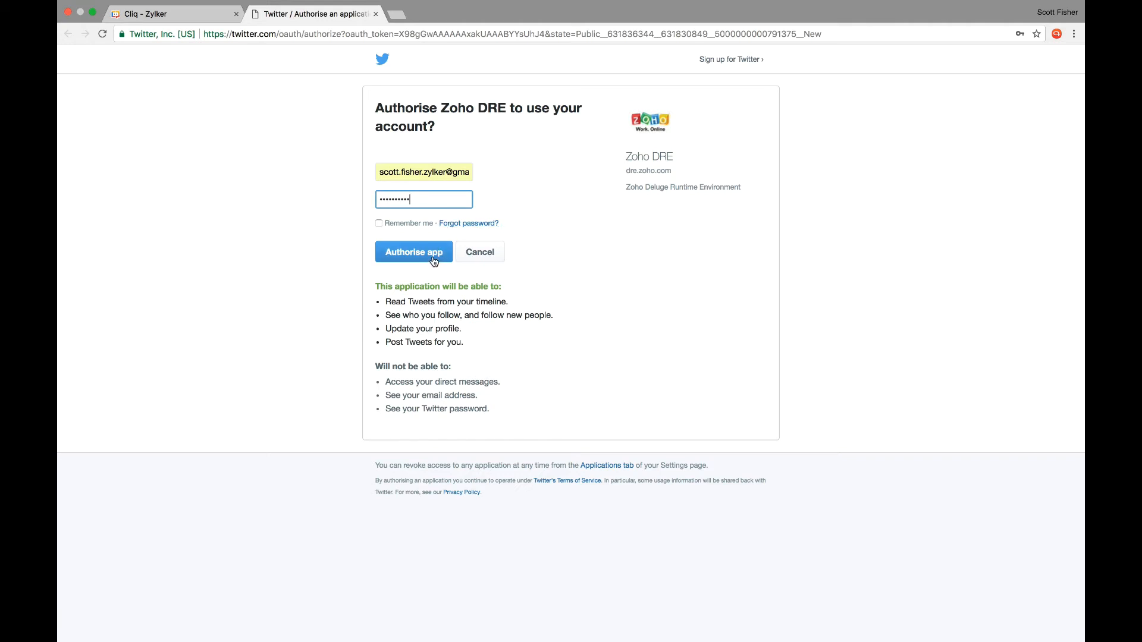
{"action": "left_click", "coordinate": [414, 251]}
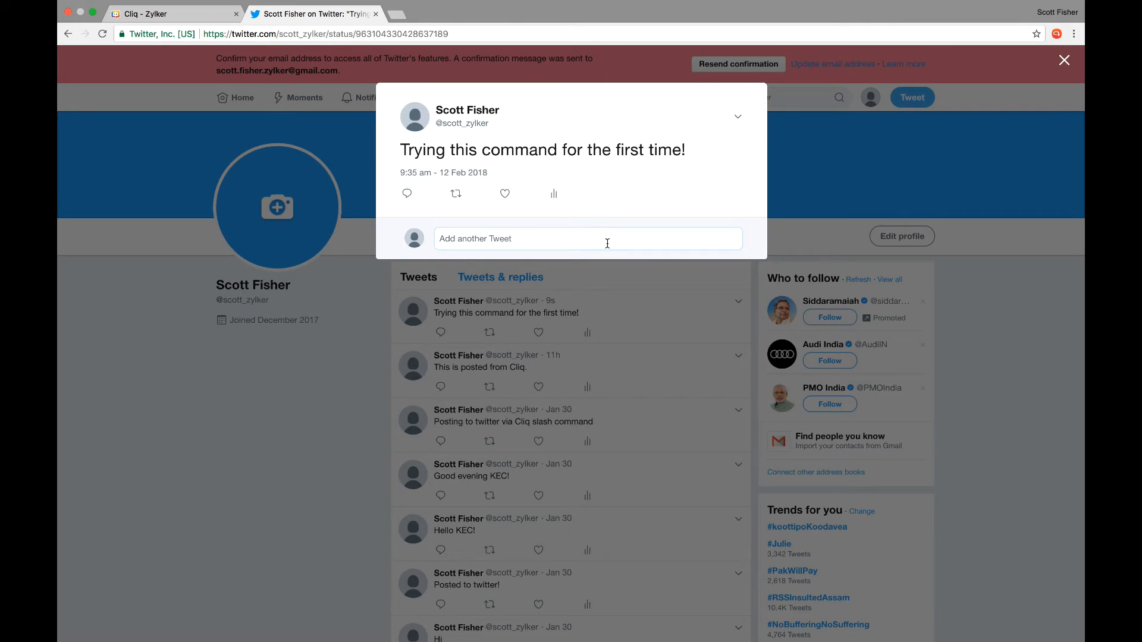
{"action": "mouse_move", "coordinate": [644, 178]}
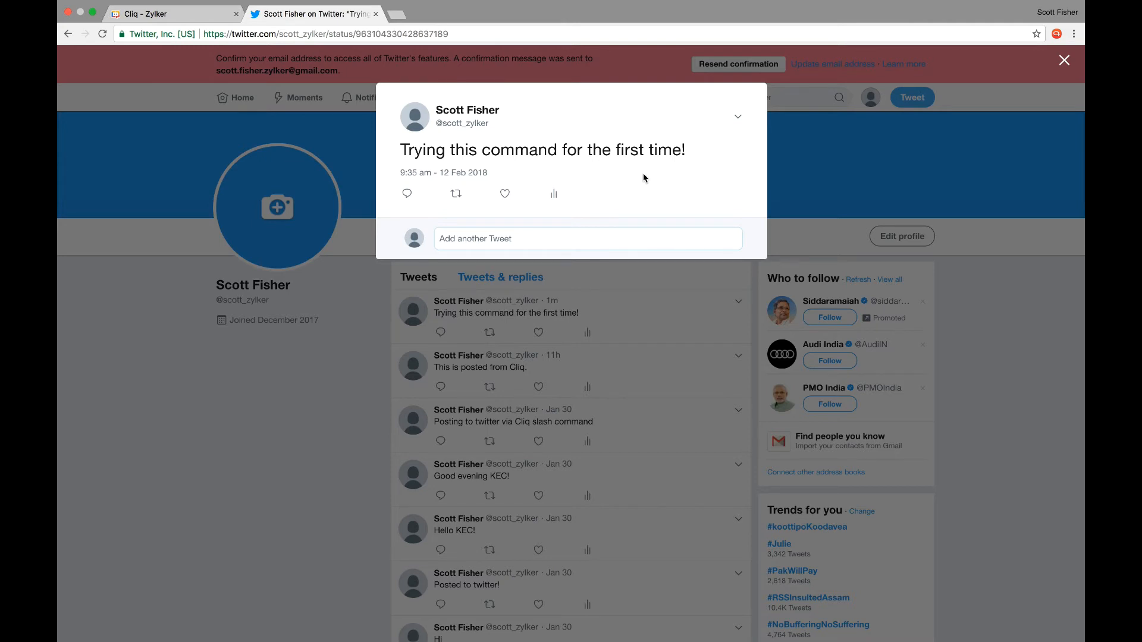
- After checking the posted tweet, switch to Wrike's developer console API Apps page
{"action": "left_click", "coordinate": [313, 13]}
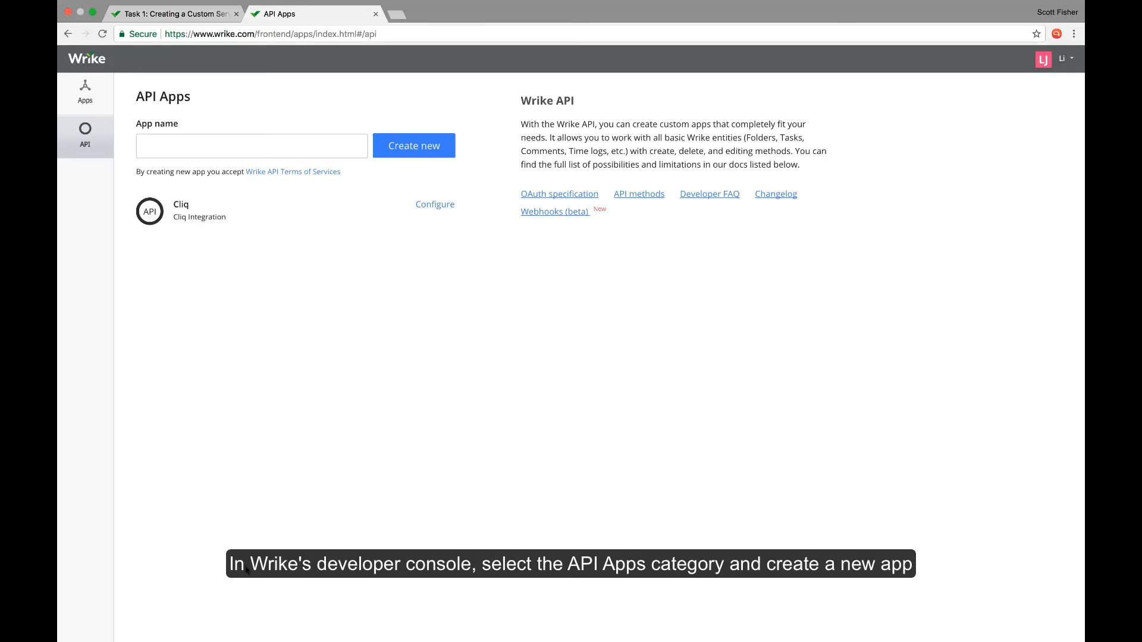
{"action": "mouse_move", "coordinate": [339, 328]}
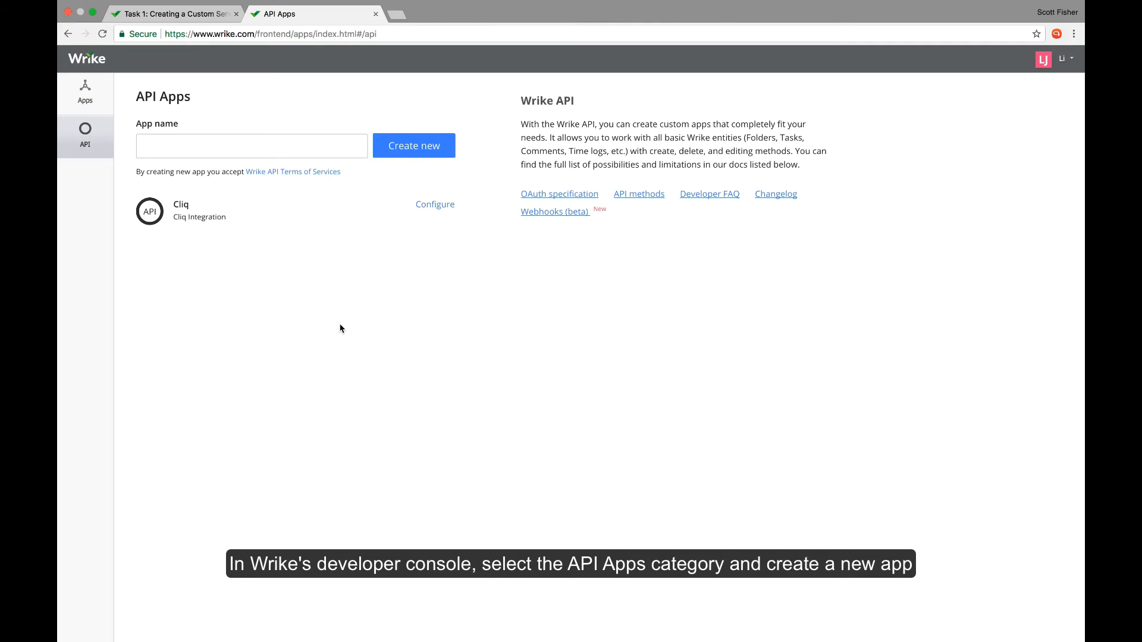
- Create a new Wrike API app named 'Cliq Extension'
{"action": "left_click", "coordinate": [251, 146]}
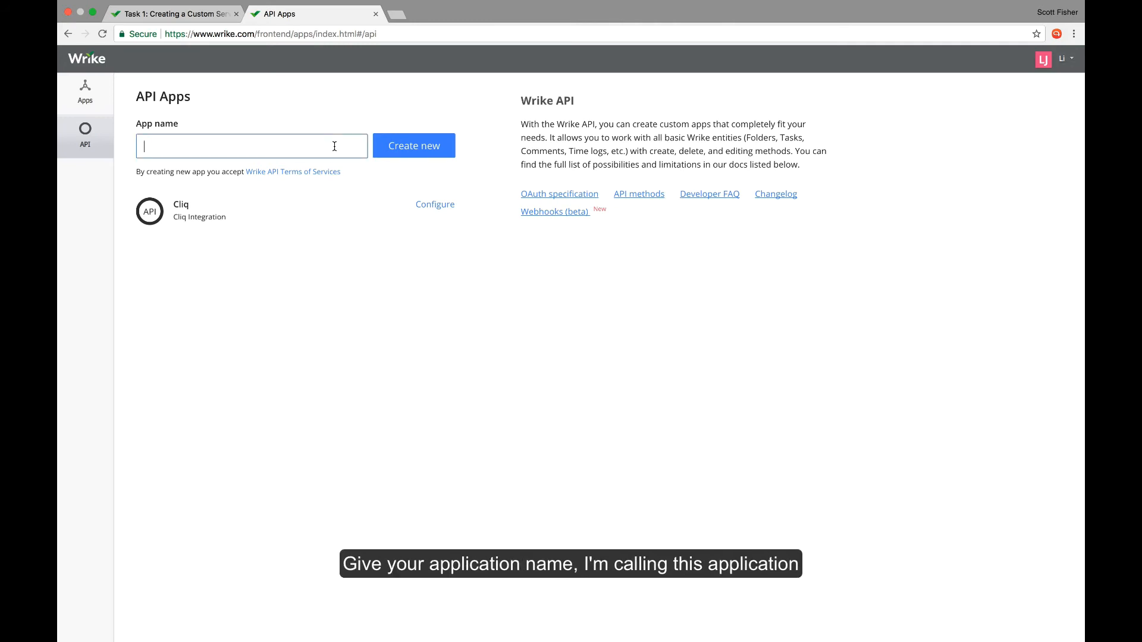
{"action": "type", "text": "Cliq"}
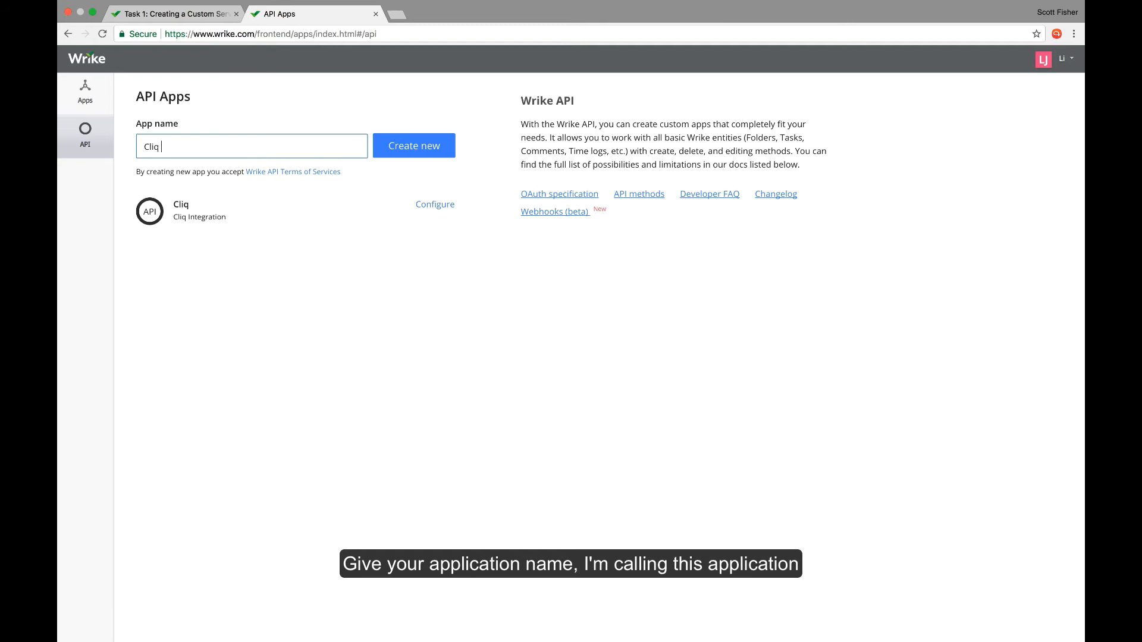
{"action": "type", "text": "Extension"}
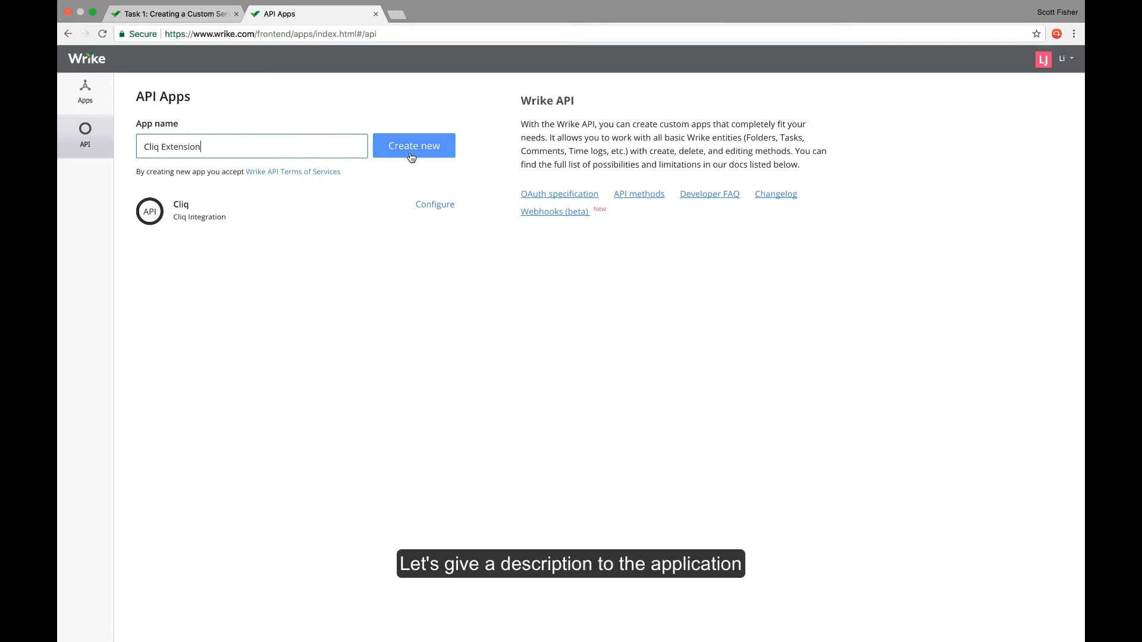
{"action": "left_click", "coordinate": [414, 146]}
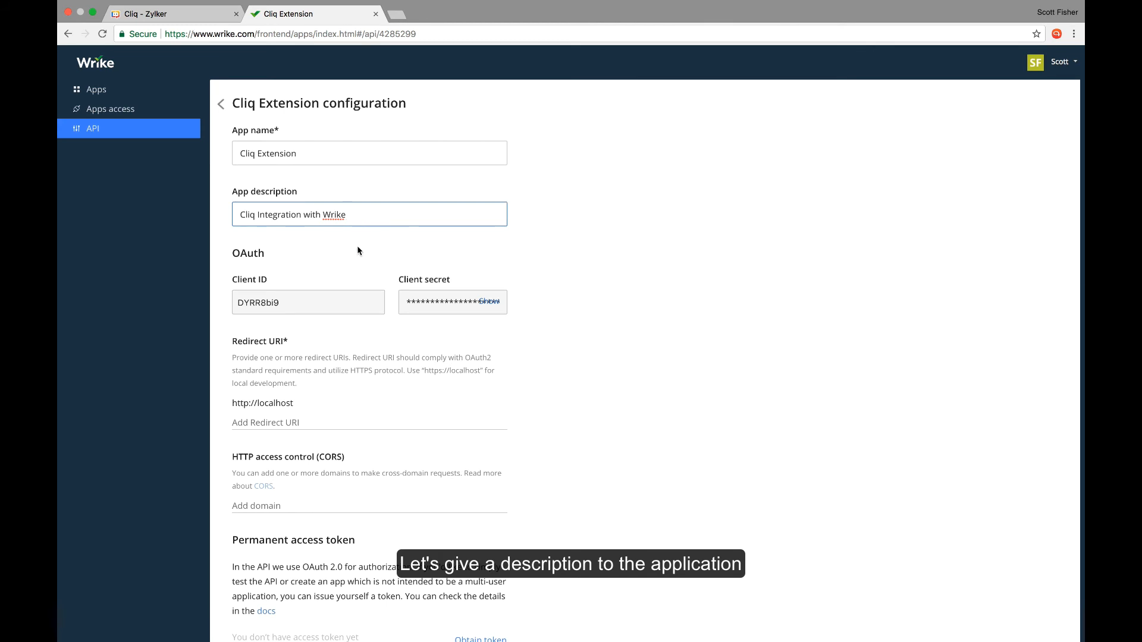
{"action": "left_click", "coordinate": [335, 302]}
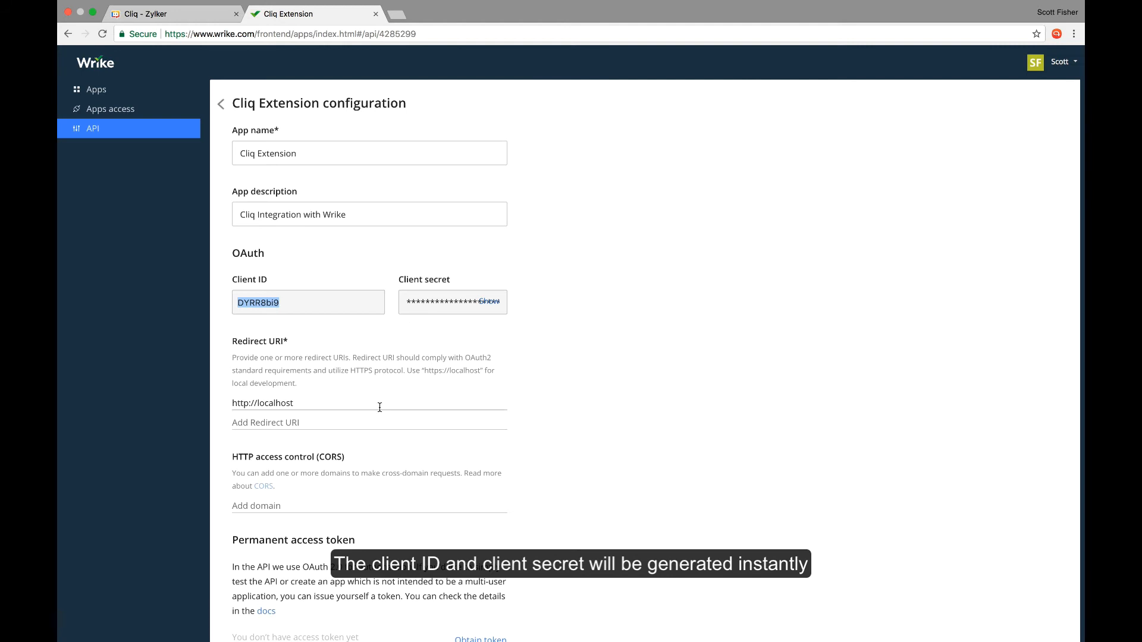
{"action": "scroll", "scroll_direction": "down", "scroll_amount": 3}
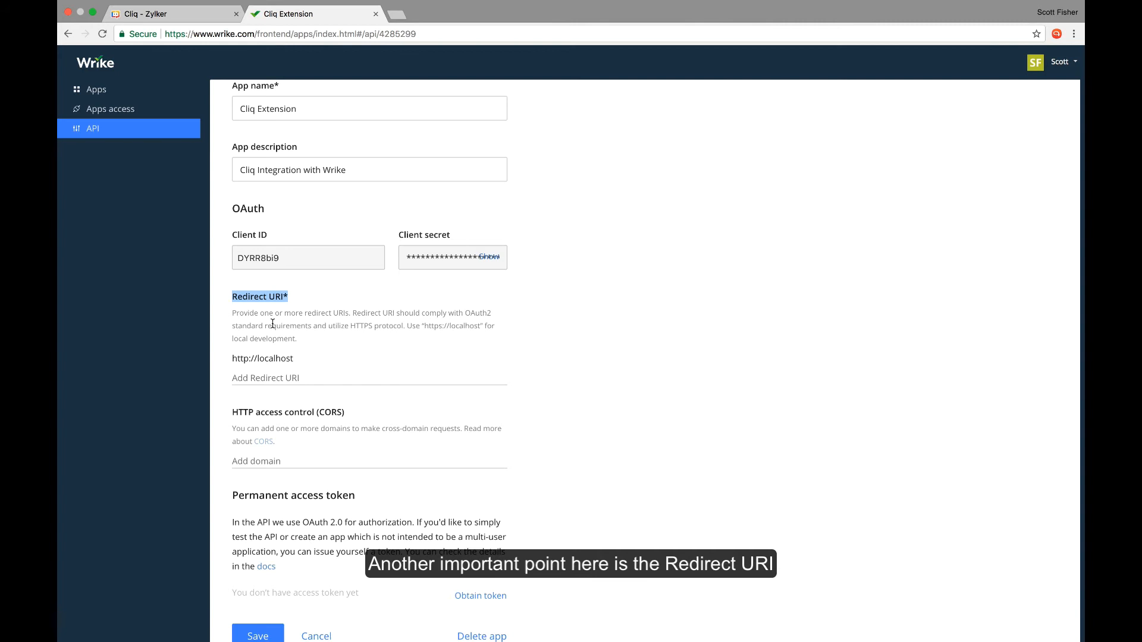
{"action": "type", "text": "h"}
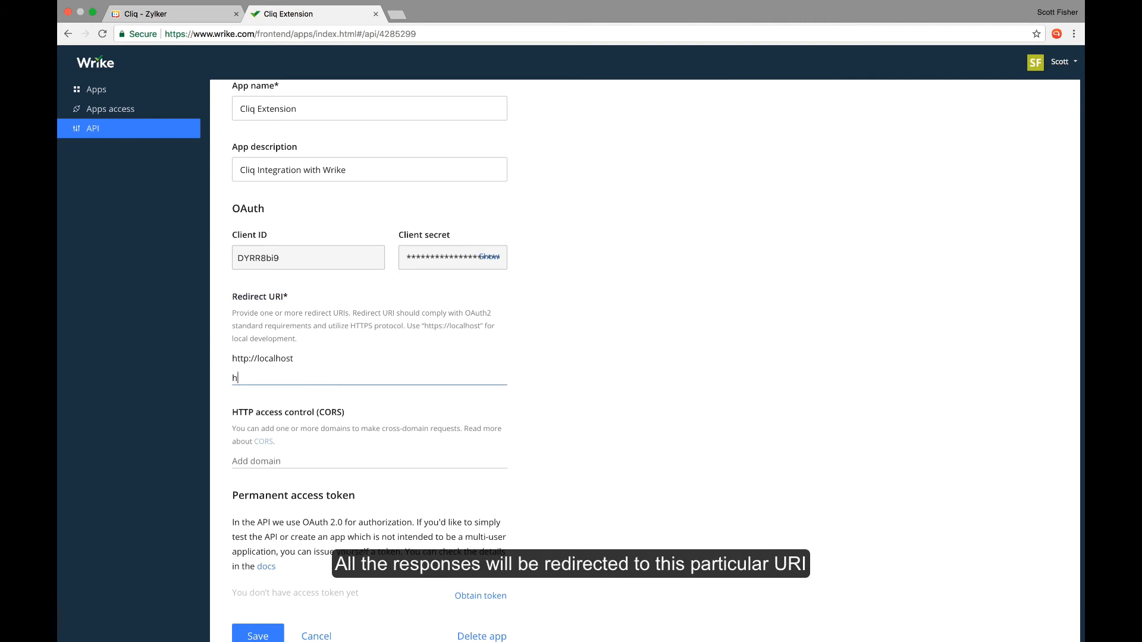
{"action": "type", "text": "ttps://deluge.z"}
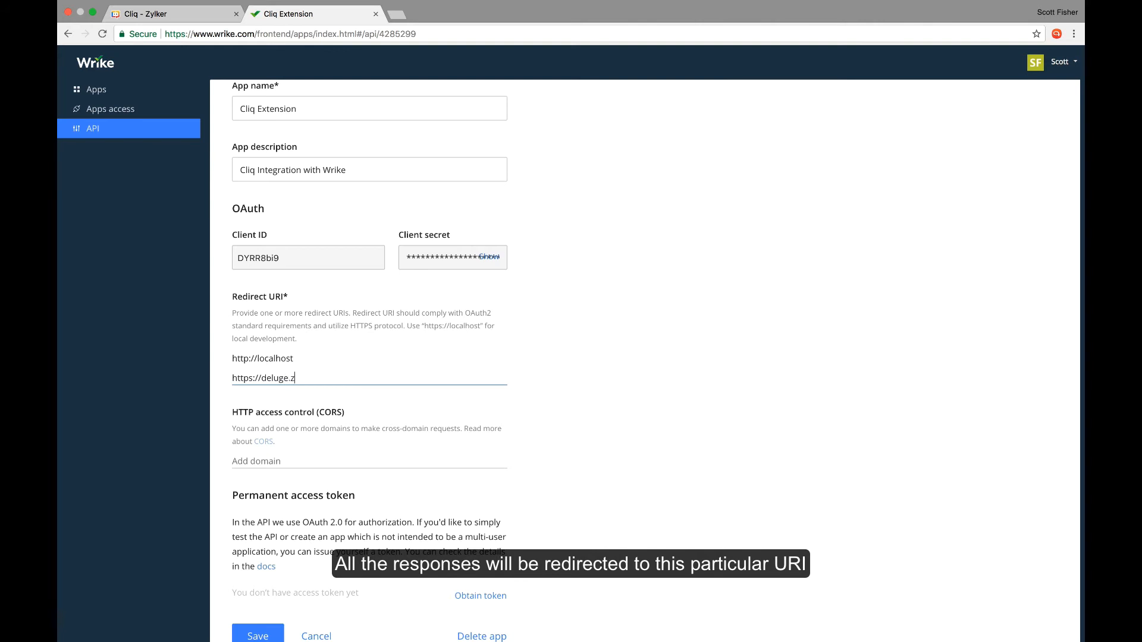
{"action": "type", "text": "oho.com/delugea"}
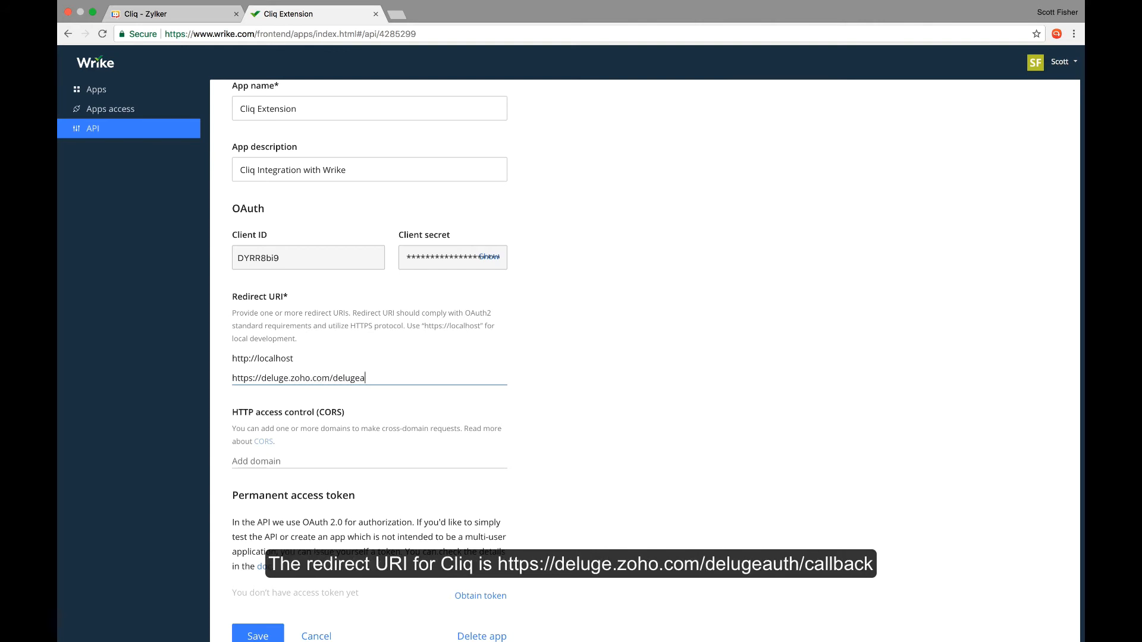
{"action": "type", "text": "uth/callback"}
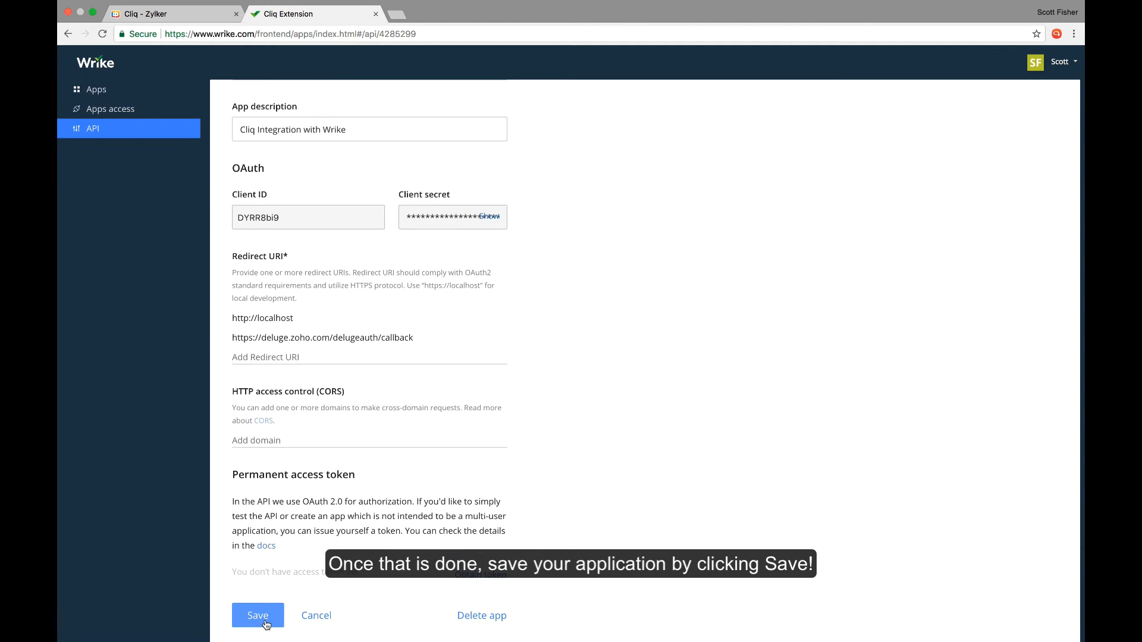
{"action": "left_click", "coordinate": [258, 616]}
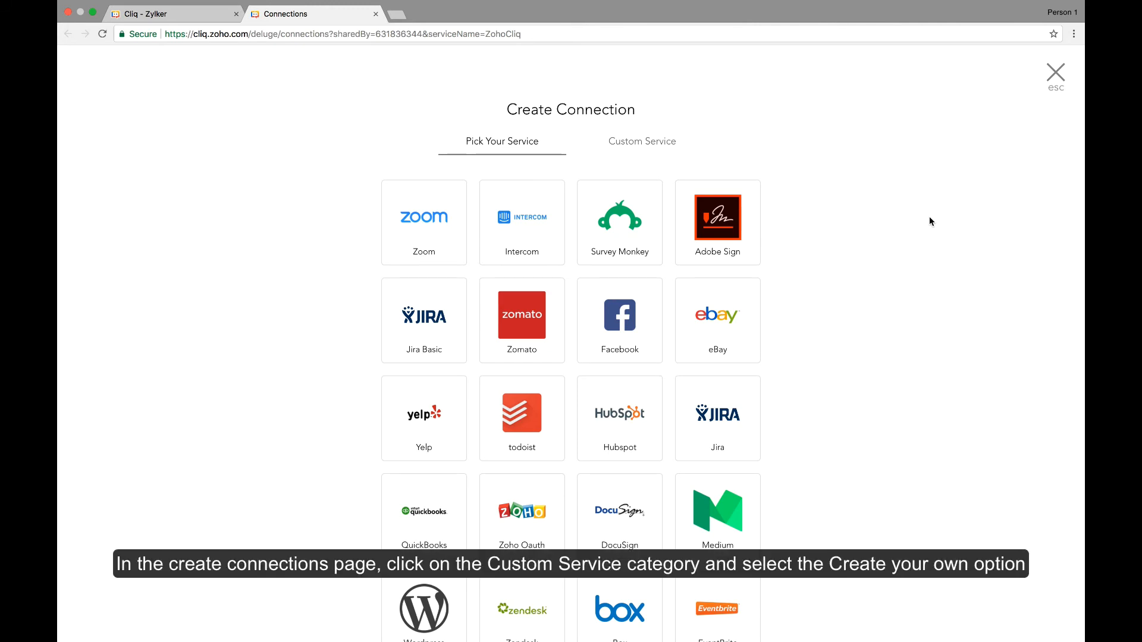
- Choose Custom Service, then Create Your Own, to reach the service details form
{"action": "left_click", "coordinate": [641, 141]}
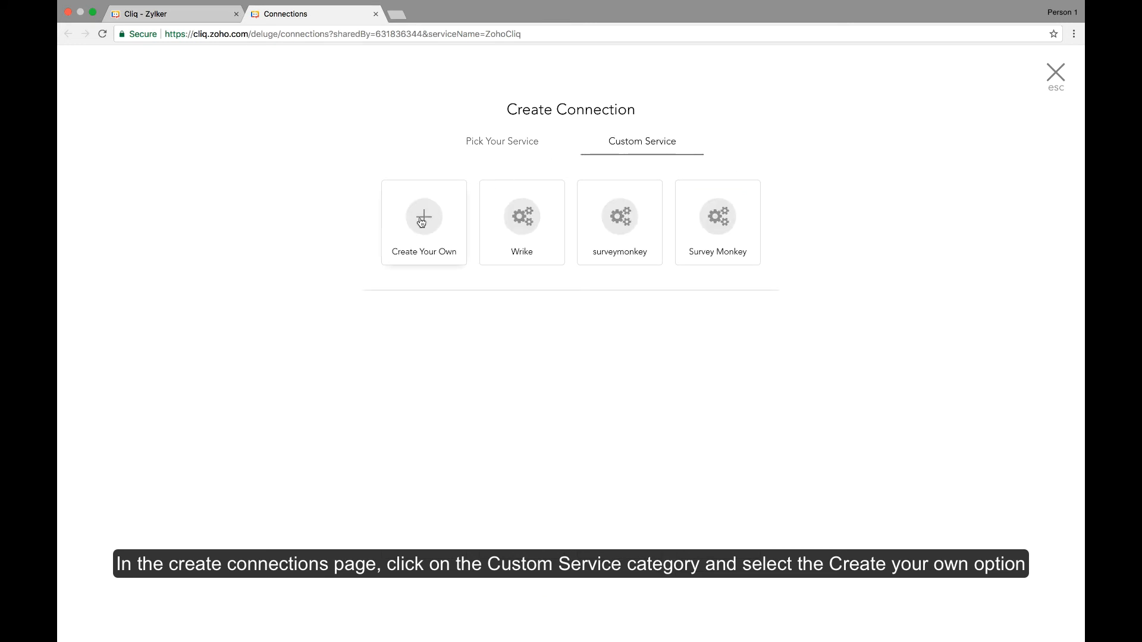
{"action": "left_click", "coordinate": [423, 216]}
{"action": "type", "text": "W"}
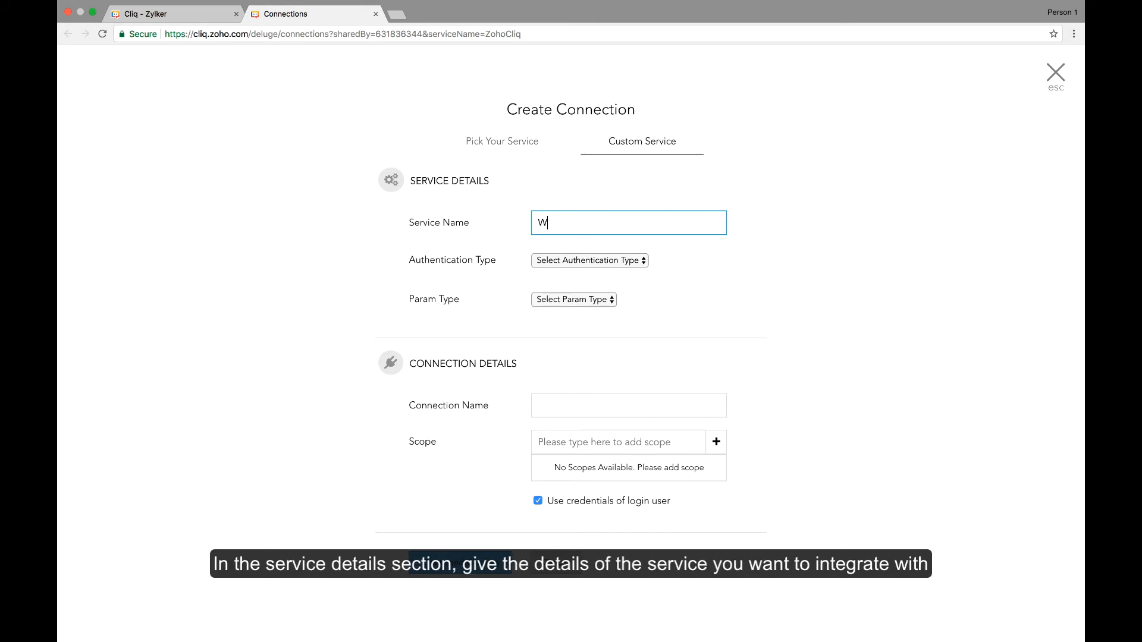
- Enter 'Wrike' as the service name and select oAuth2 as the authentication type
{"action": "type", "text": "ri"}
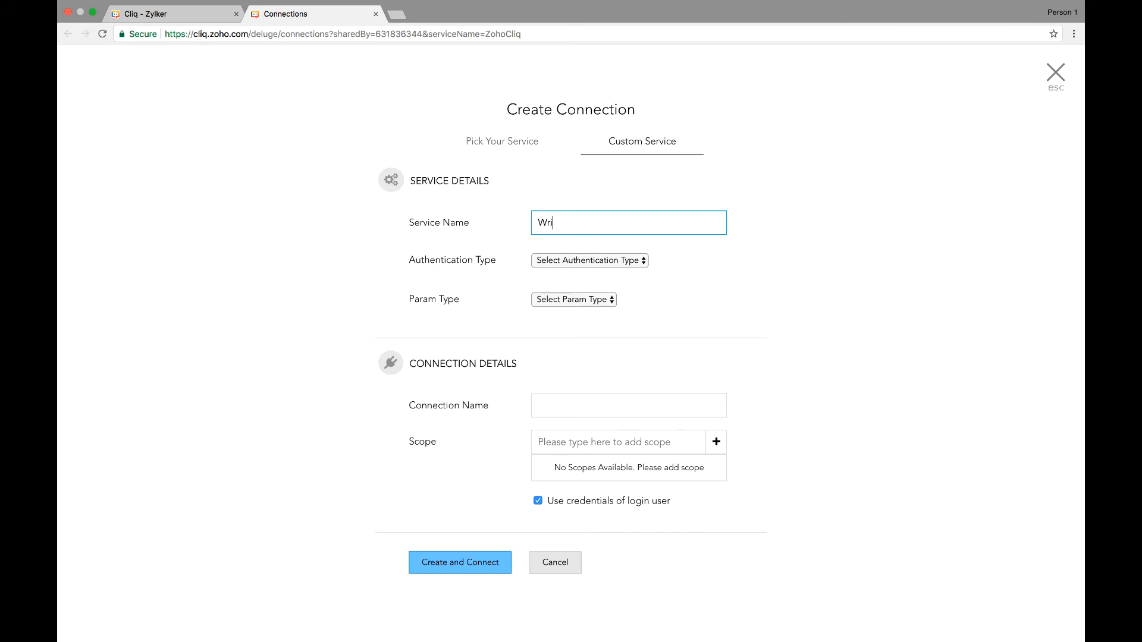
{"action": "left_click", "coordinate": [589, 260]}
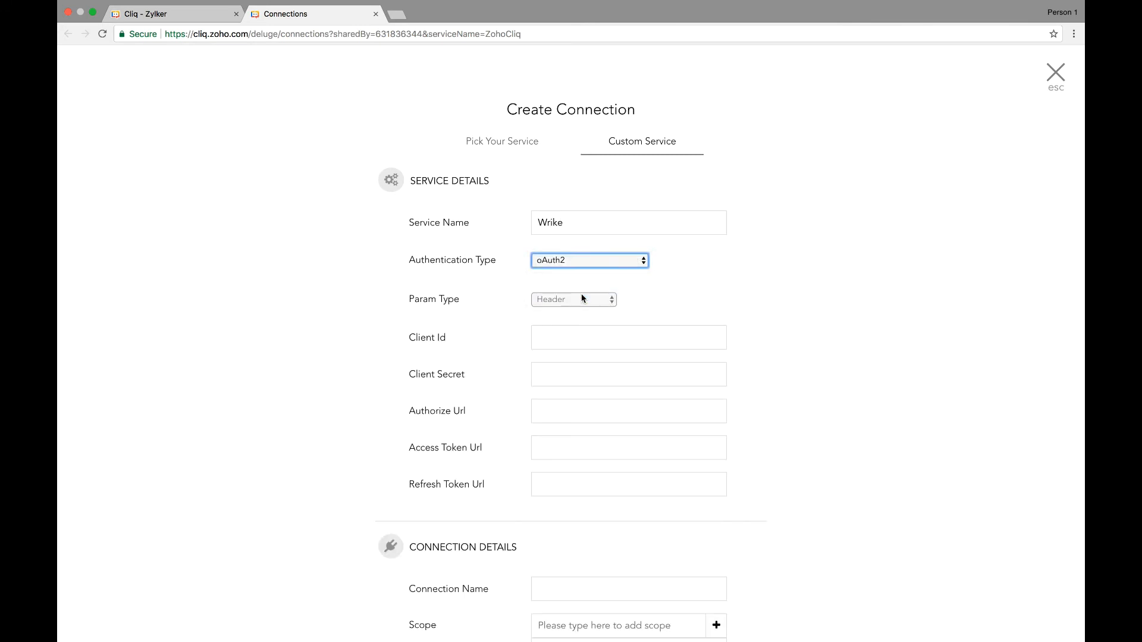
{"action": "scroll", "scroll_direction": "down", "scroll_amount": 3}
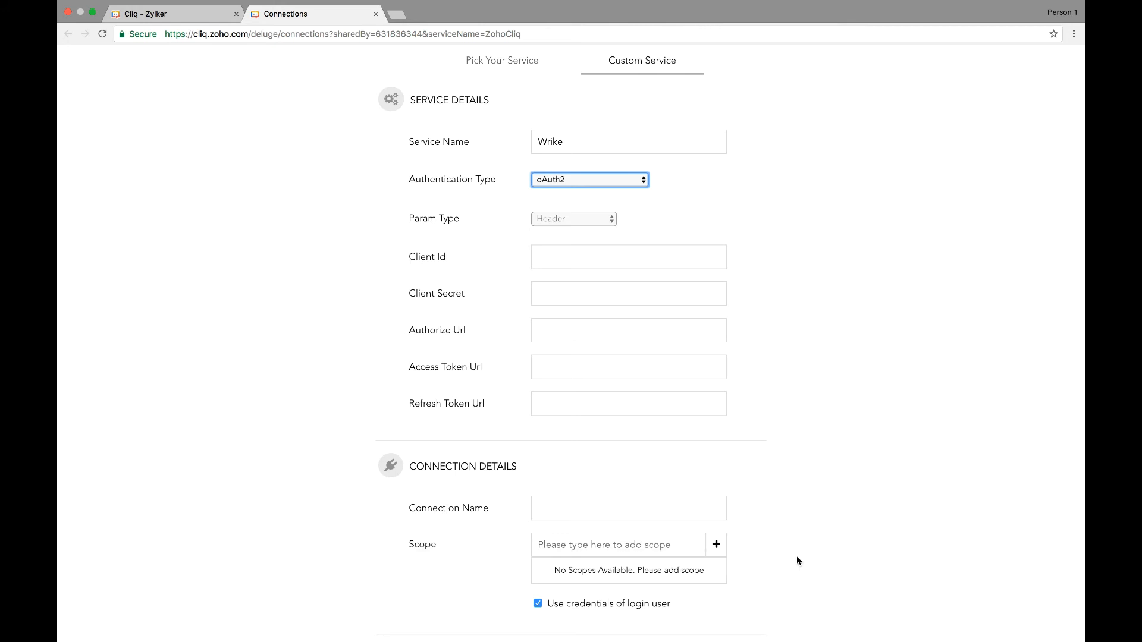
{"action": "left_click", "coordinate": [451, 13]}
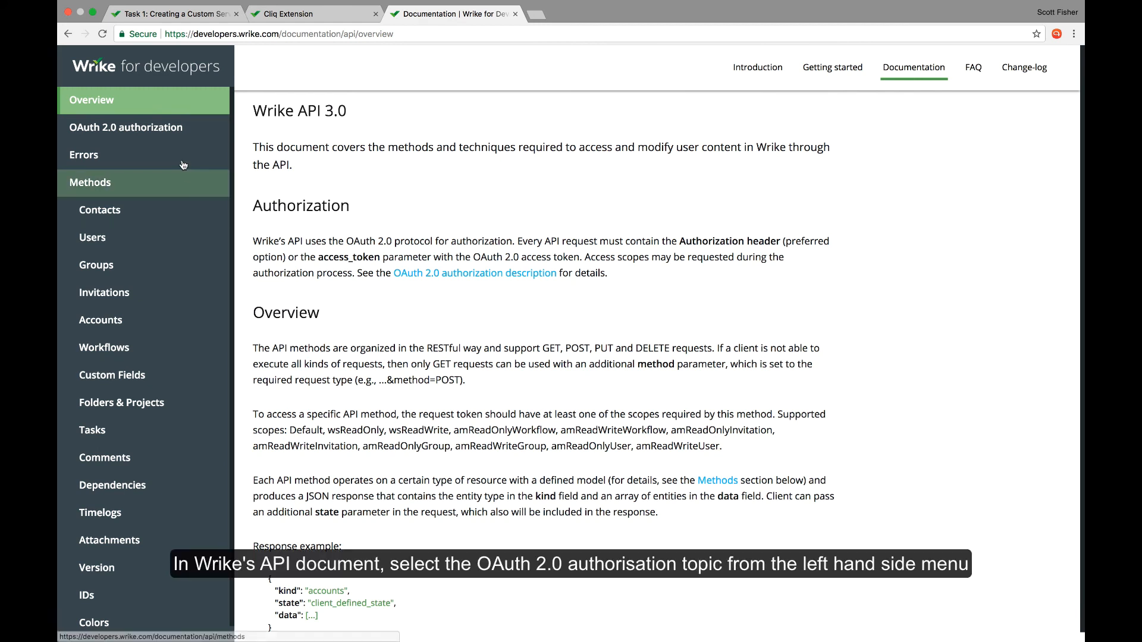
- Scroll Wrike's OAuth 2.0 docs to step 3, 'Exchanging authorization code for access token'
{"action": "left_click", "coordinate": [125, 128]}
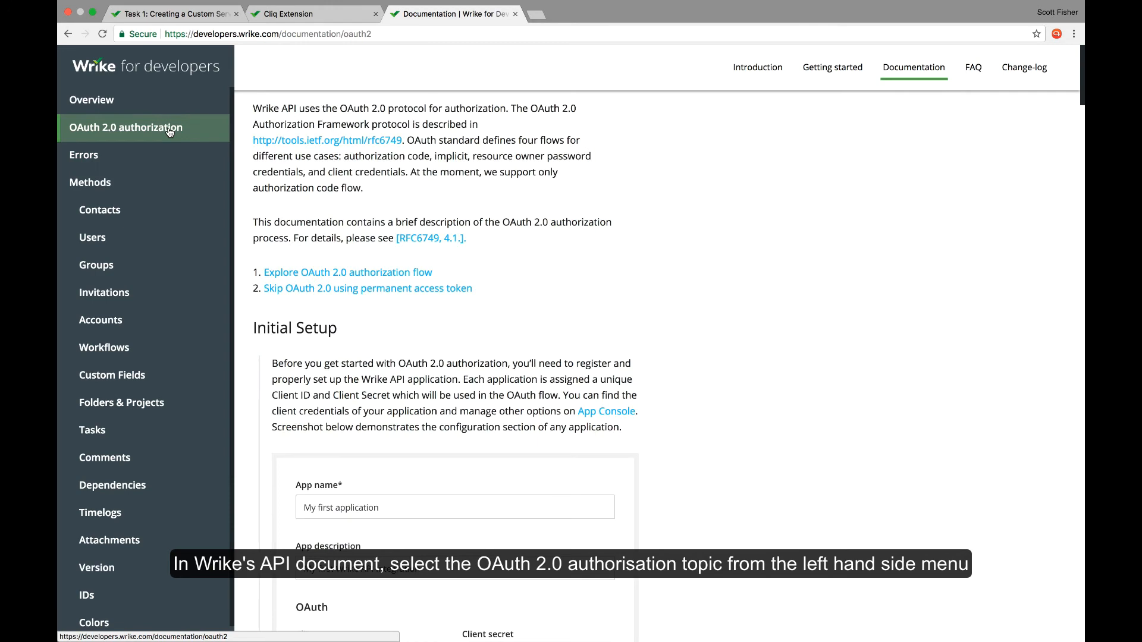
{"action": "mouse_move", "coordinate": [410, 384]}
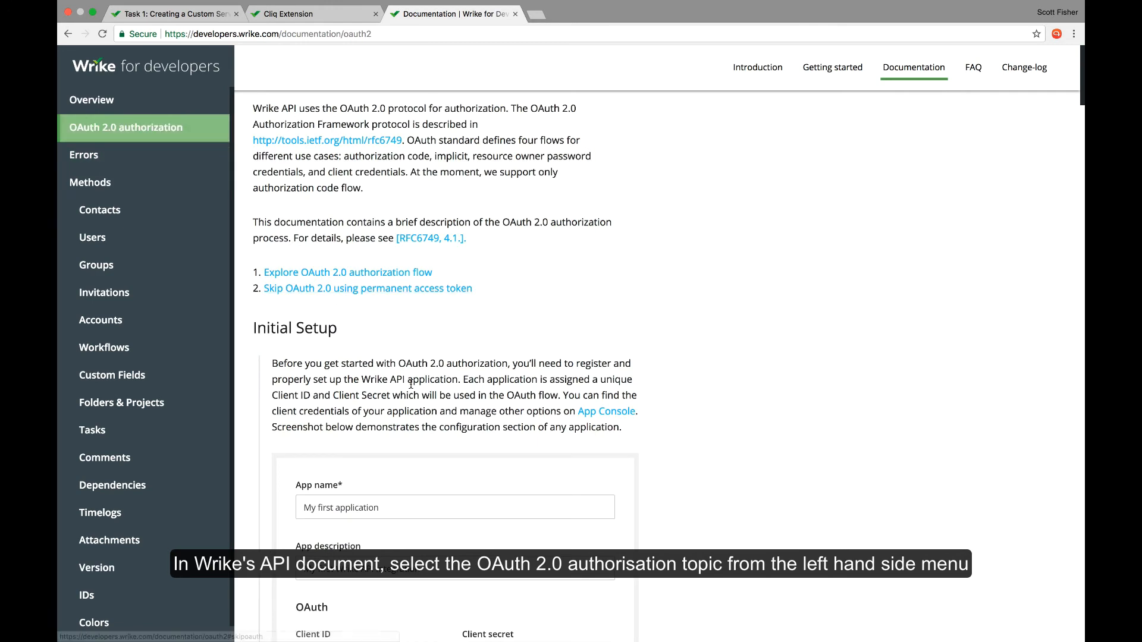
{"action": "scroll", "scroll_direction": "down", "scroll_amount": 3}
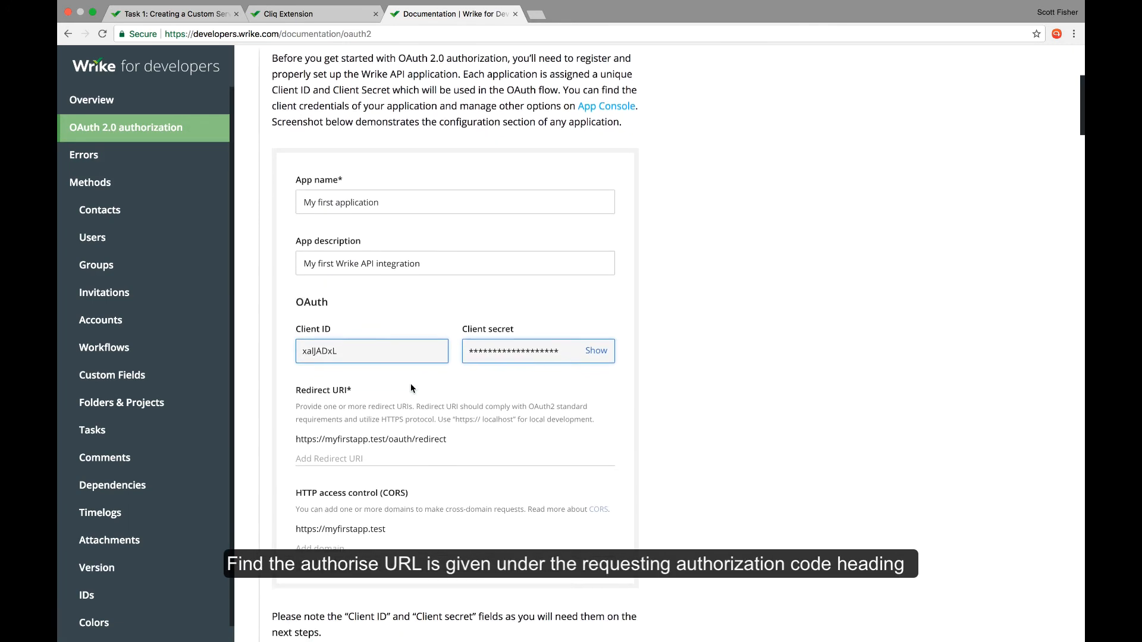
{"action": "scroll", "scroll_direction": "down", "scroll_amount": 3}
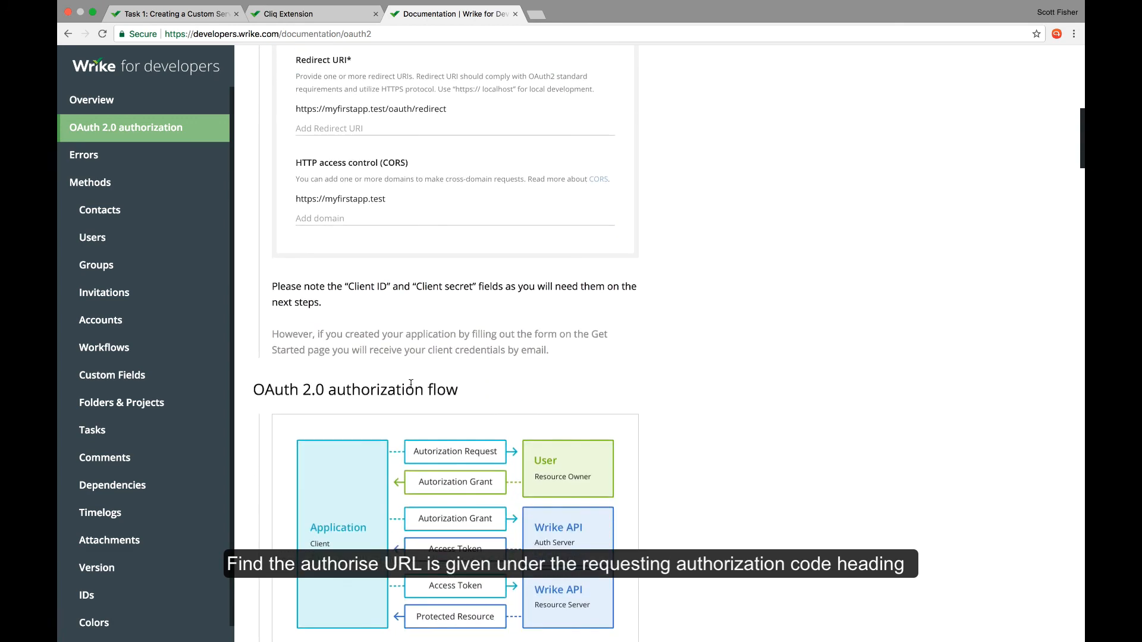
{"action": "scroll", "scroll_direction": "down", "scroll_amount": 3}
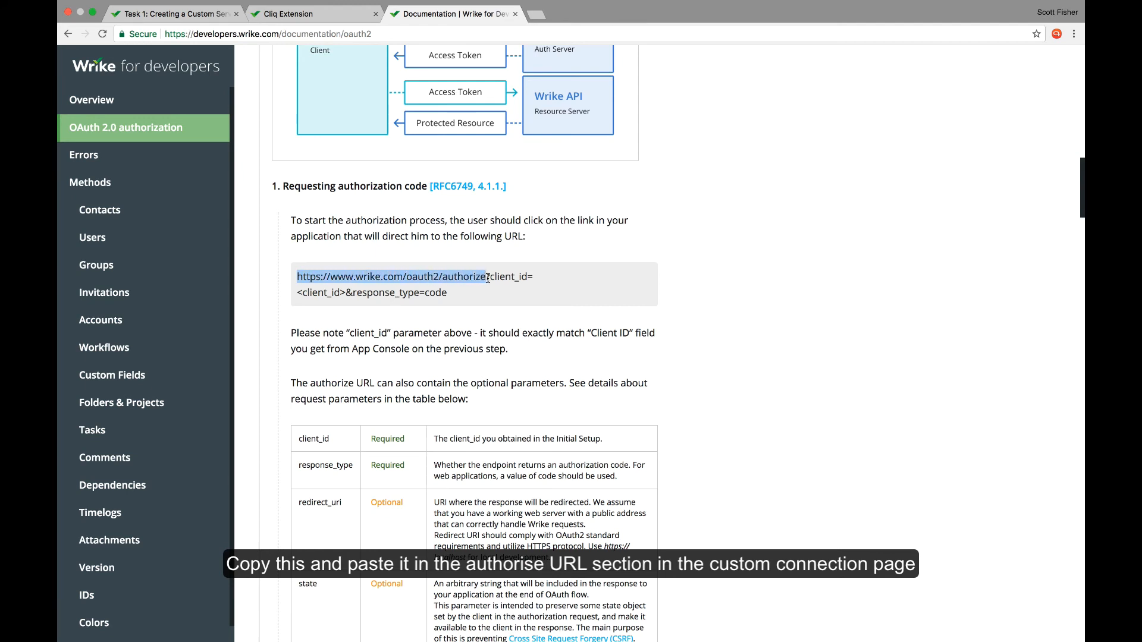
{"action": "mouse_move", "coordinate": [470, 377]}
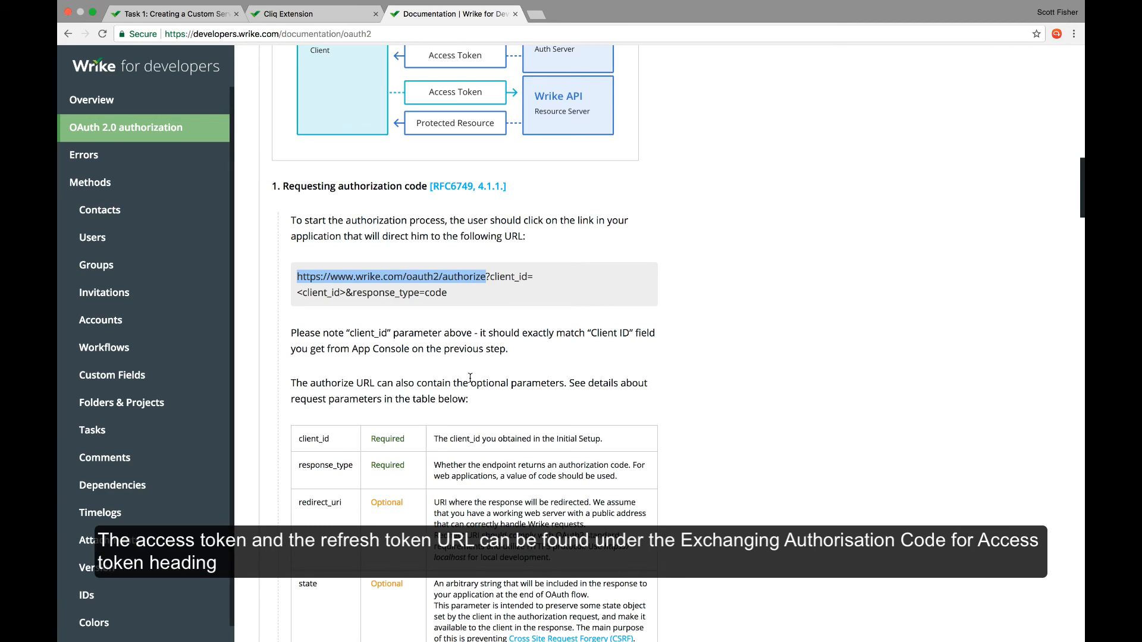
{"action": "scroll", "scroll_direction": "down", "scroll_amount": 3}
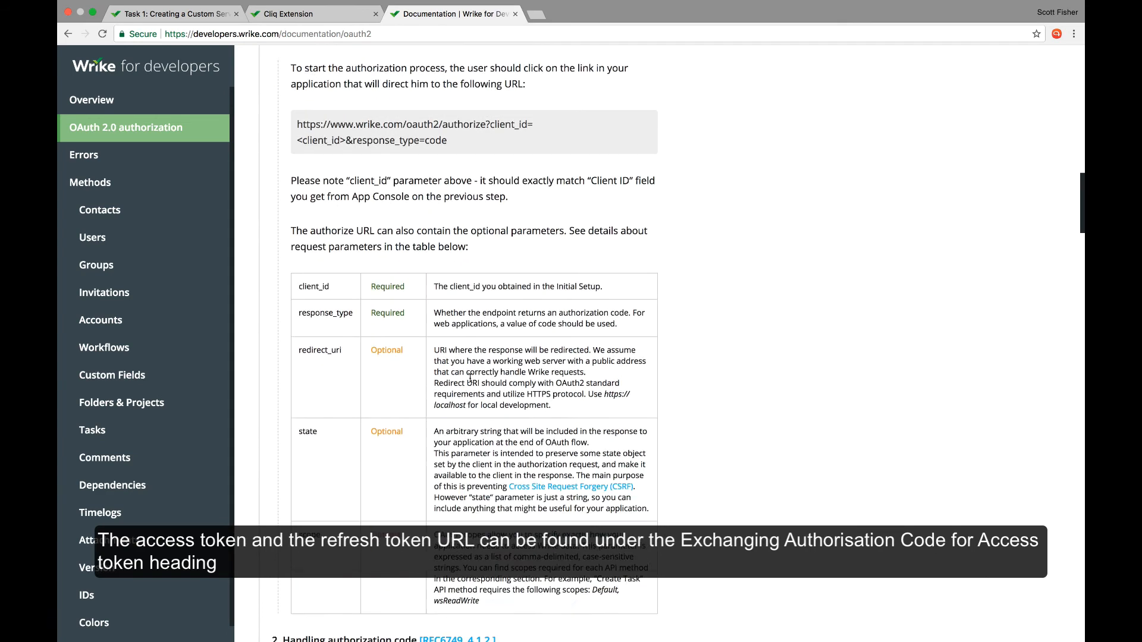
{"action": "scroll", "scroll_direction": "down", "scroll_amount": 3}
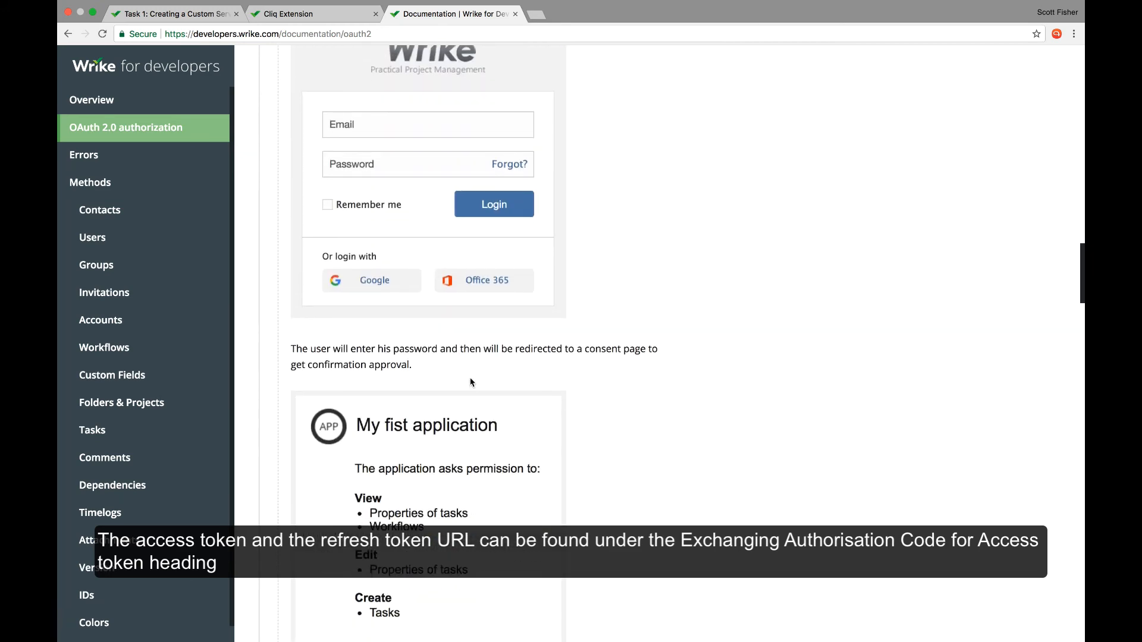
{"action": "scroll", "scroll_direction": "down", "scroll_amount": 3}
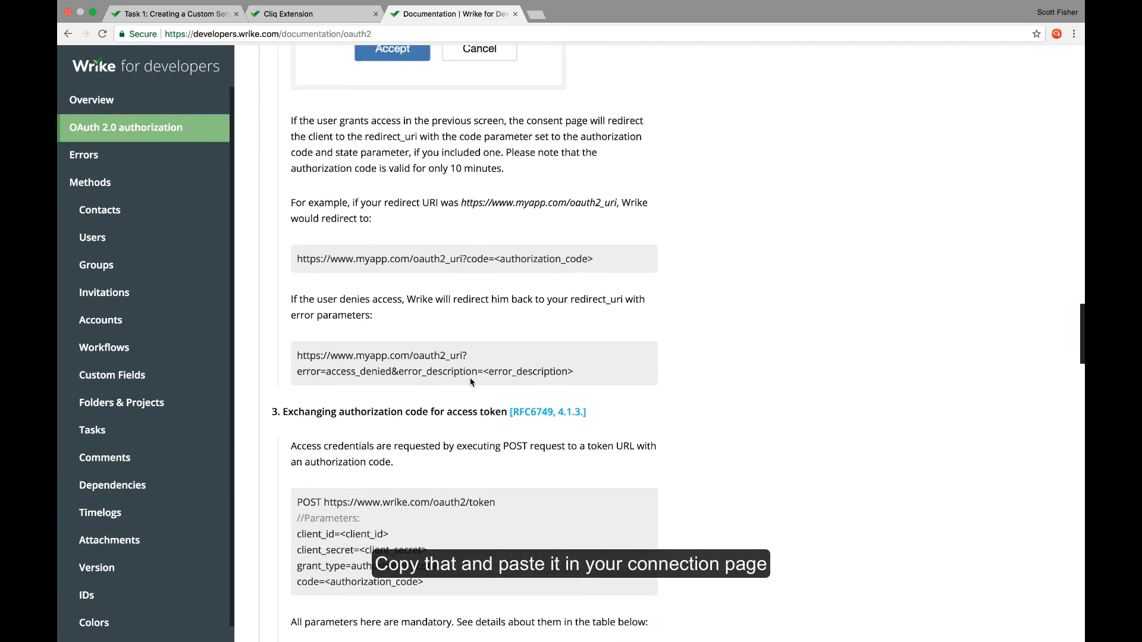
{"action": "scroll", "scroll_direction": "down", "scroll_amount": 3}
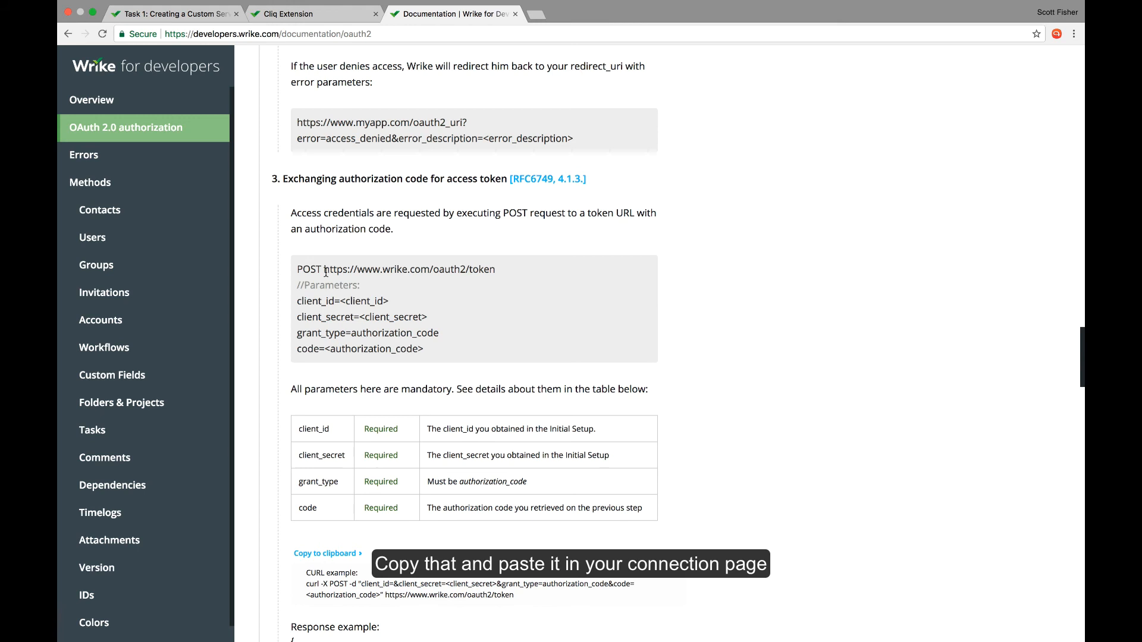
{"action": "left_click", "coordinate": [315, 13]}
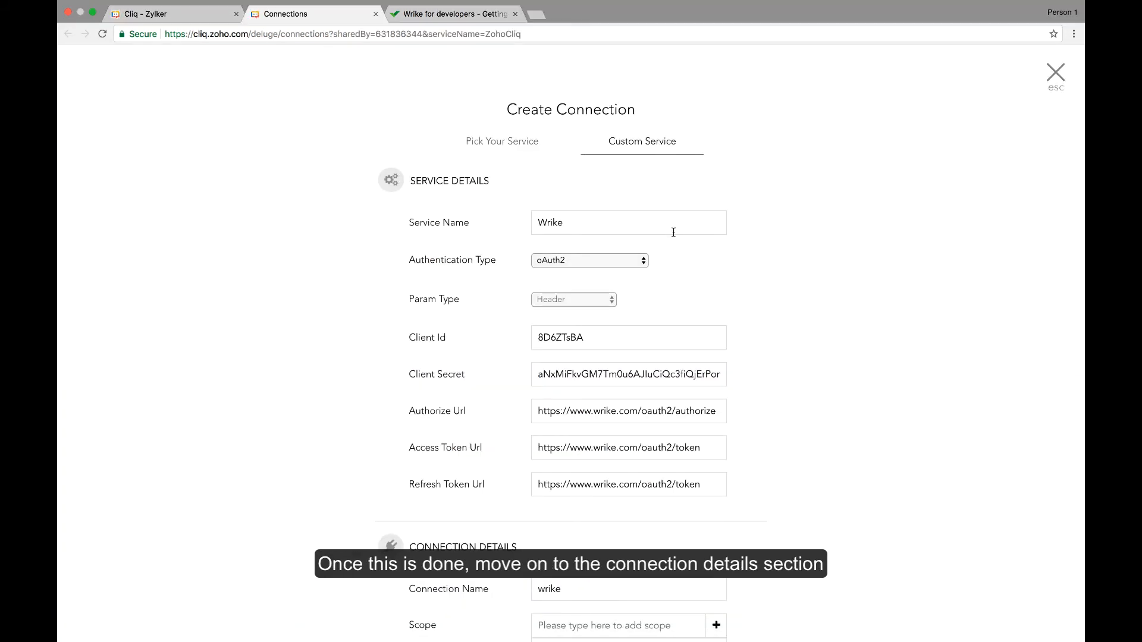
{"action": "mouse_move", "coordinate": [797, 515]}
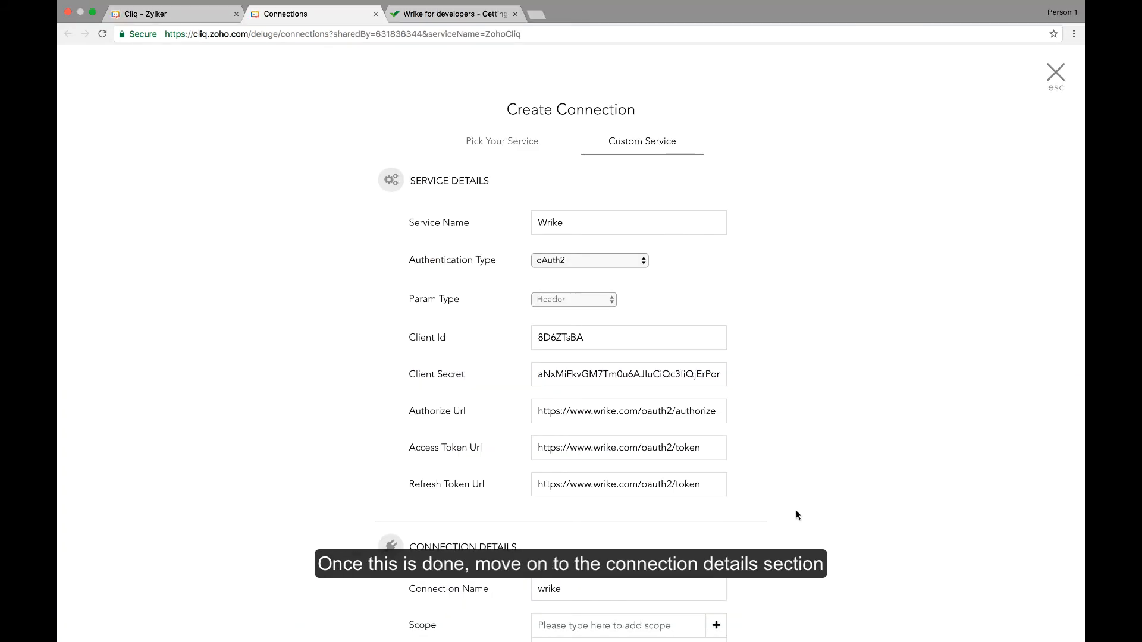
- Add the Default scope to the wrike connection and create it
{"action": "scroll", "scroll_direction": "down", "scroll_amount": 3}
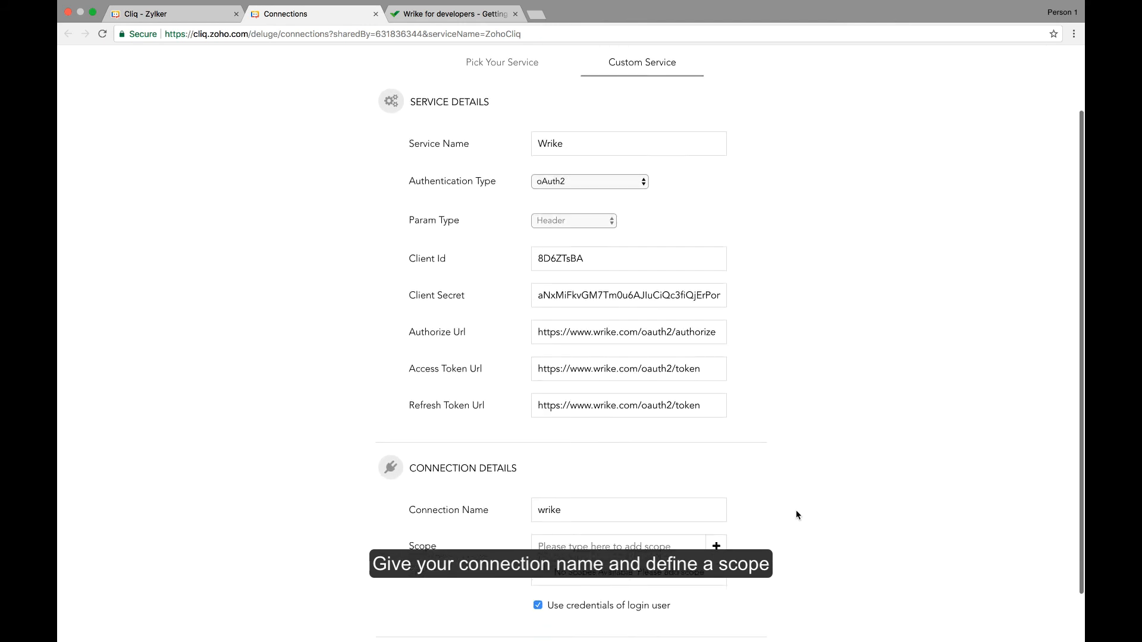
{"action": "scroll", "scroll_direction": "down", "scroll_amount": 3}
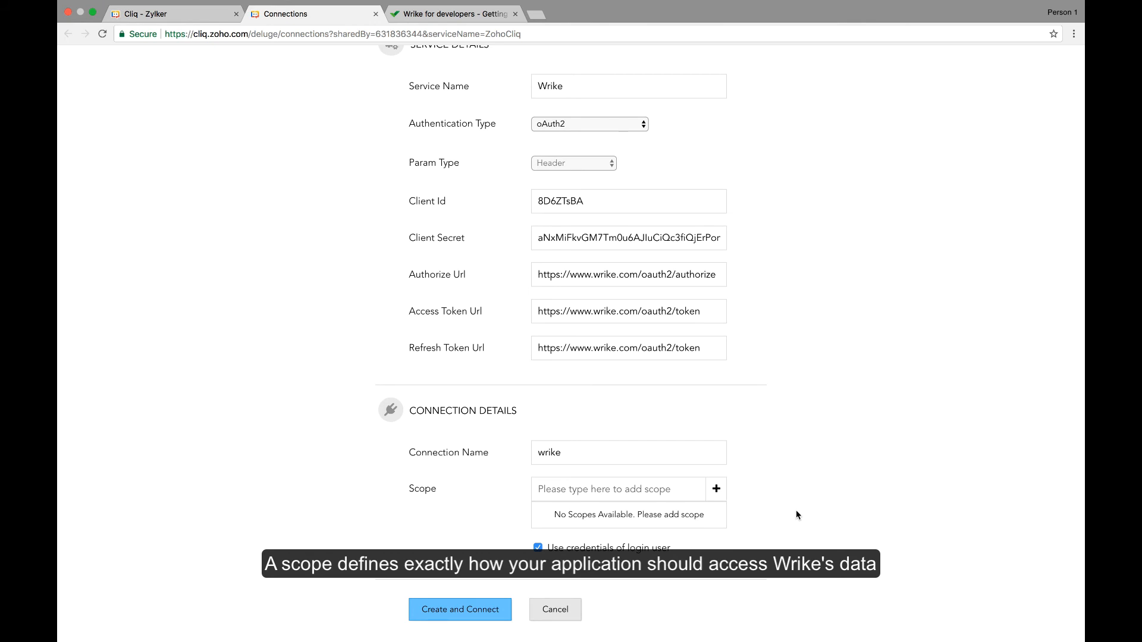
{"action": "mouse_move", "coordinate": [610, 489]}
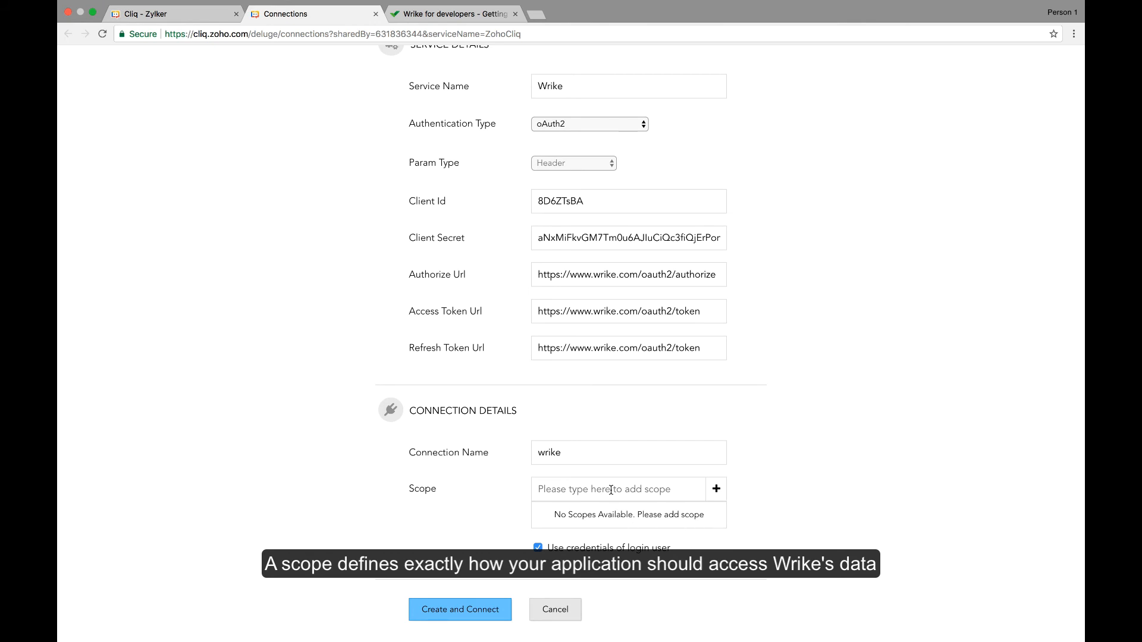
{"action": "left_click", "coordinate": [619, 489]}
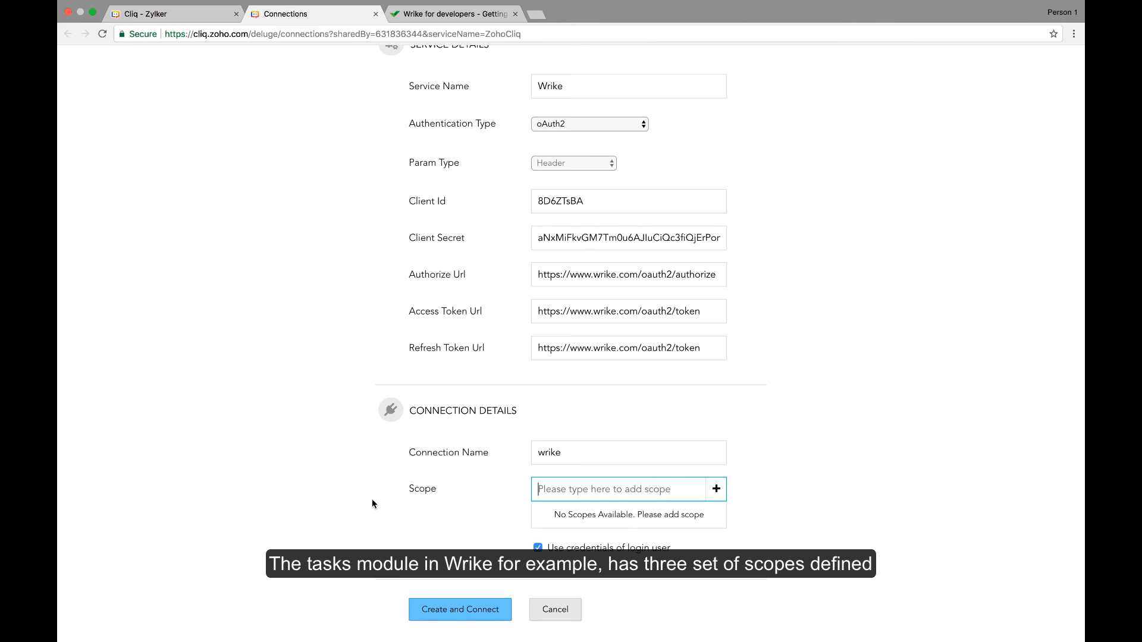
{"action": "left_click", "coordinate": [451, 13]}
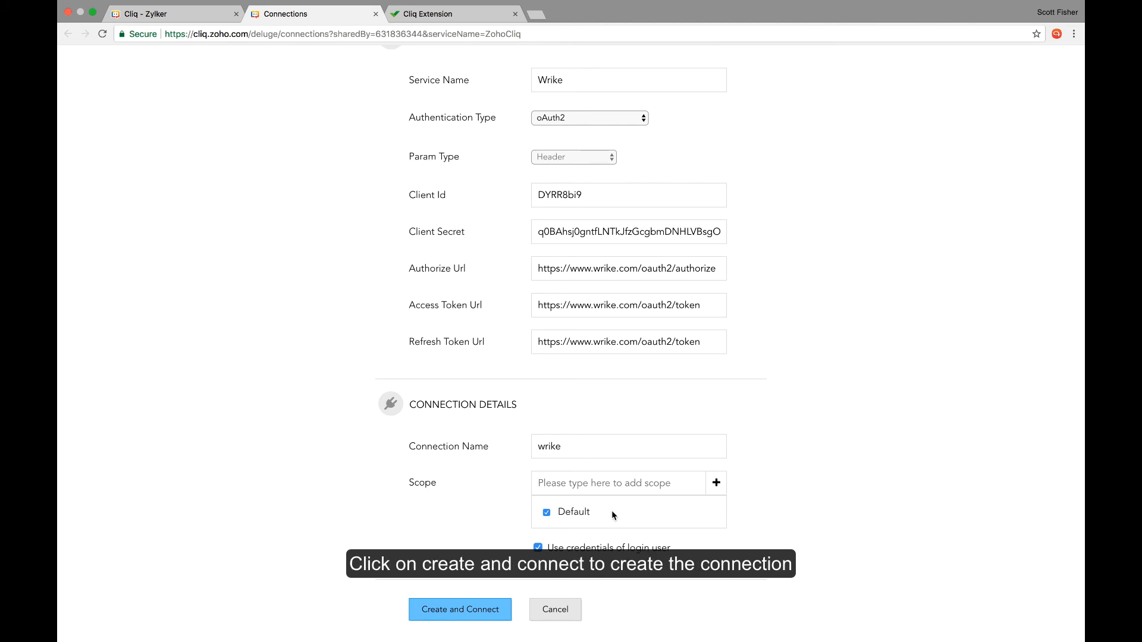
{"action": "left_click", "coordinate": [460, 610]}
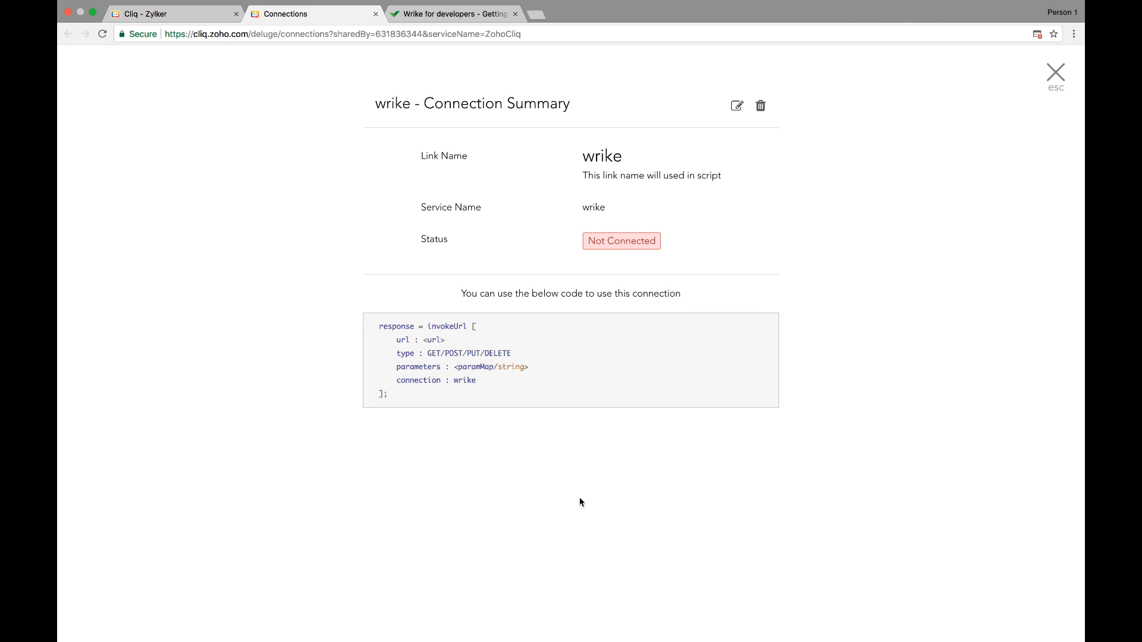
{"action": "left_click", "coordinate": [1054, 74]}
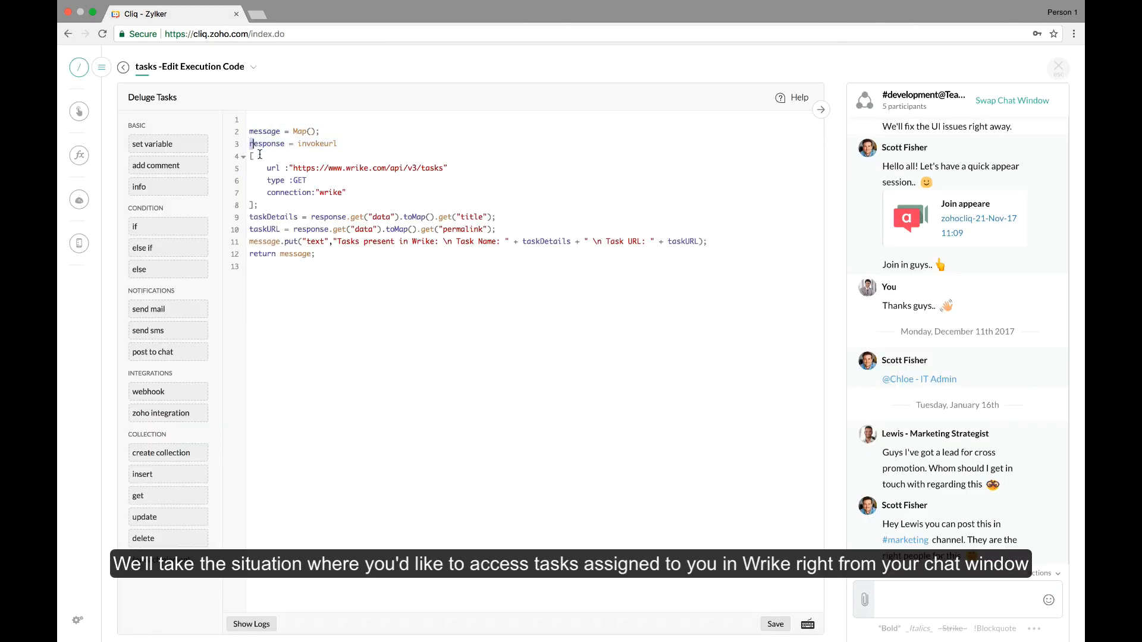
{"action": "left_click_drag", "start_coordinate": [250, 143], "coordinate": [258, 204]}
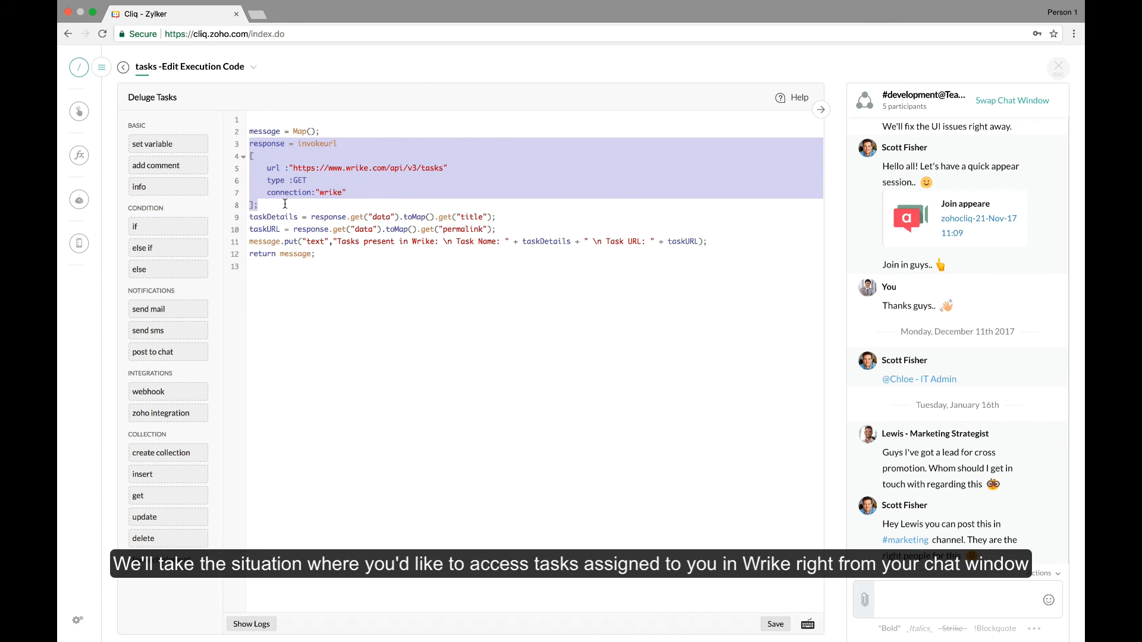
{"action": "mouse_move", "coordinate": [362, 227]}
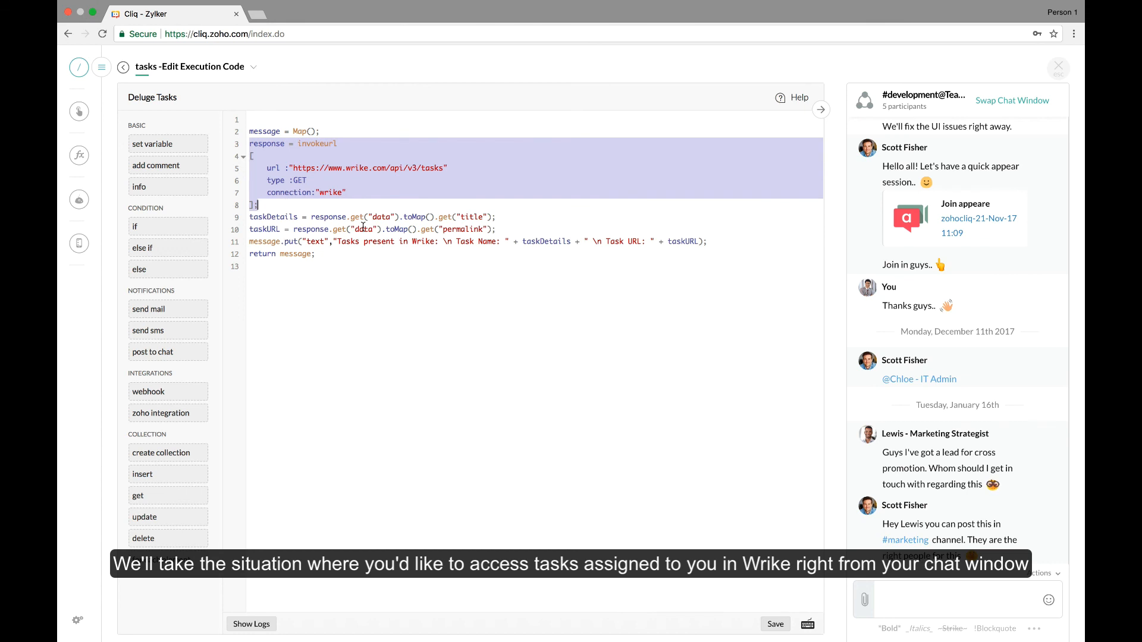
{"action": "mouse_move", "coordinate": [370, 300]}
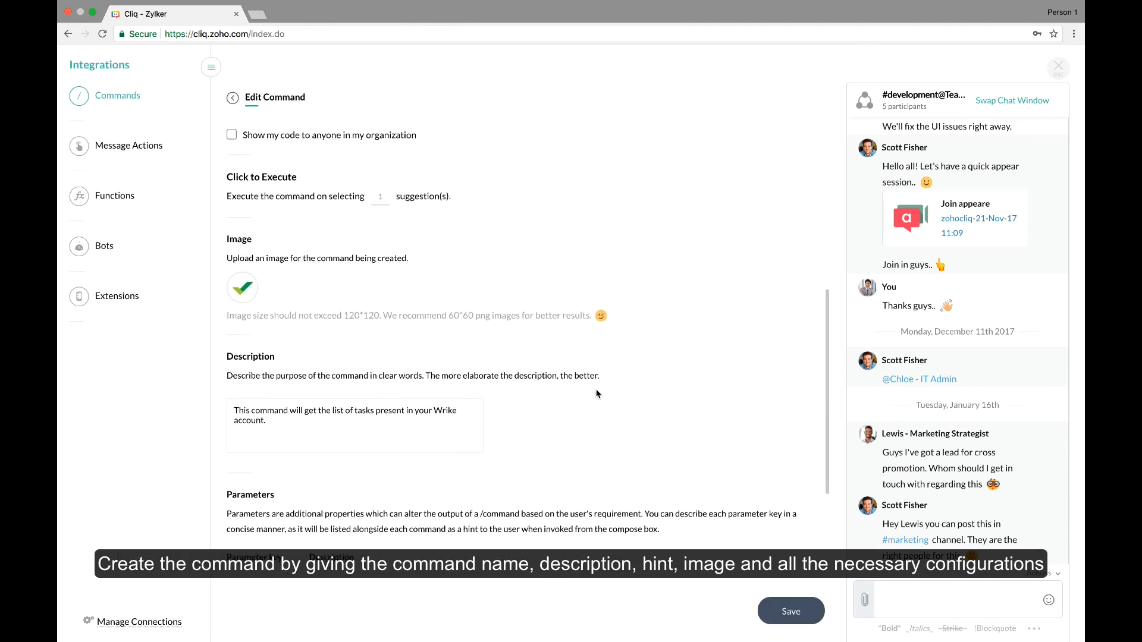
{"action": "scroll", "scroll_direction": "down", "scroll_amount": 3}
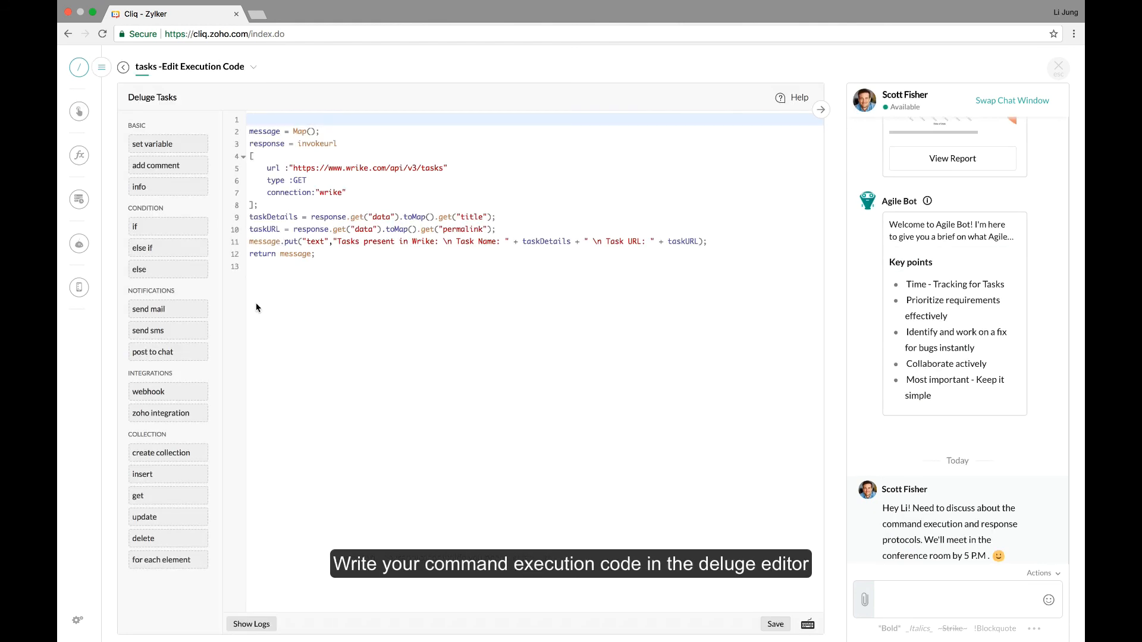
{"action": "mouse_move", "coordinate": [249, 134]}
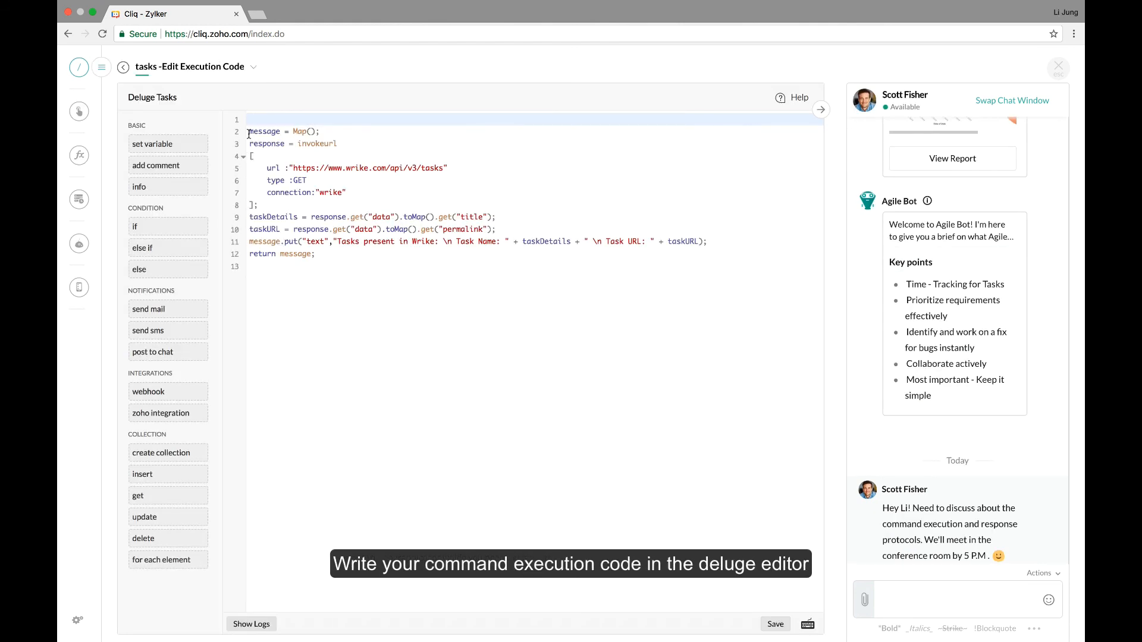
{"action": "left_click", "coordinate": [250, 119]}
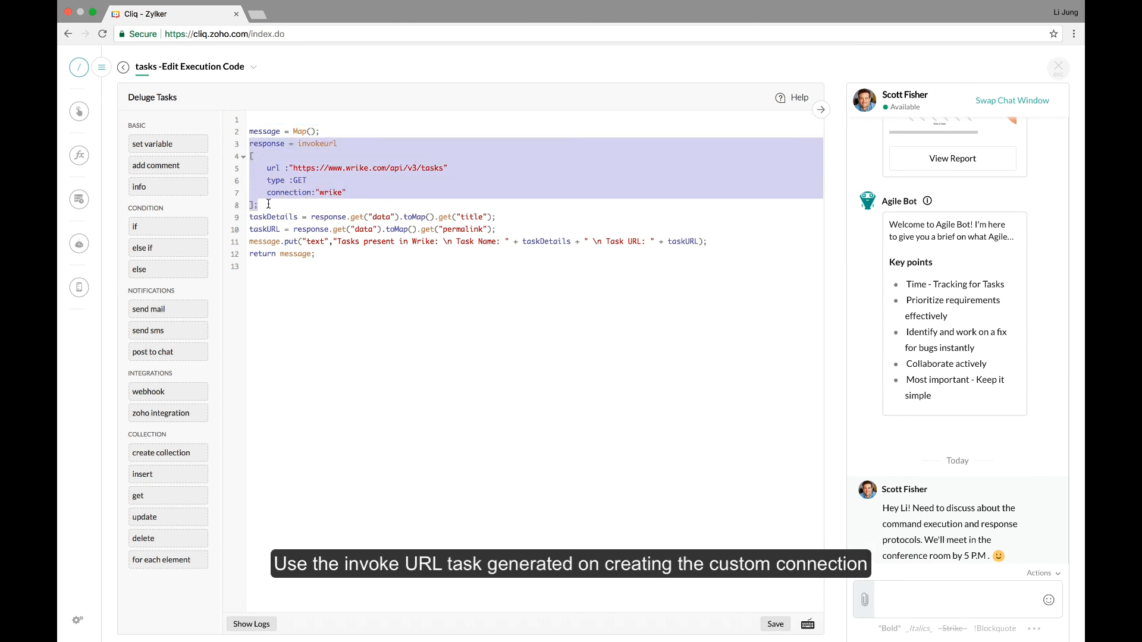
{"action": "left_click", "coordinate": [262, 204]}
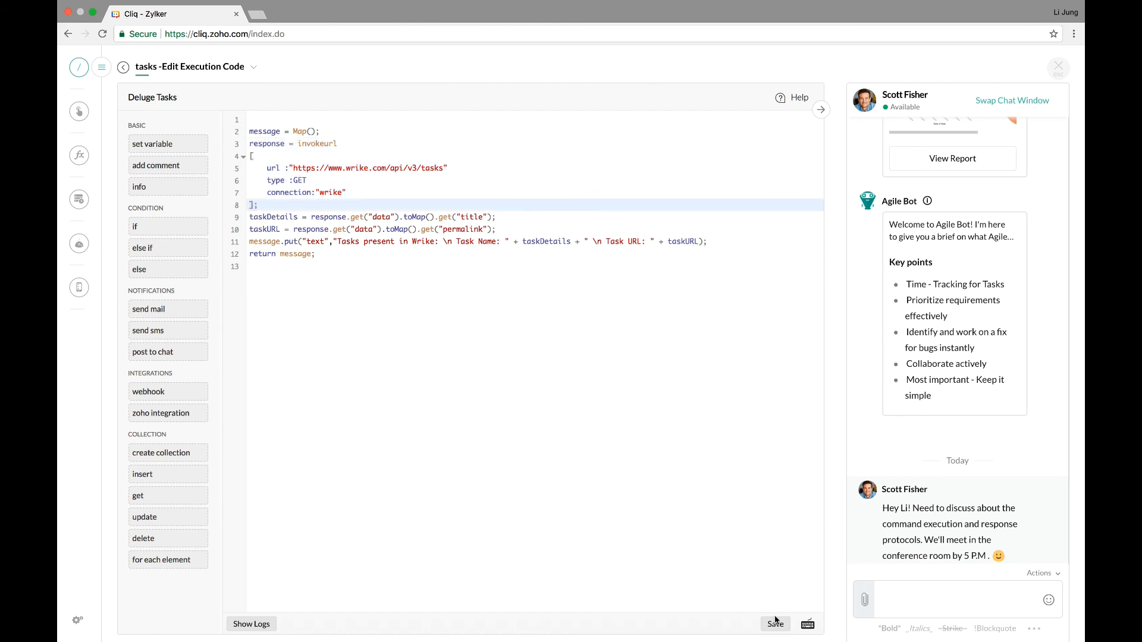
- Save the tasks command, run /tasks, and allow Wrike access by signing in
{"action": "left_click", "coordinate": [774, 624]}
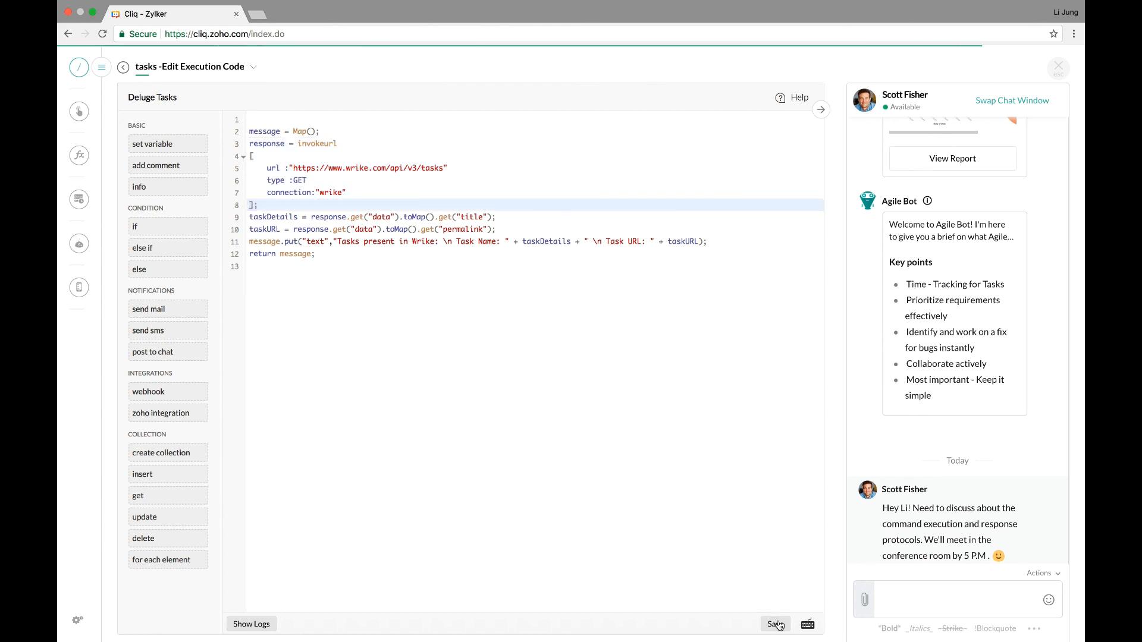
{"action": "left_click", "coordinate": [775, 623]}
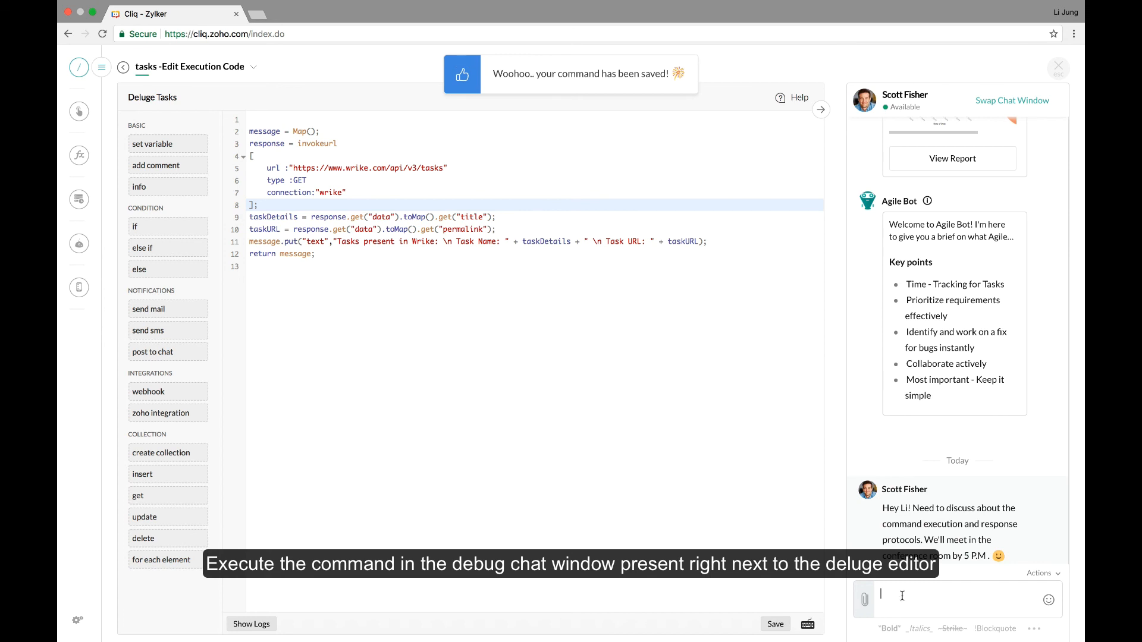
{"action": "type", "text": "/tasks"}
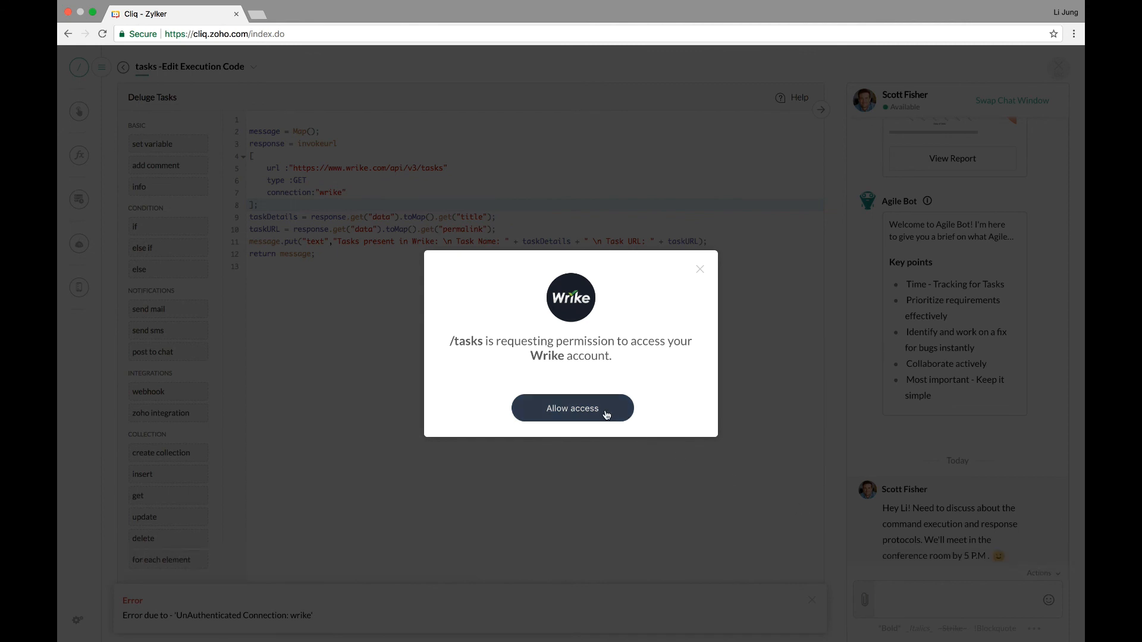
{"action": "left_click", "coordinate": [572, 408]}
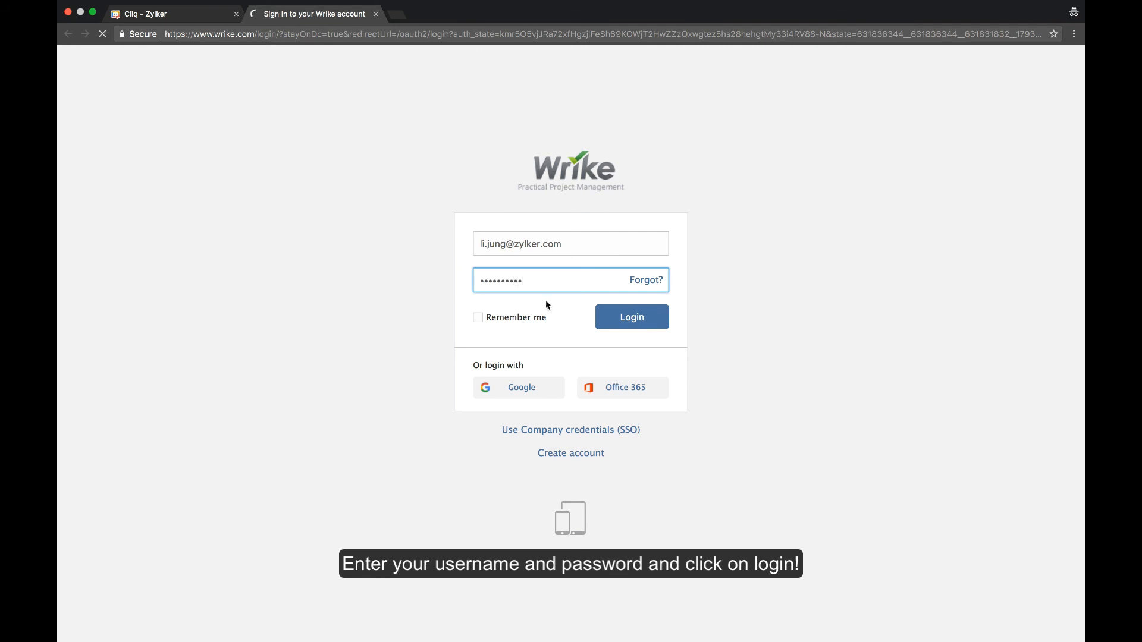
{"action": "left_click", "coordinate": [630, 317]}
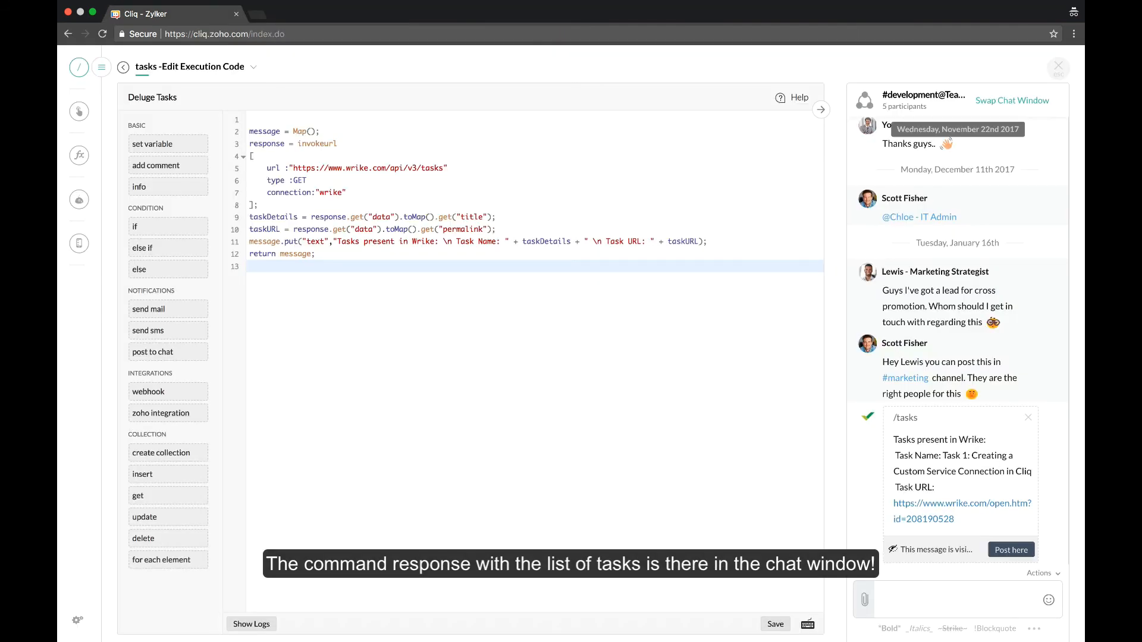